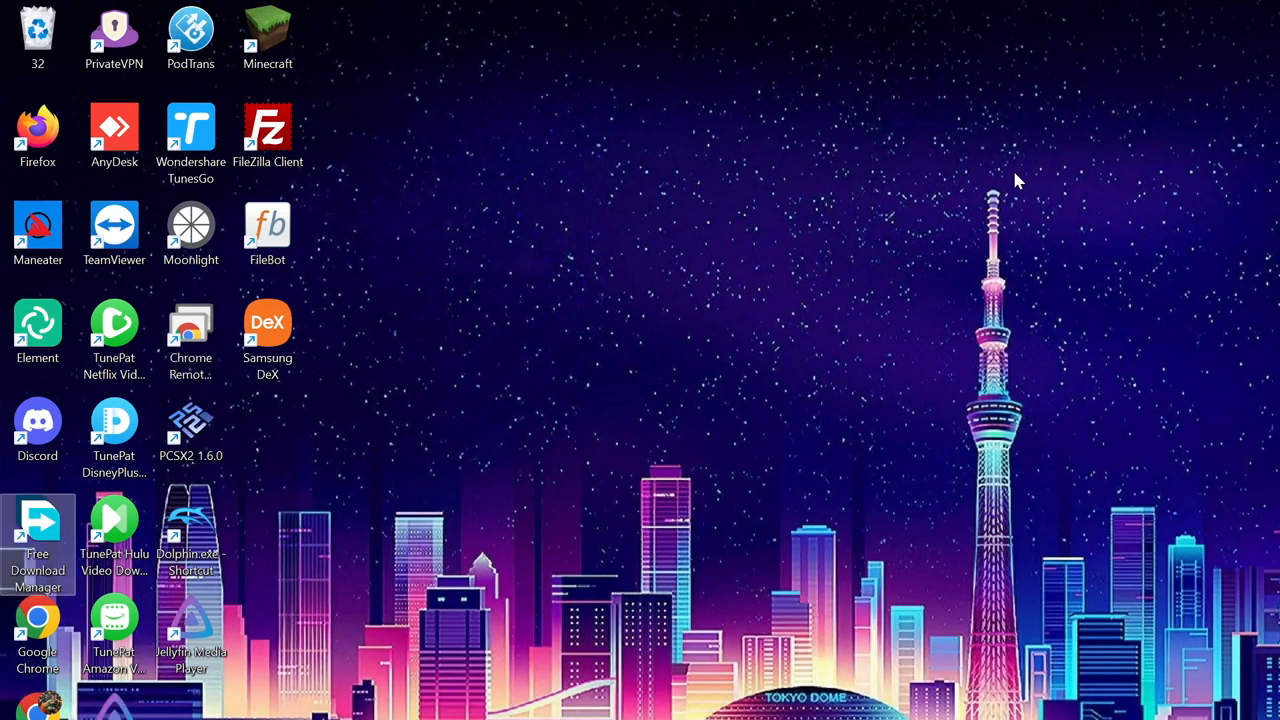
- Bring up the Cloudflare dashboard home with the Websites list in Firefox
click(38, 30)
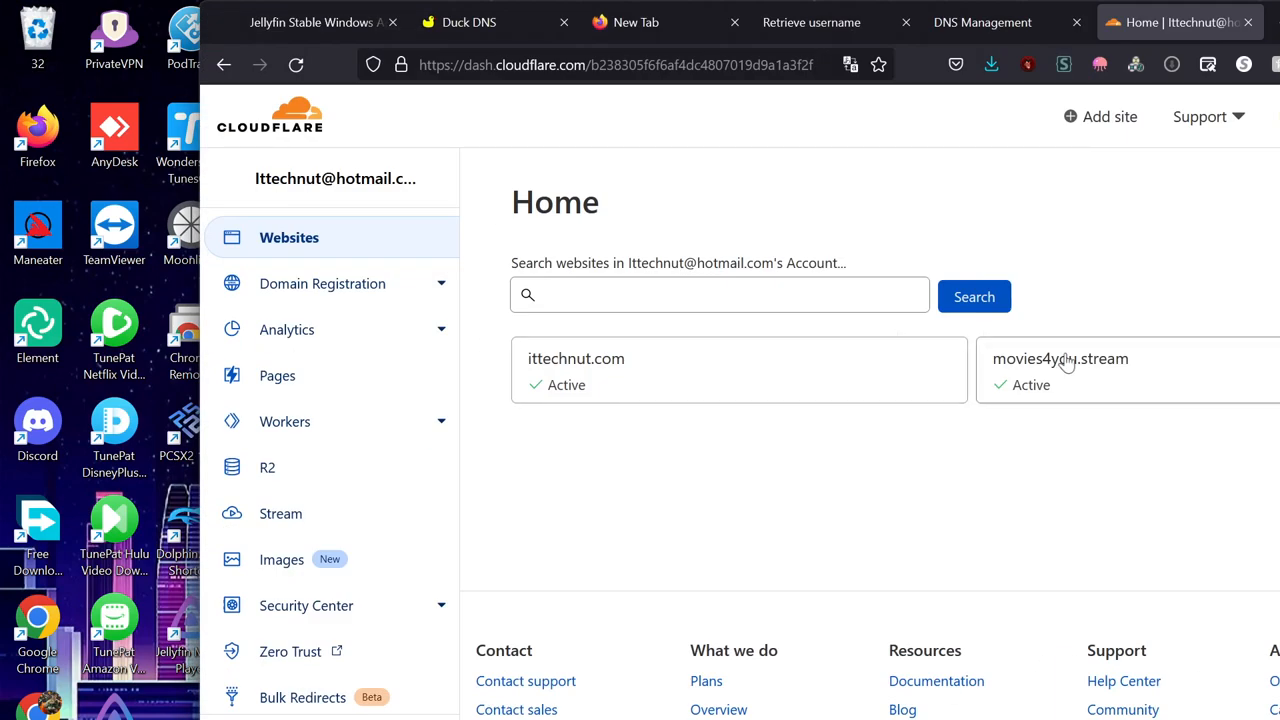
mouse_move(976, 150)
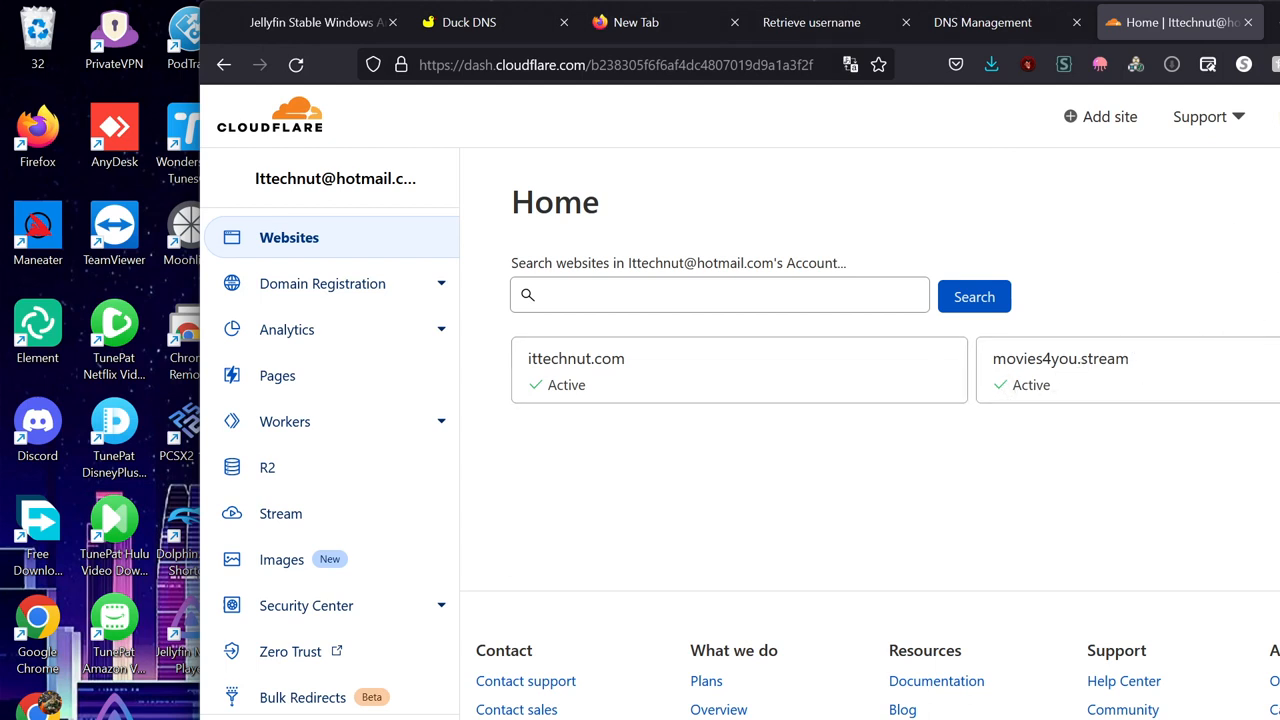
- Add devilsdesigns.net as a new site to the account
click(1100, 116)
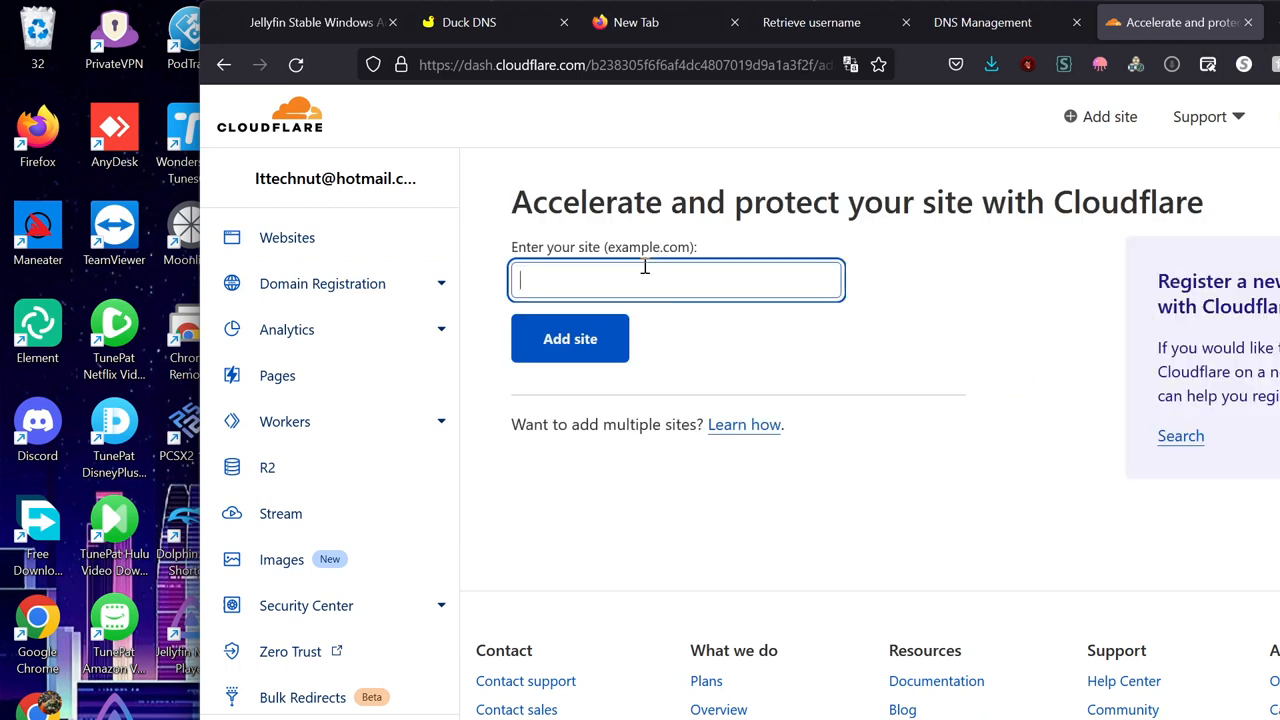
text(devilsdesigns.net)
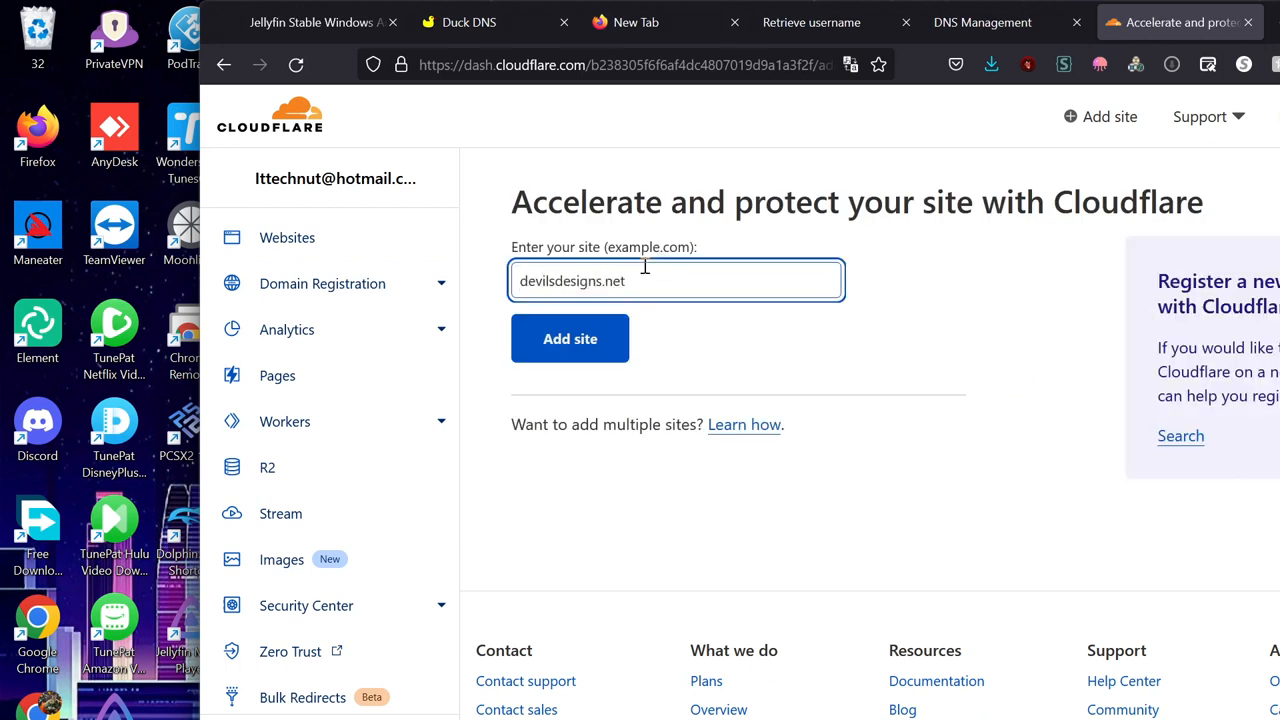
click(570, 338)
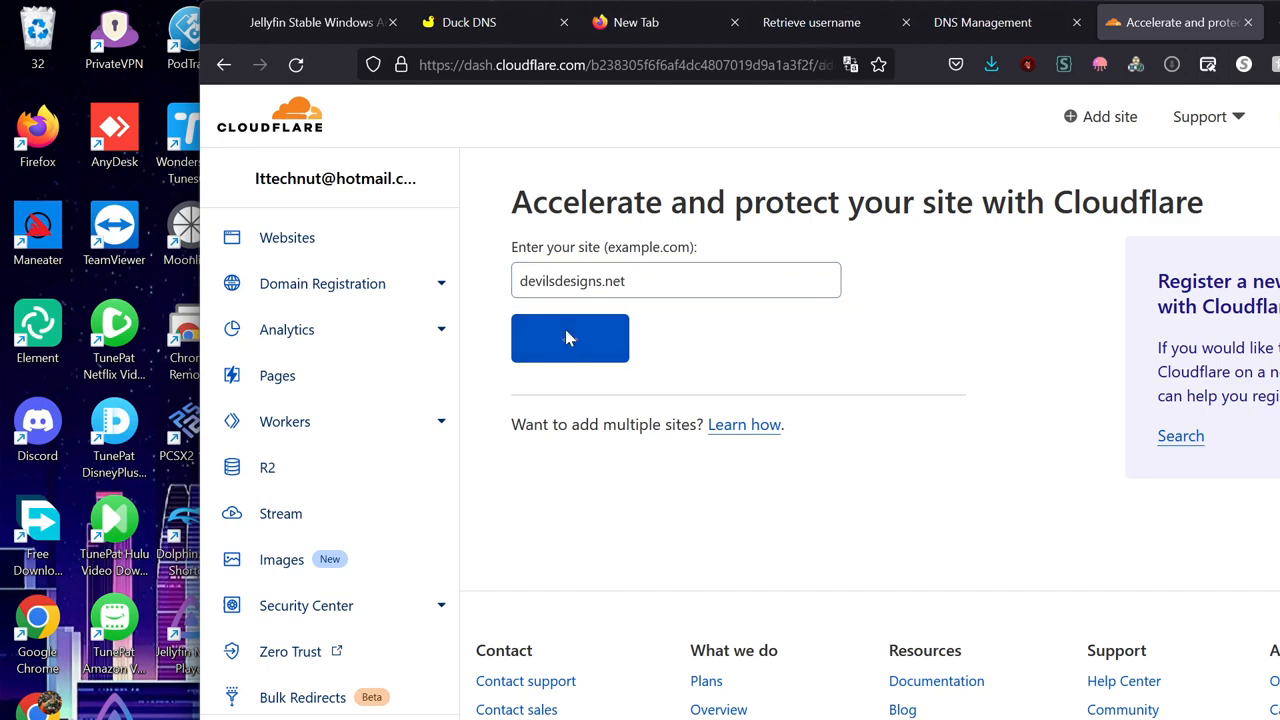
click(568, 338)
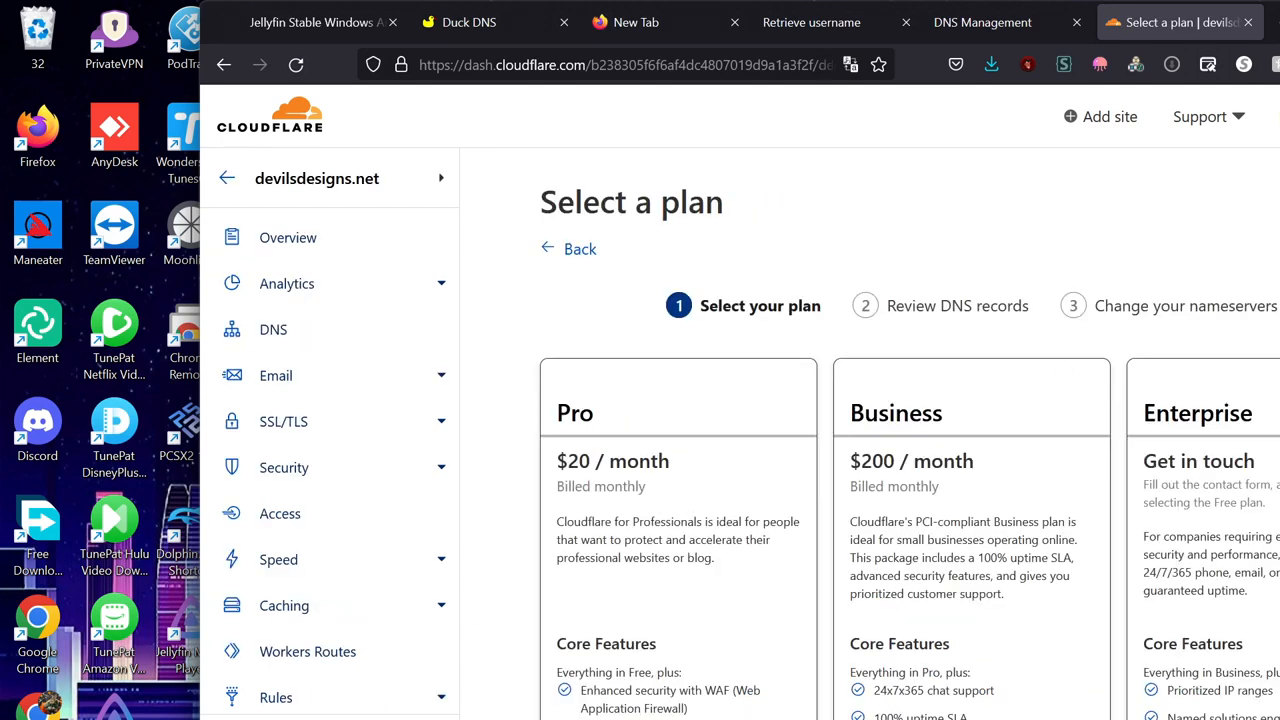
- Choose the Free plan and continue to the DNS records review
scroll(down, 3)
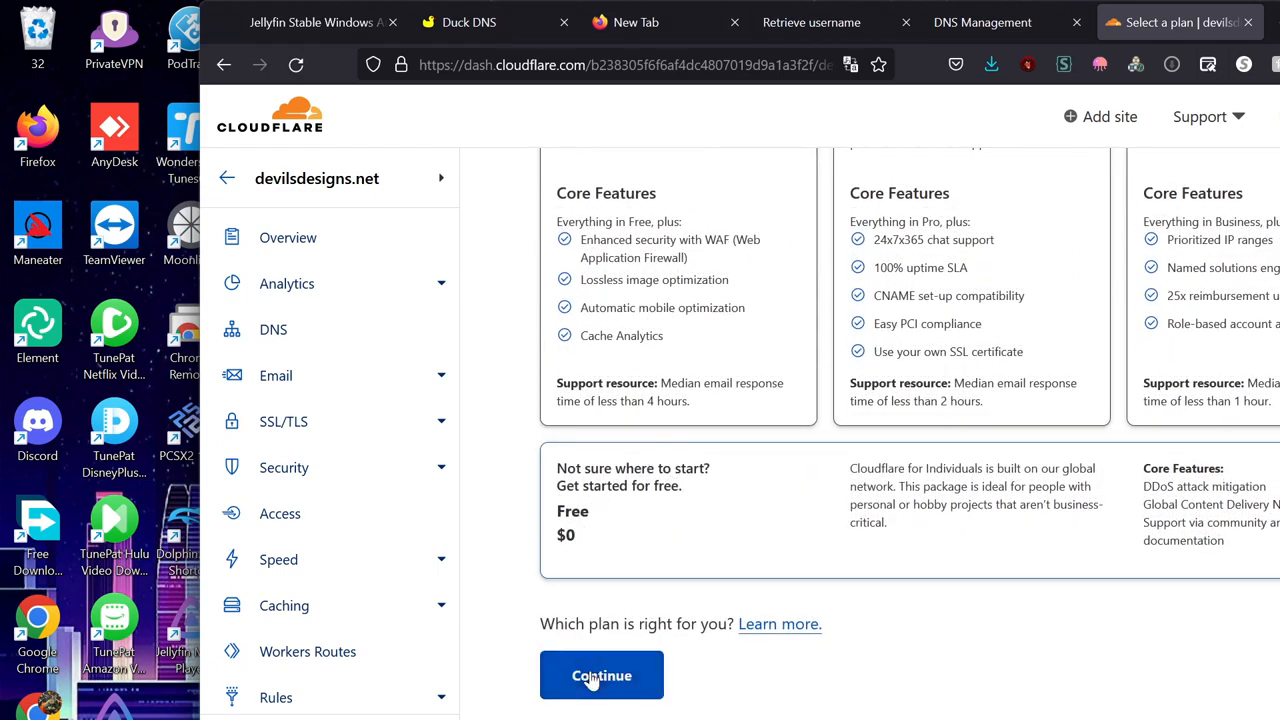
click(600, 676)
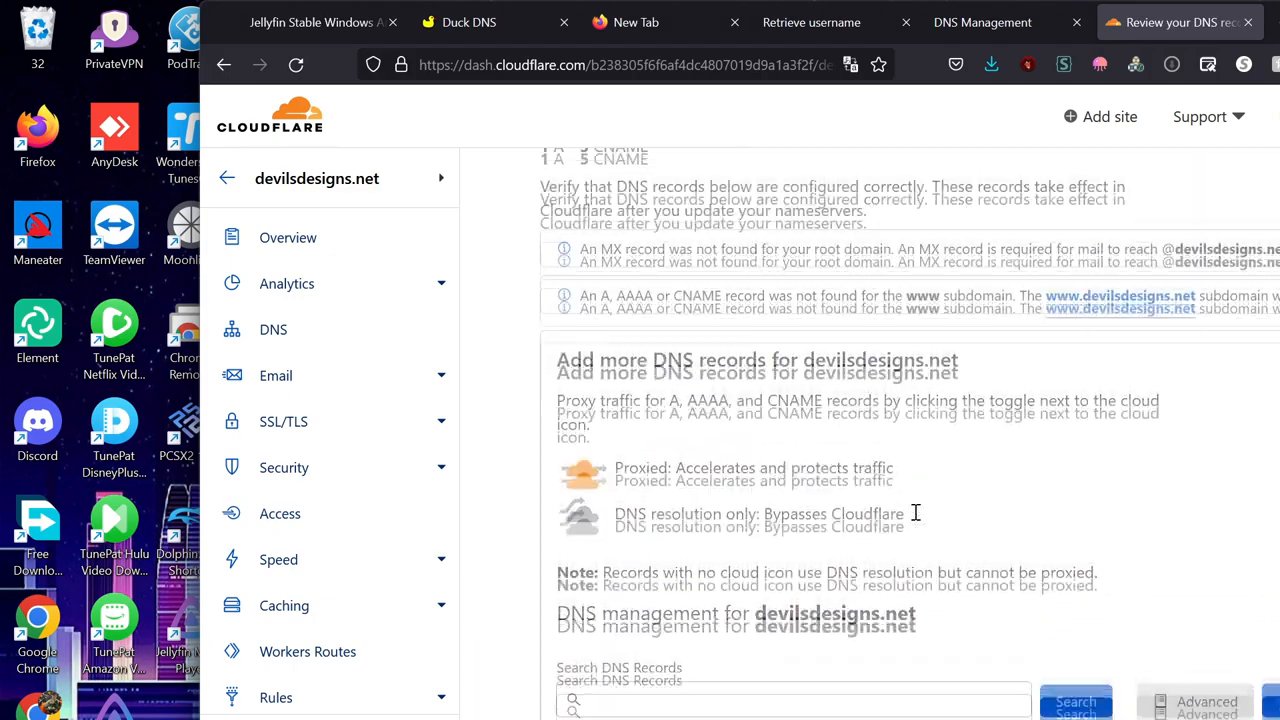
- Review the imported records and note the root A record's IP address
scroll(up, 3)
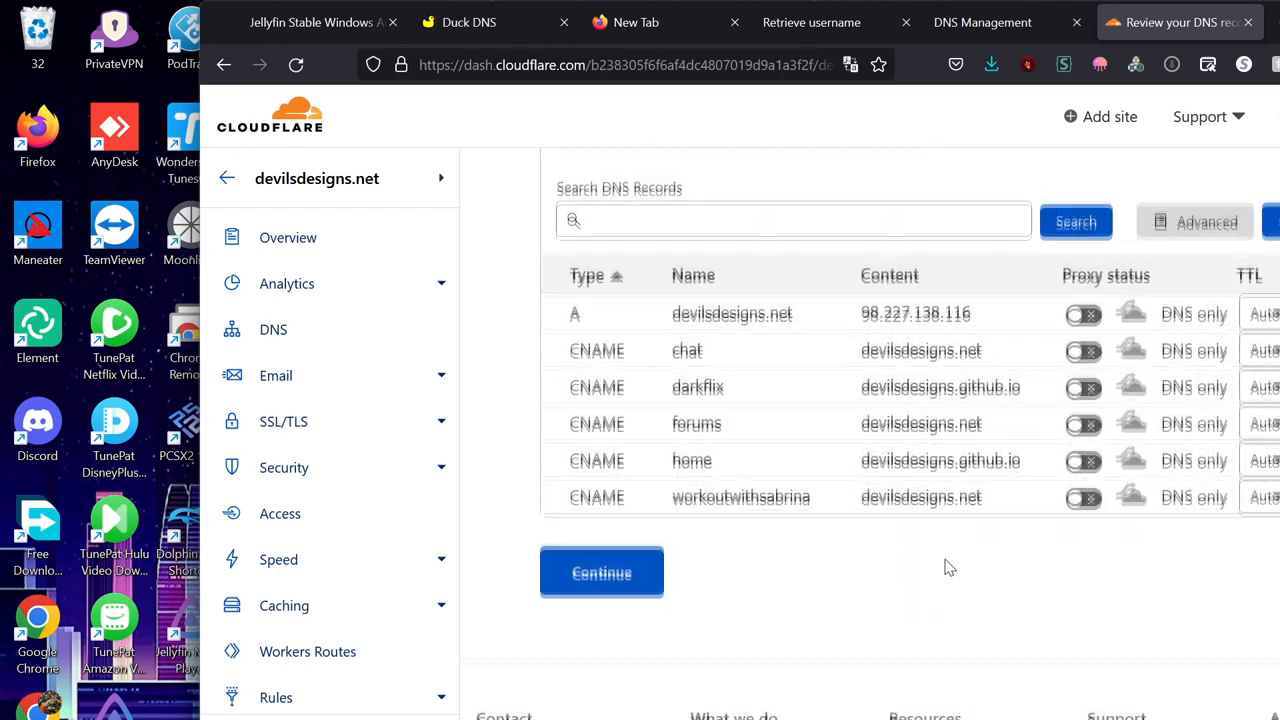
scroll(up, 3)
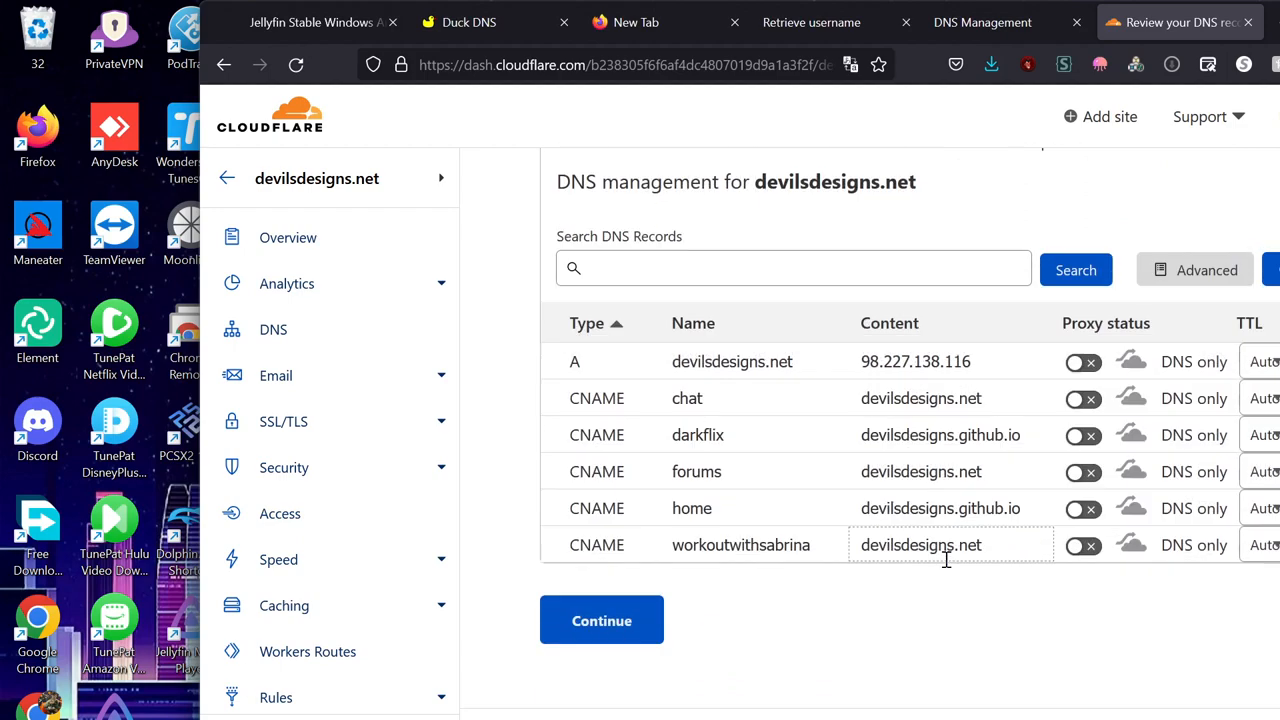
scroll(up, 3)
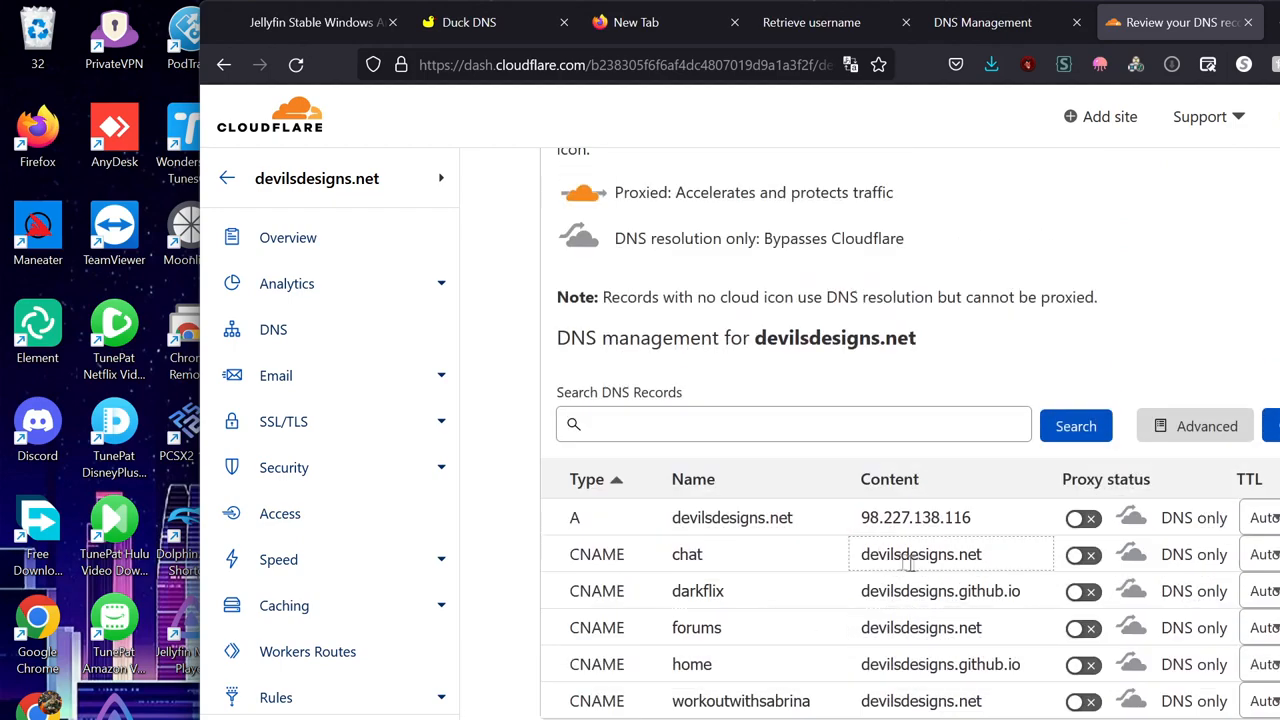
double_click(916, 516)
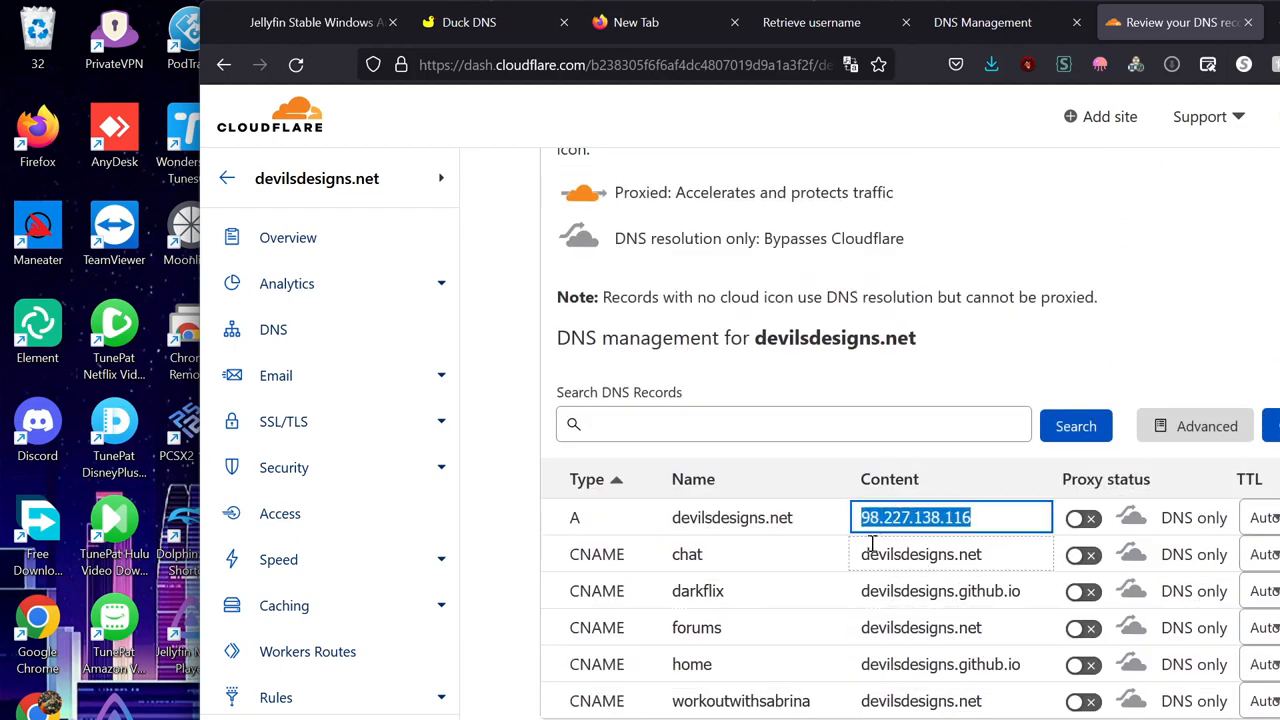
click(688, 554)
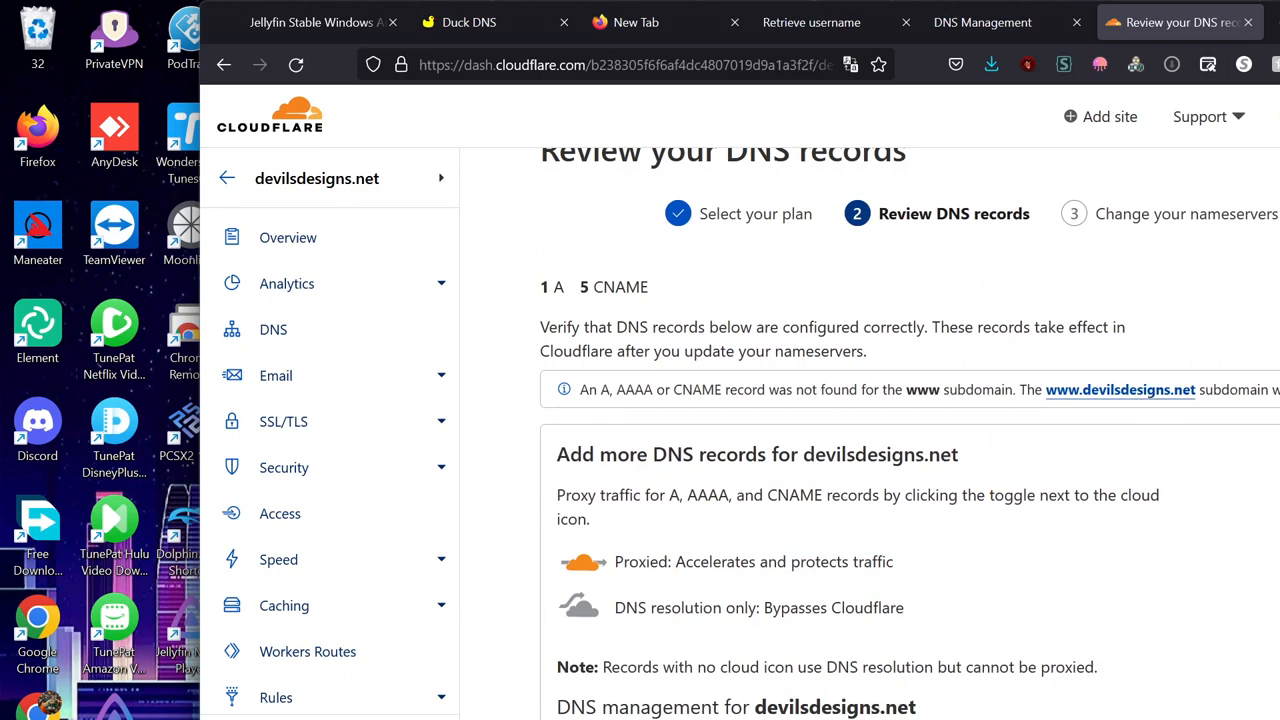
- Delete the chat, home and workoutwithsabrina records, emptying the list
scroll(down, 3)
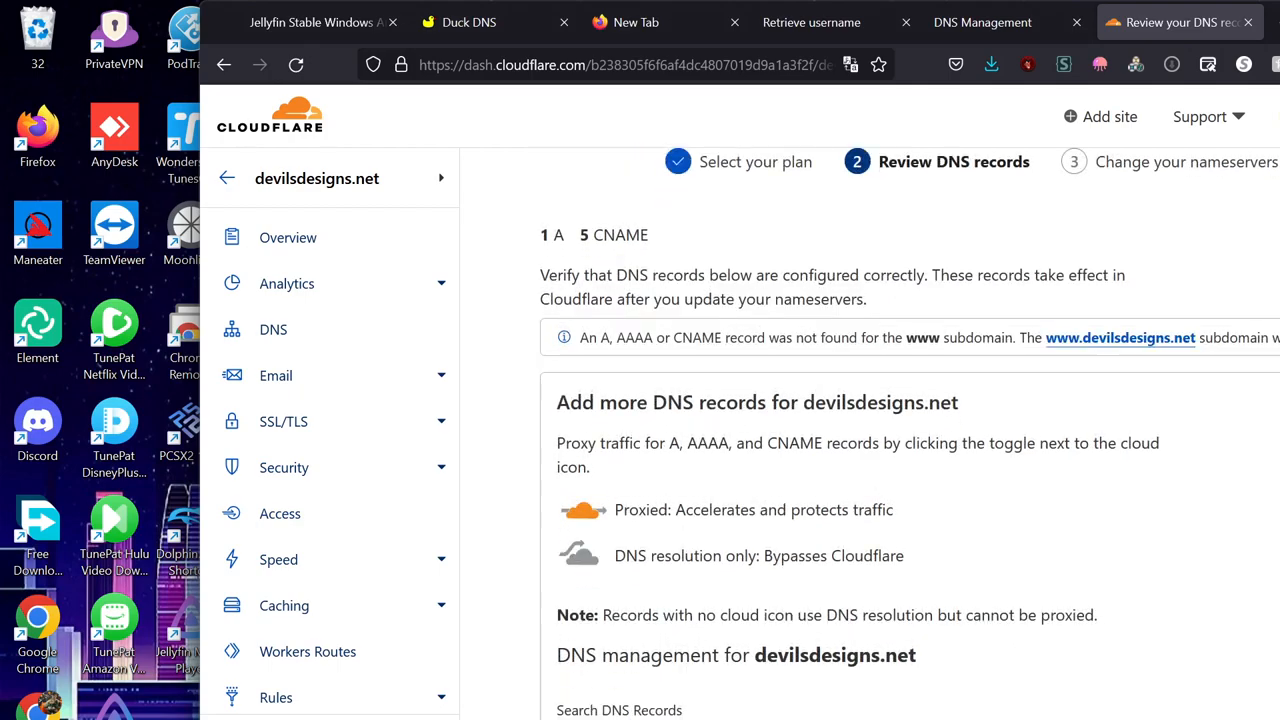
scroll(down, 3)
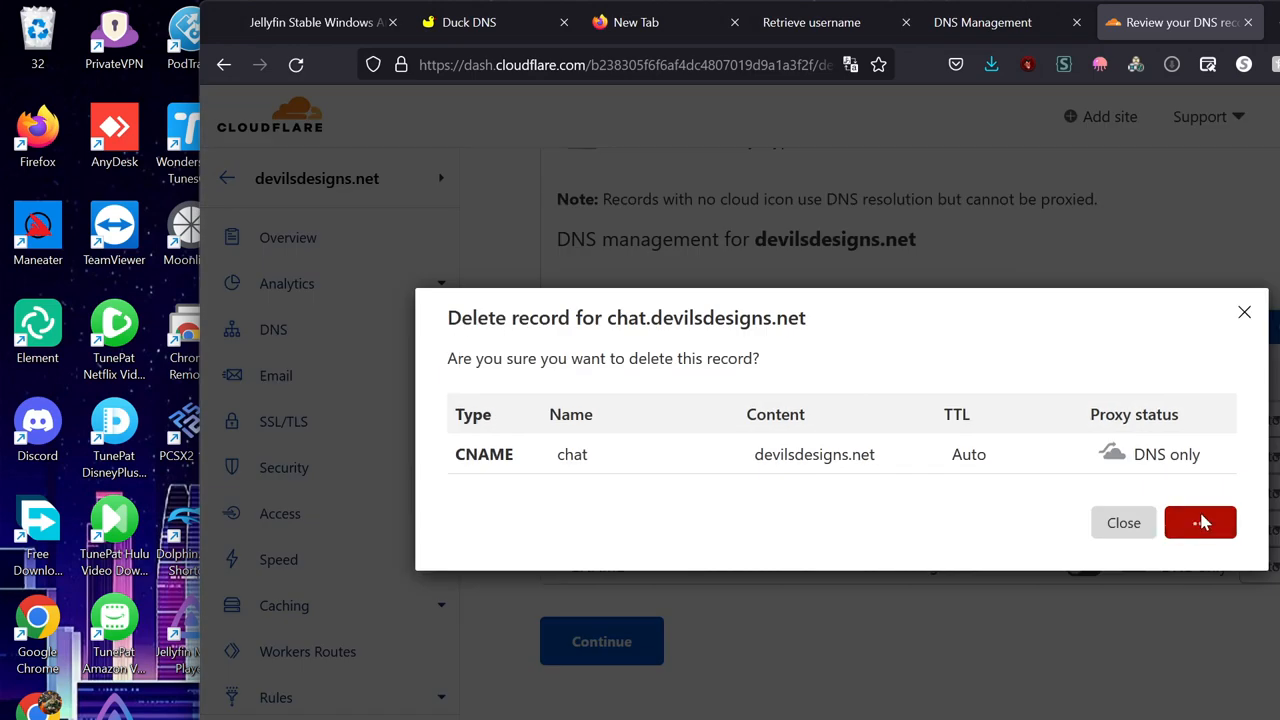
click(1200, 522)
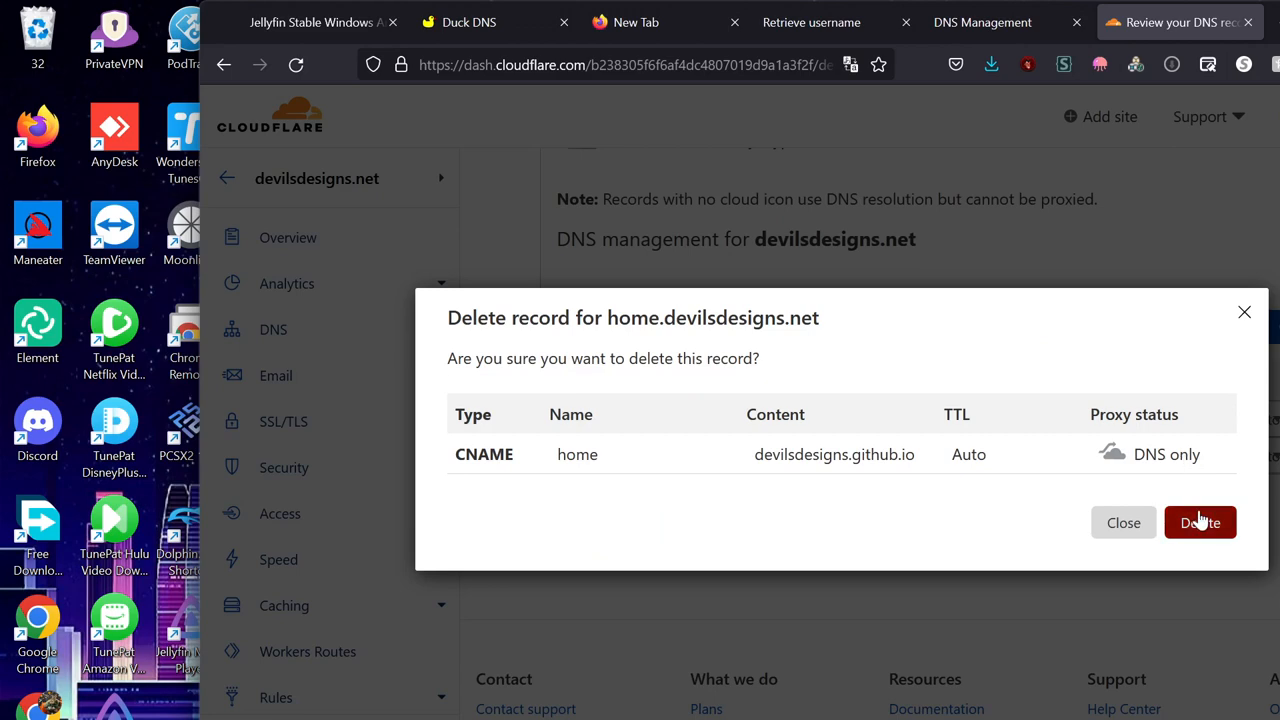
click(1200, 522)
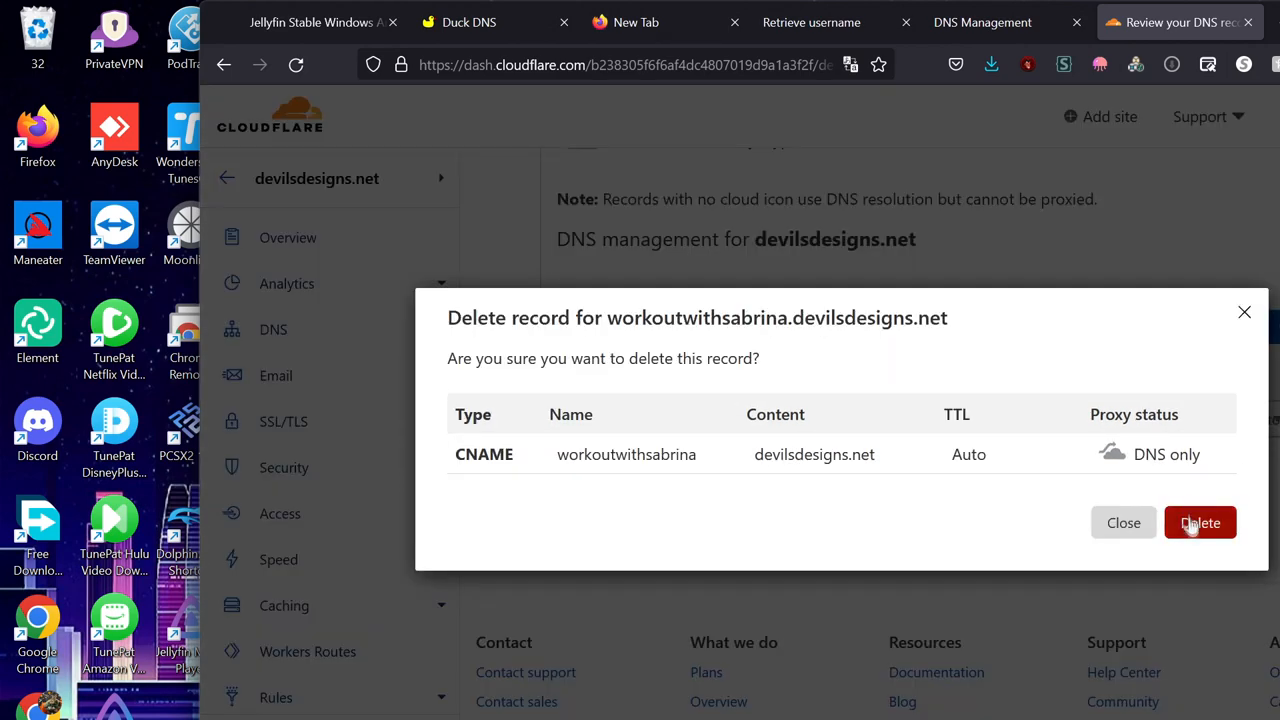
click(1200, 524)
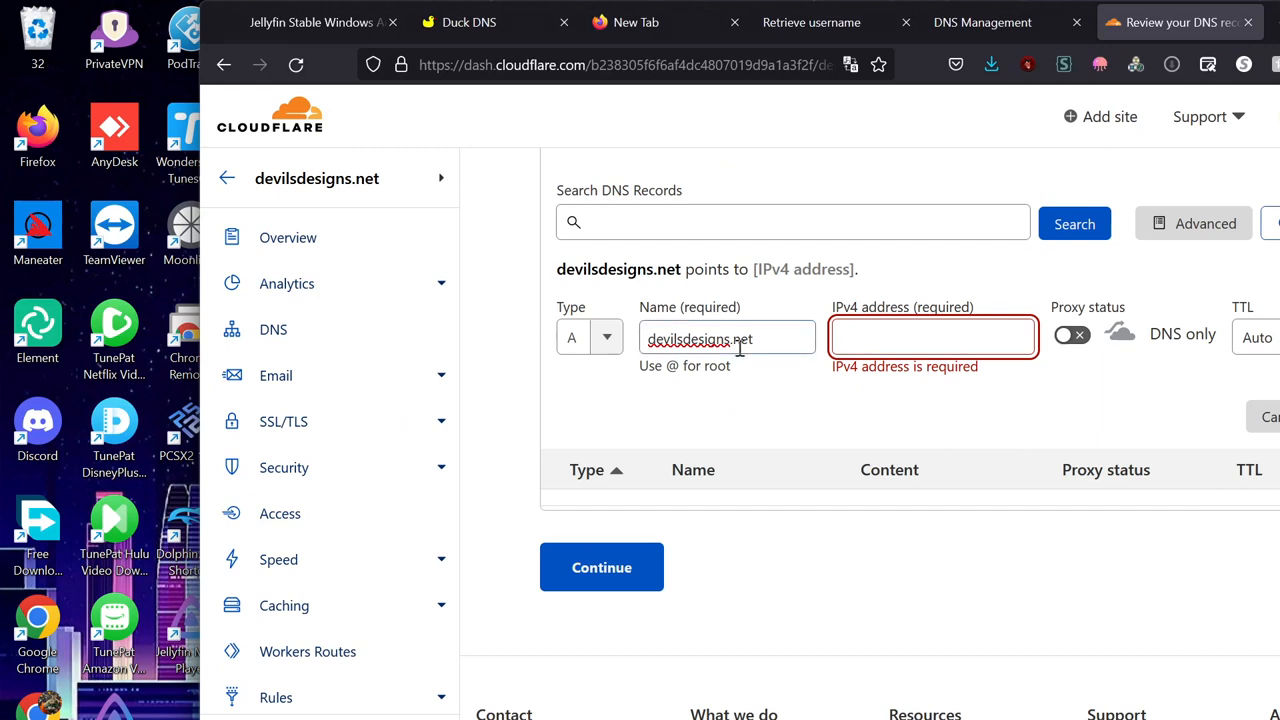
- Create a root A record (@) pointing to 73.44.158.253 with proxy off
triple_click(728, 338)
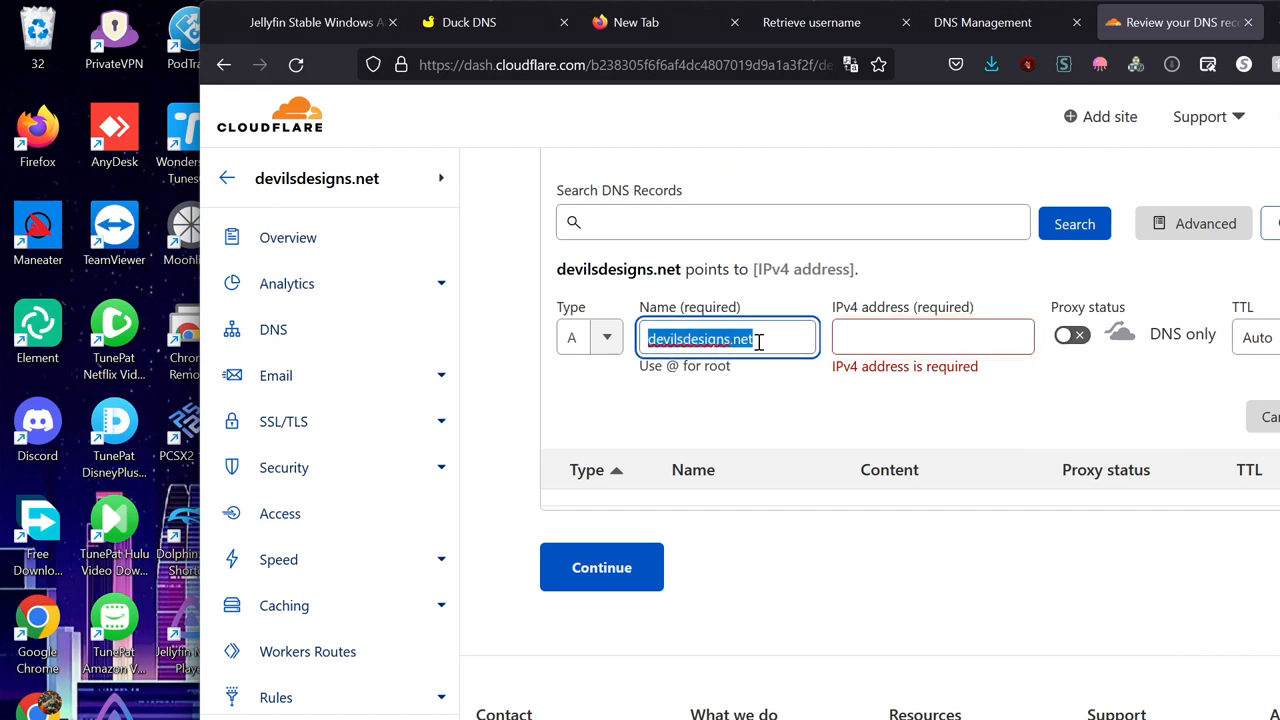
mouse_move(776, 344)
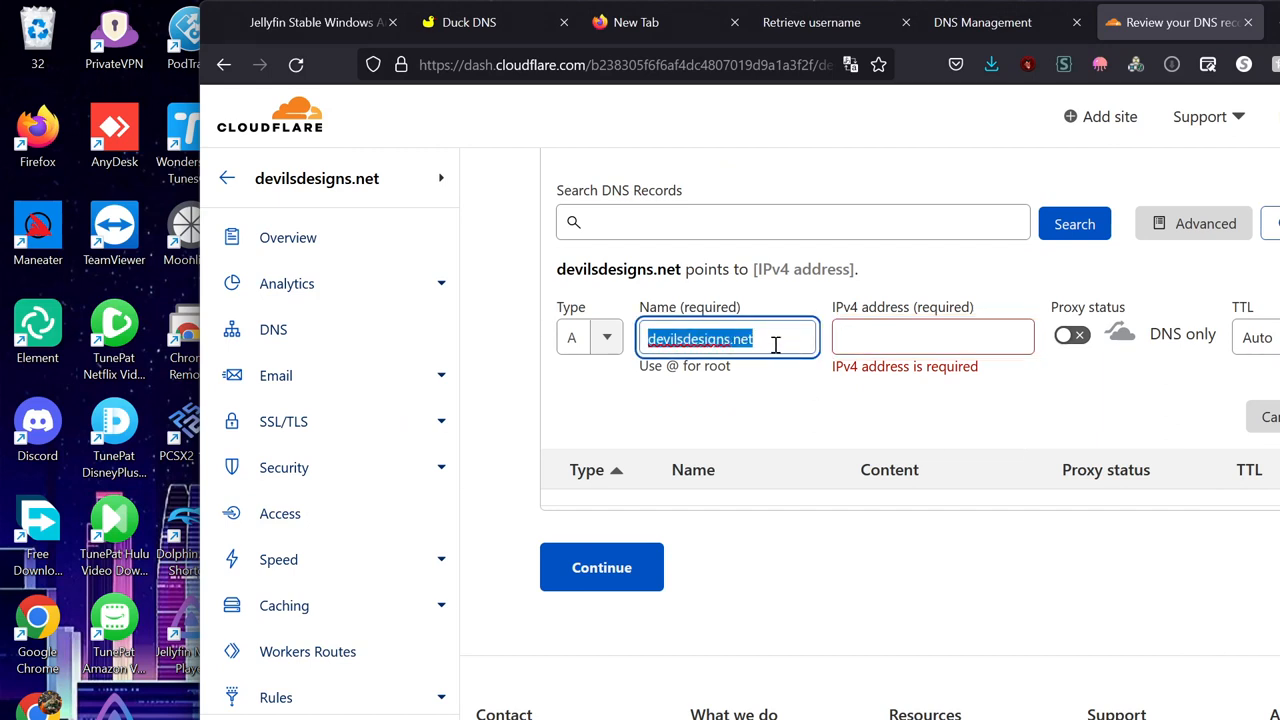
click(932, 336)
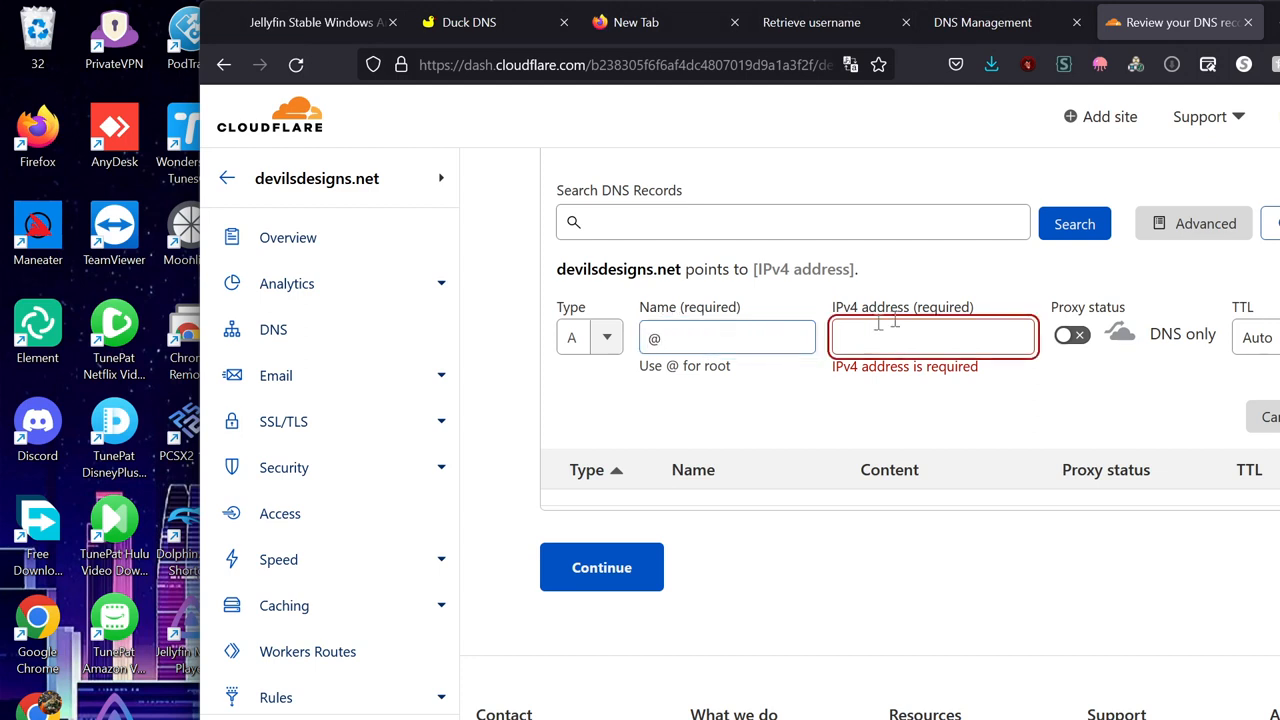
click(904, 336)
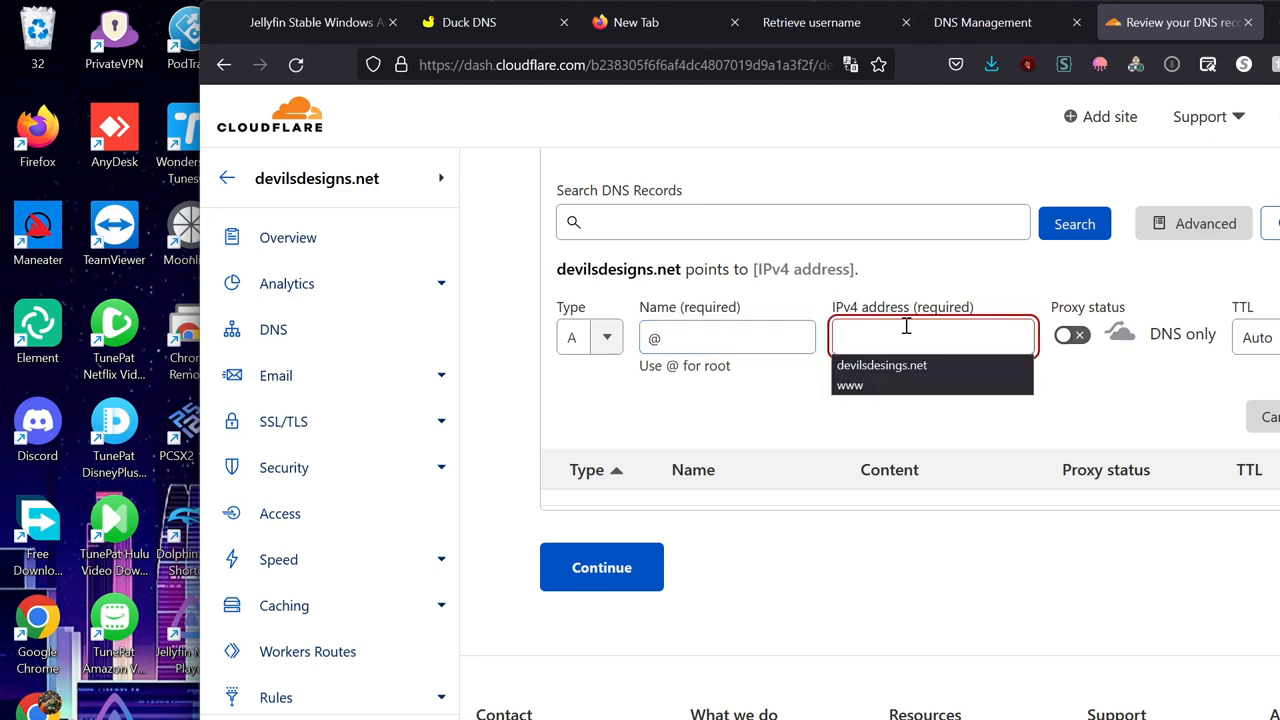
mouse_move(890, 328)
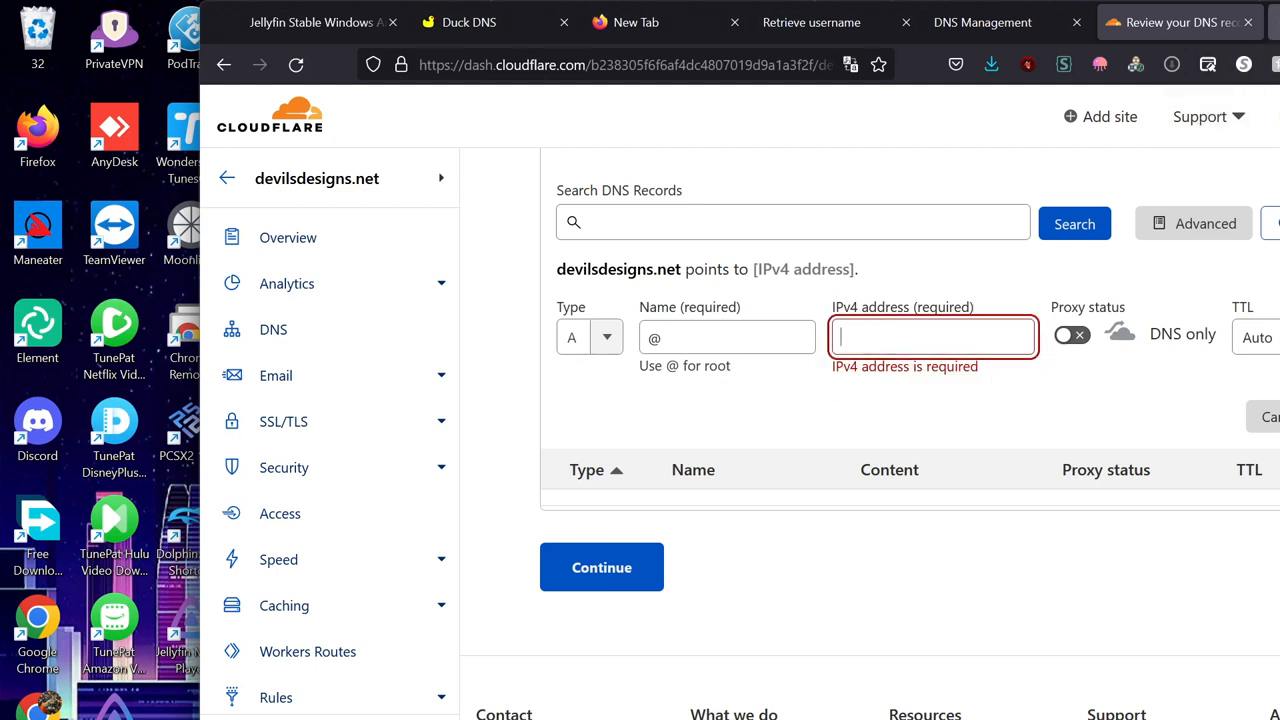
text(73.44.158.253)
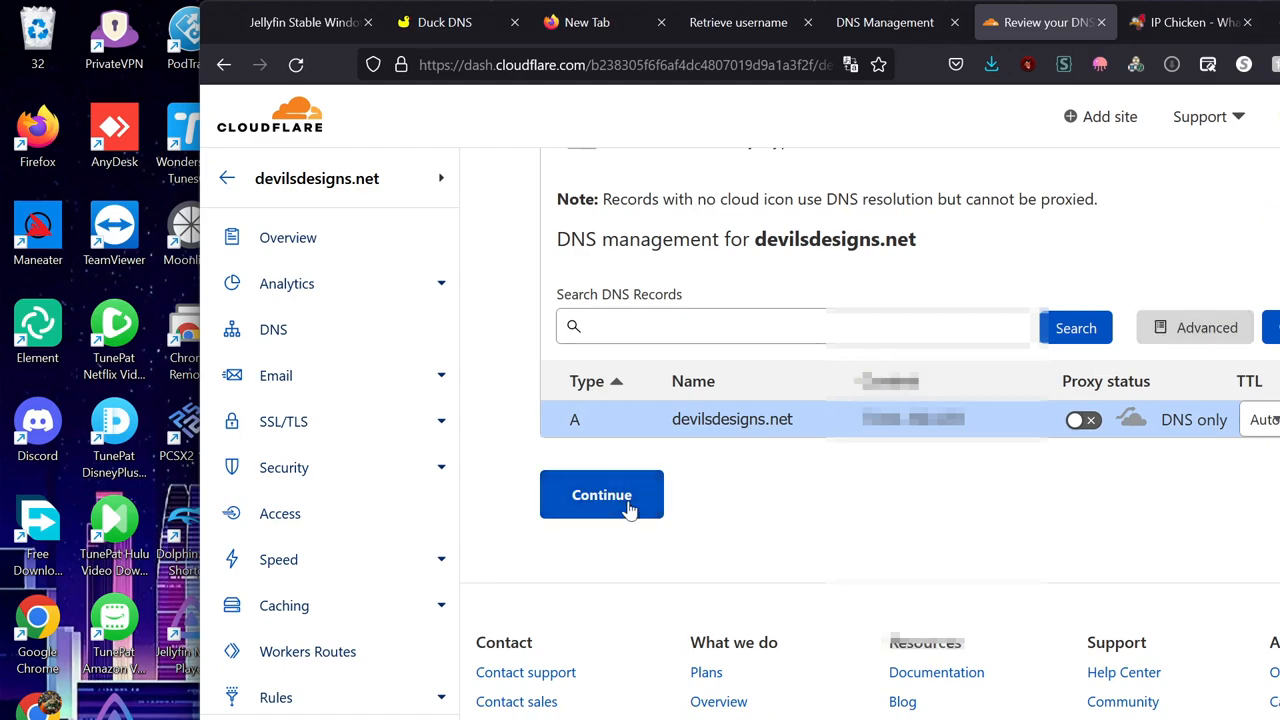
- Continue to the nameserver step and copy sonia.ns.cloudflare.com
click(600, 494)
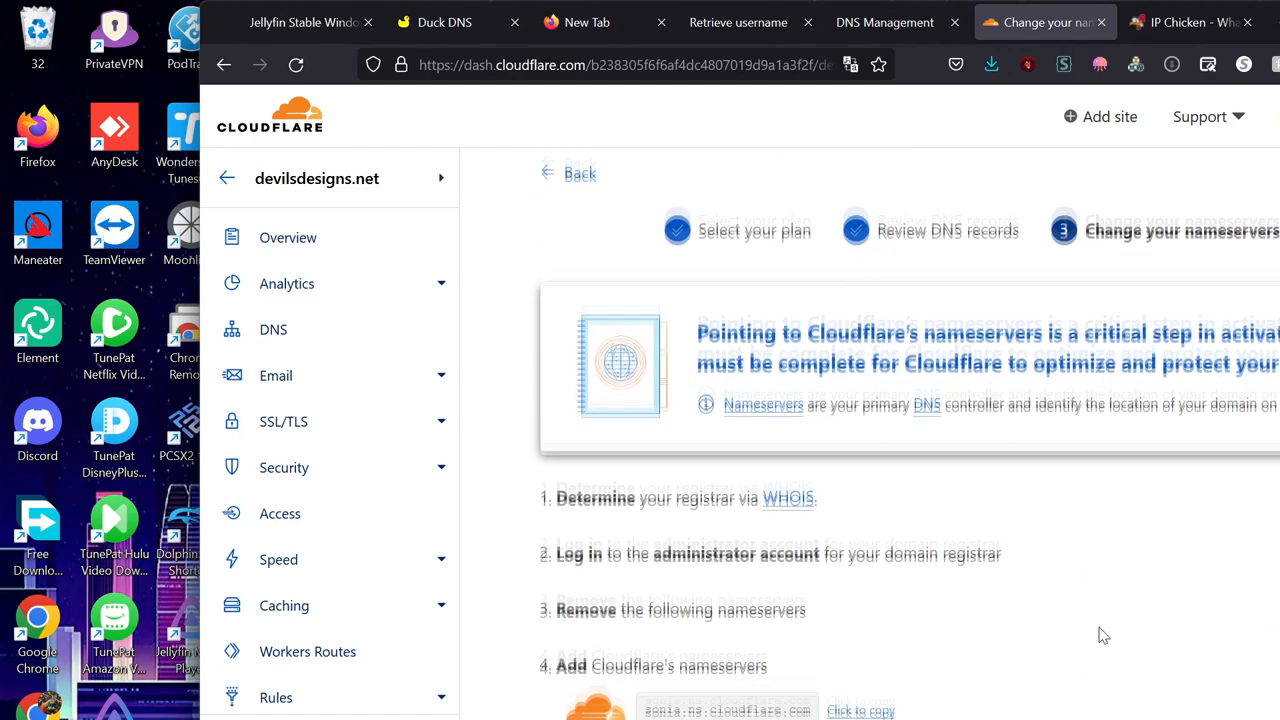
scroll(down, 3)
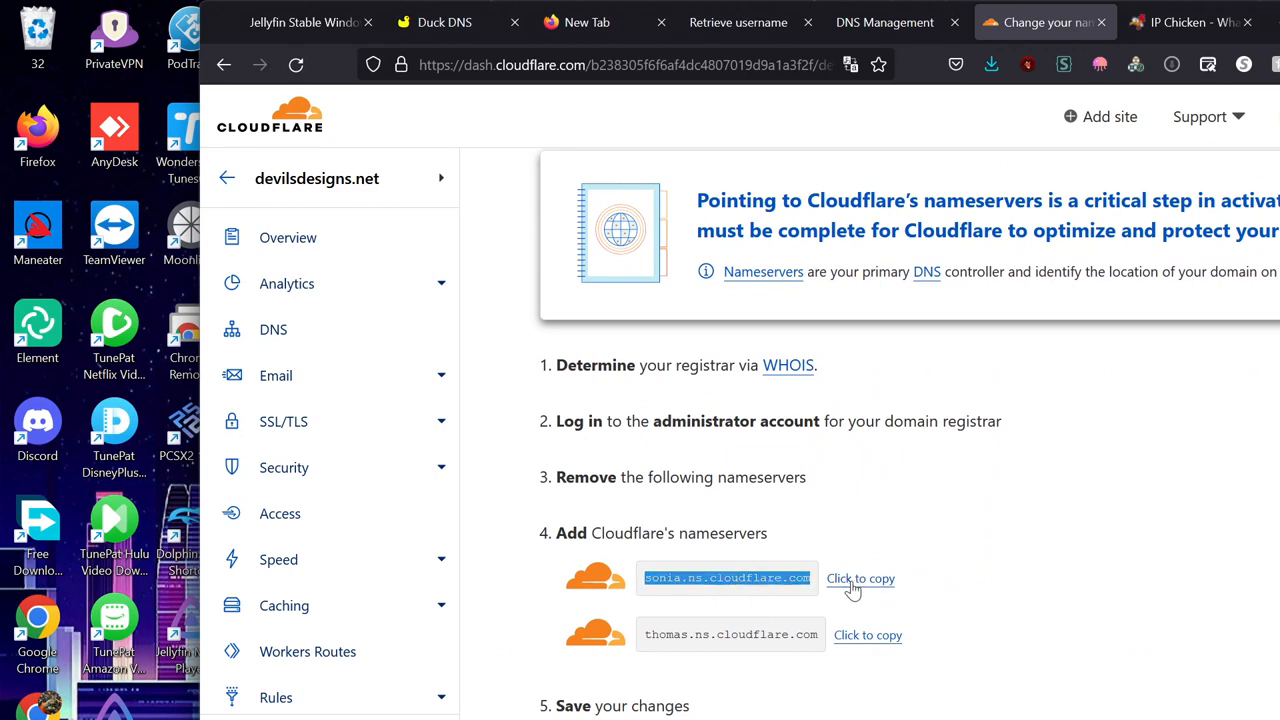
click(860, 578)
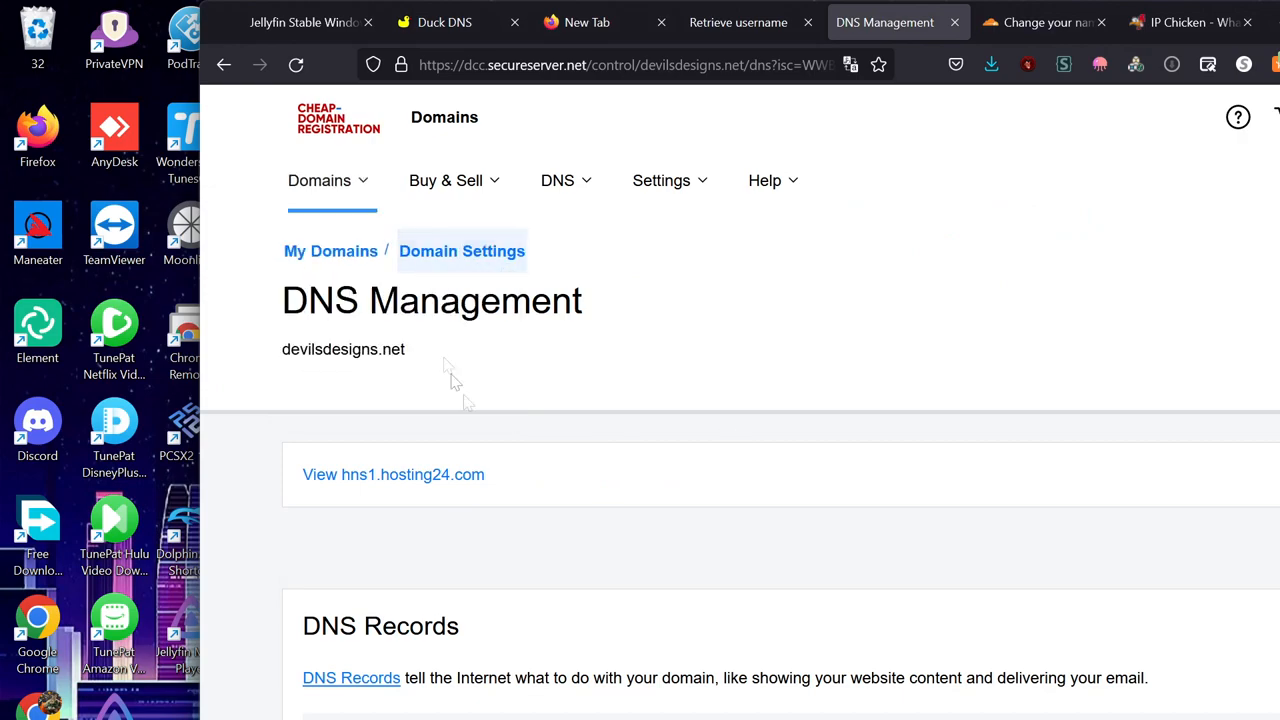
- Return to the devilsdesigns.net domain settings page at the registrar
scroll(down, 3)
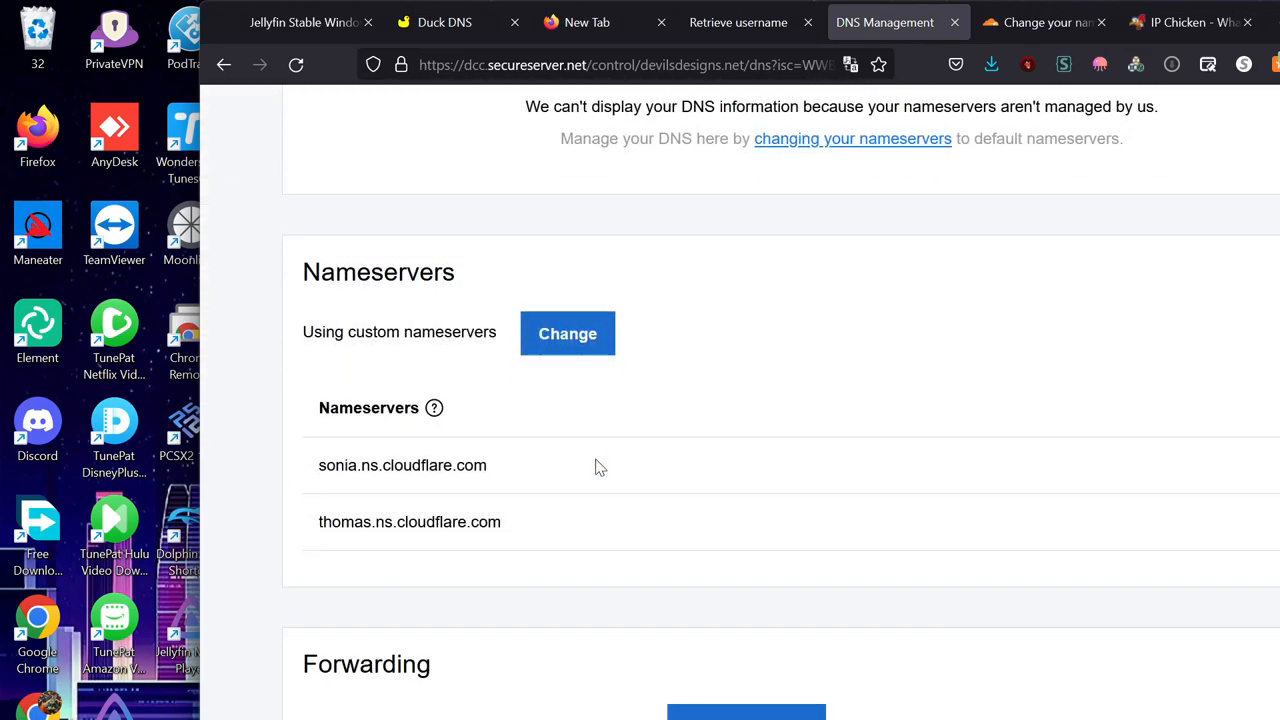
scroll(up, 3)
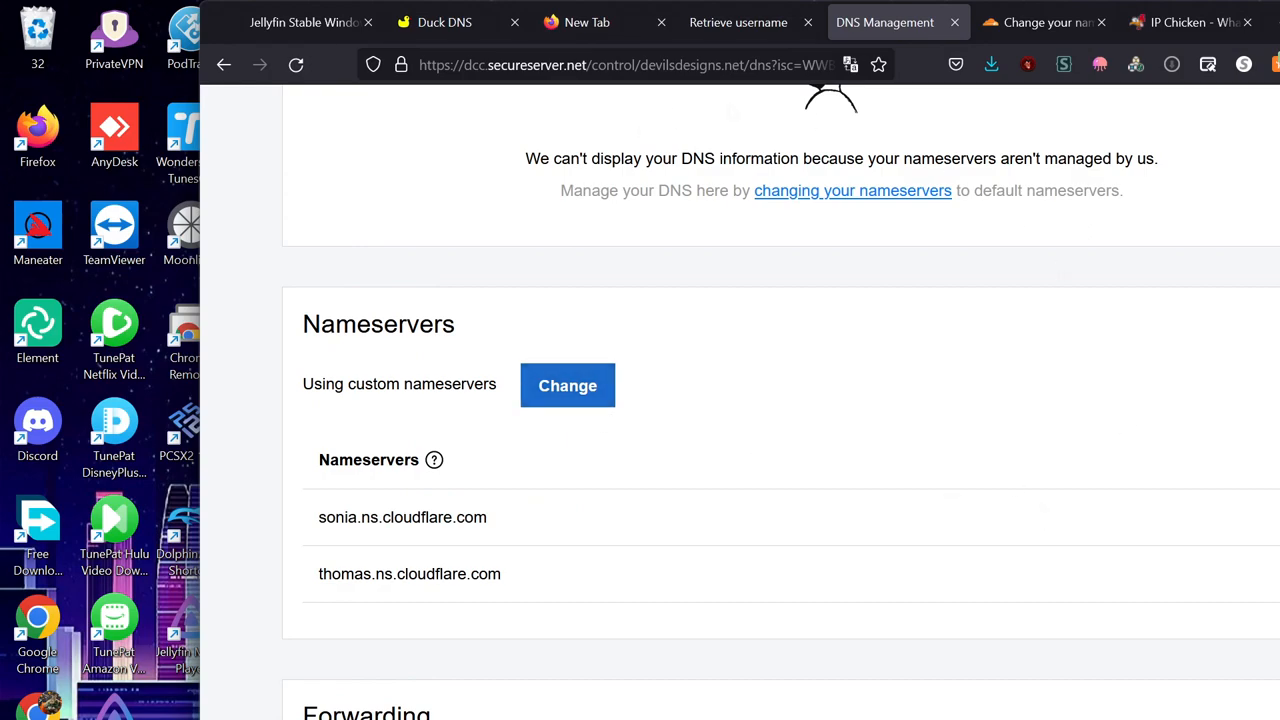
scroll(up, 3)
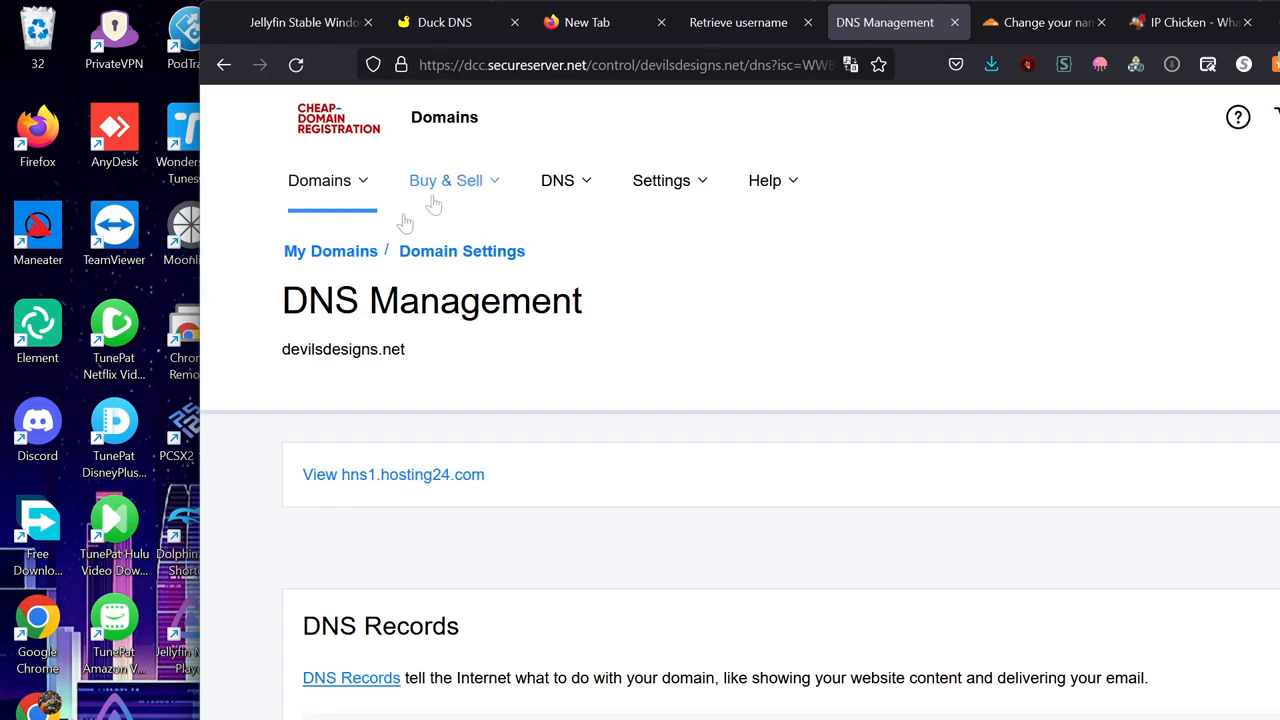
click(460, 252)
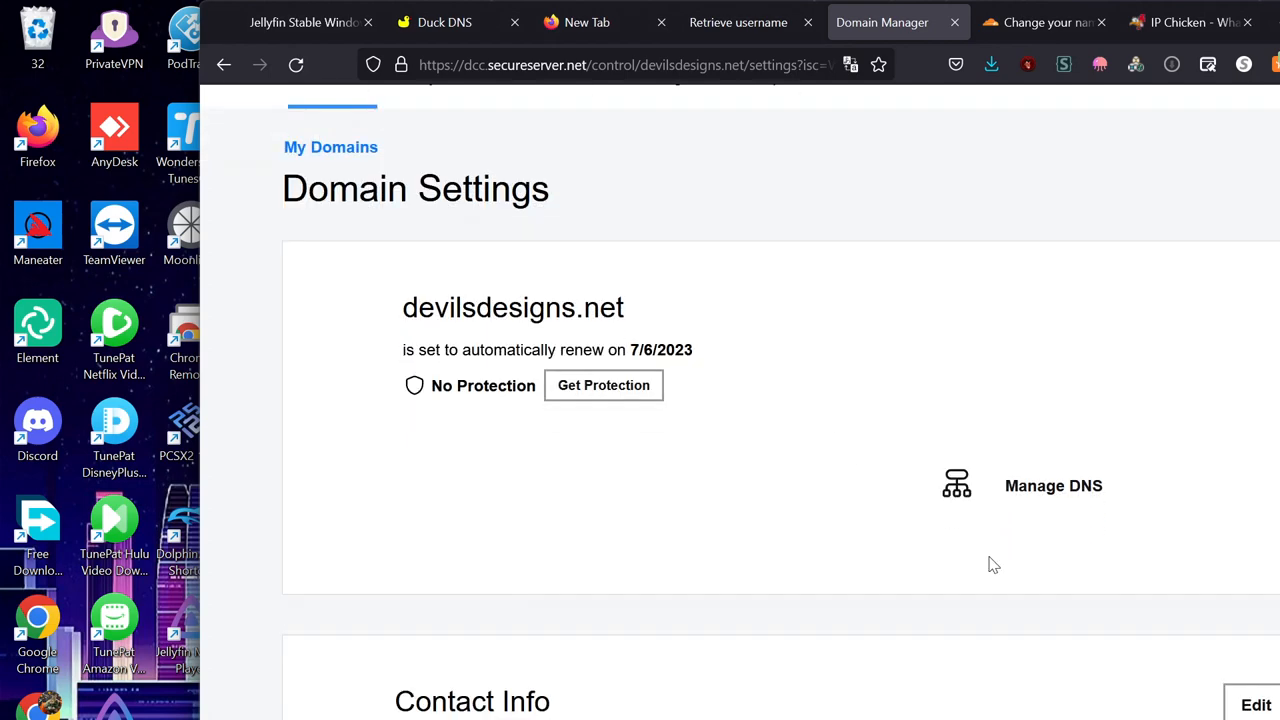
- Open DNS Management and view the current custom nameserver settings
click(1052, 486)
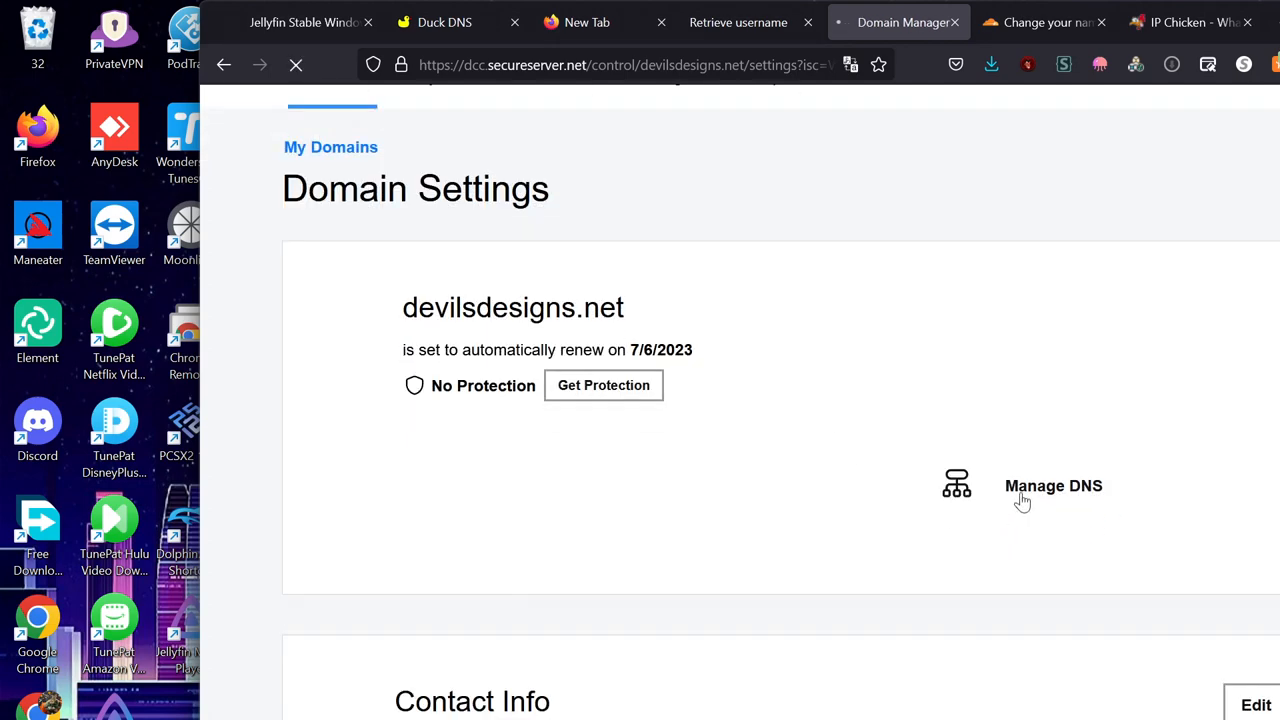
click(1052, 486)
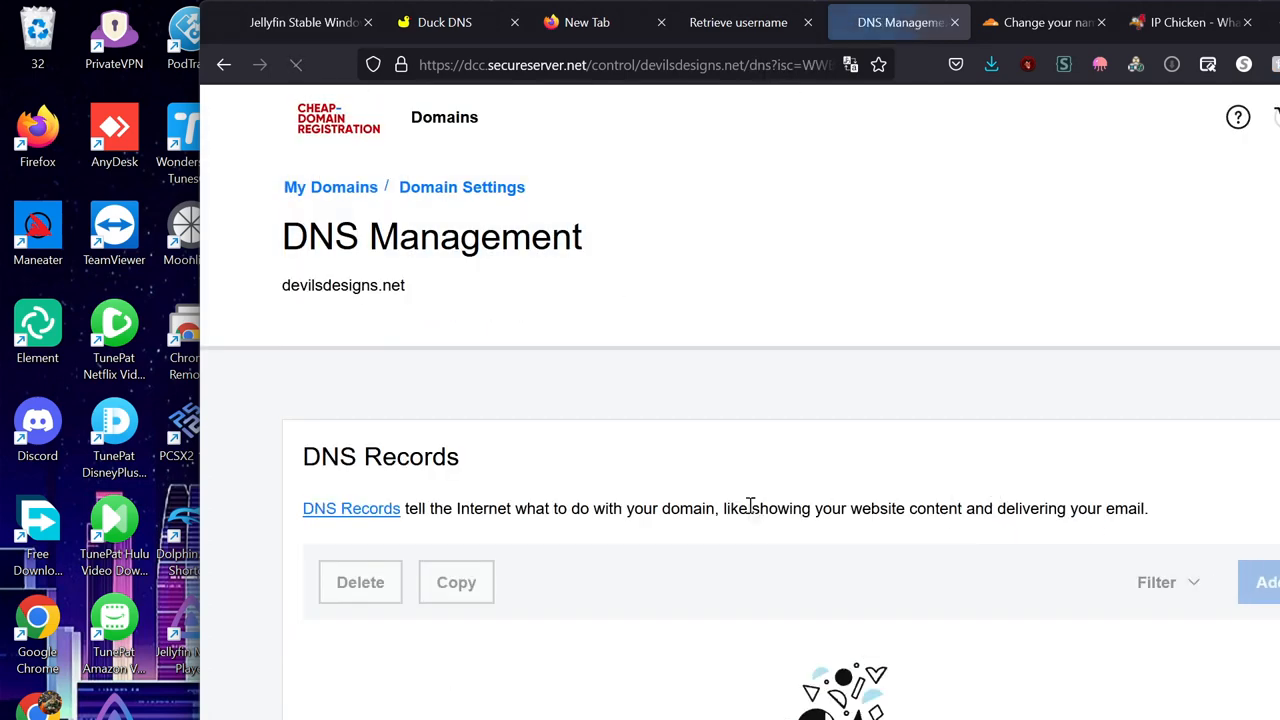
scroll(down, 3)
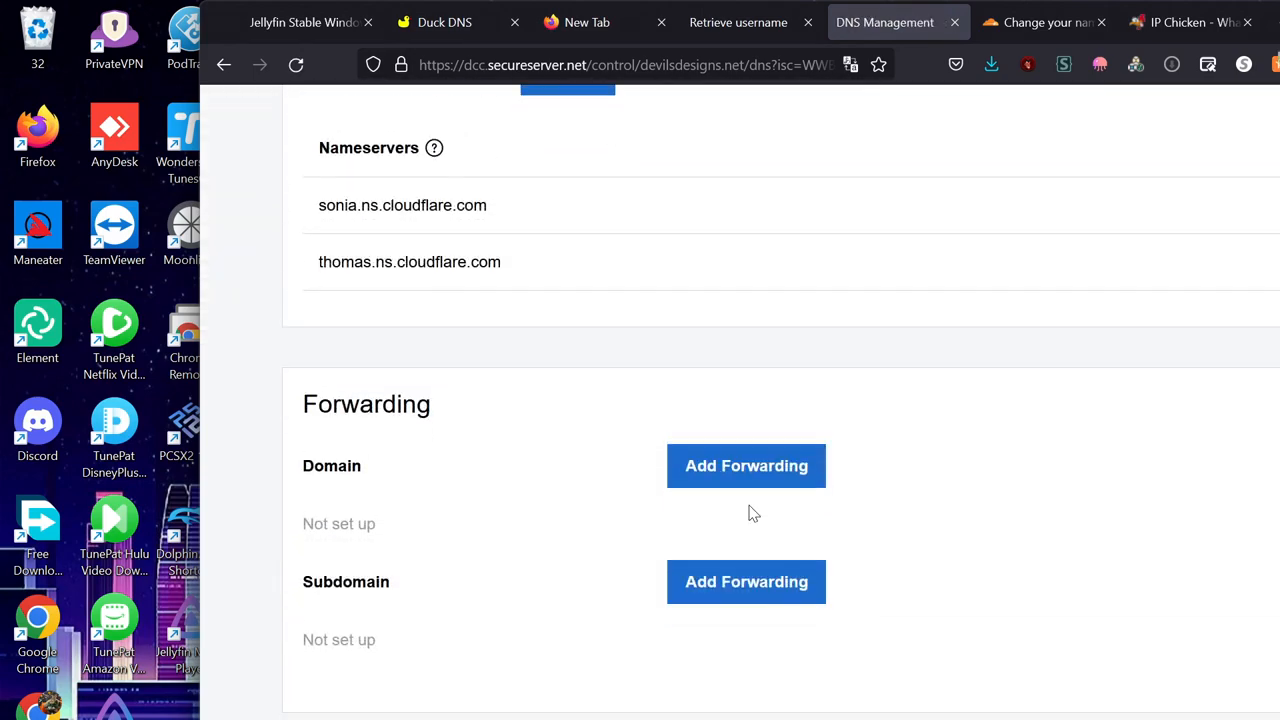
scroll(up, 3)
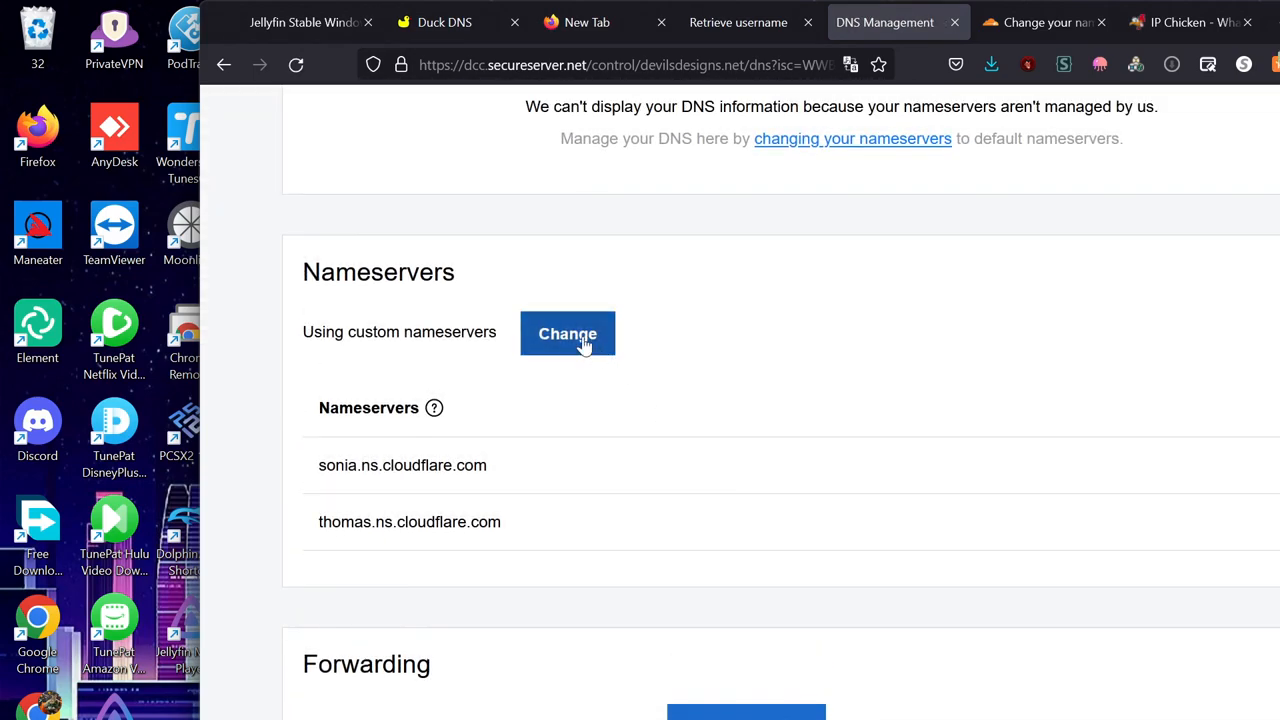
- Enter sonia and thomas Cloudflare nameservers as custom nameservers and save
click(568, 332)
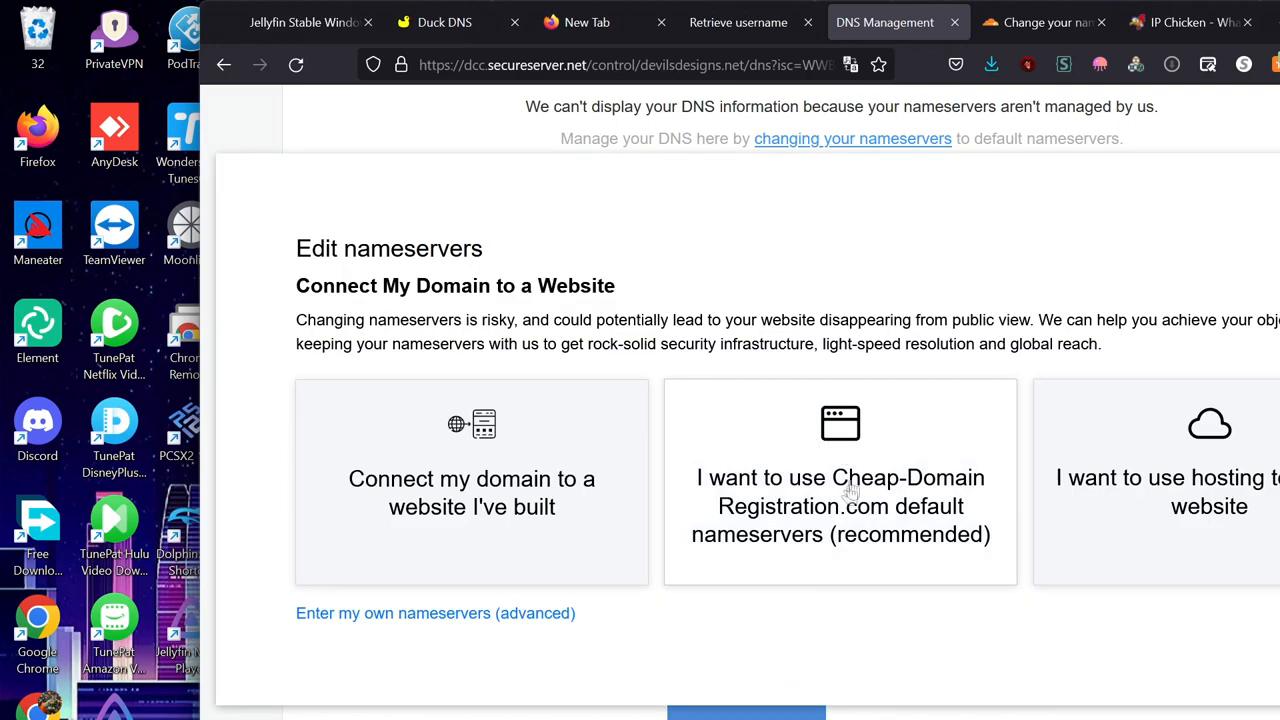
mouse_move(1036, 496)
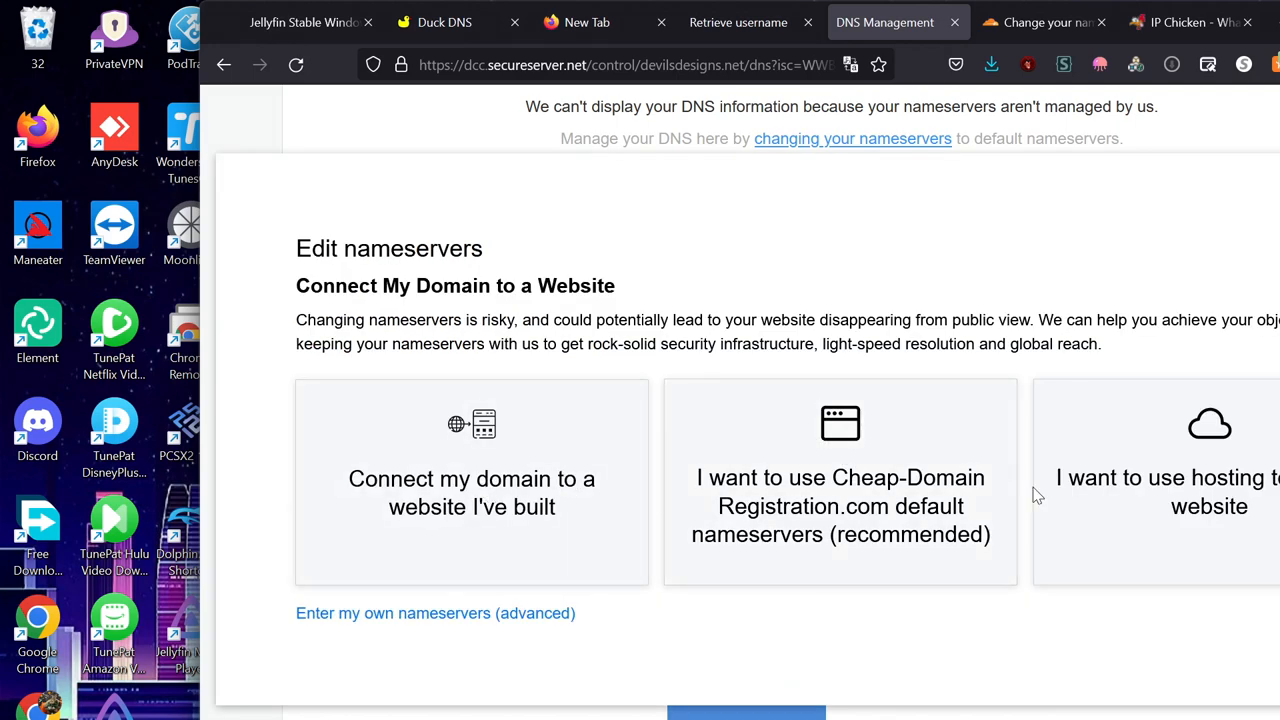
click(436, 612)
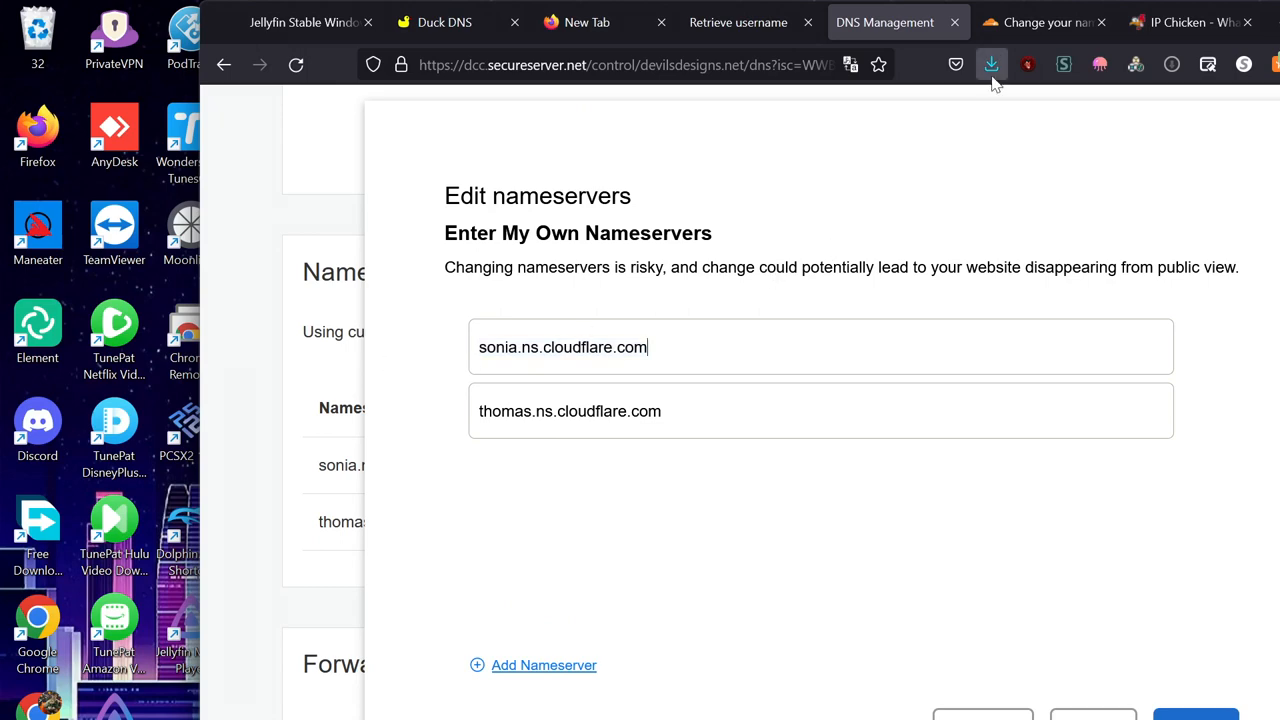
click(1040, 22)
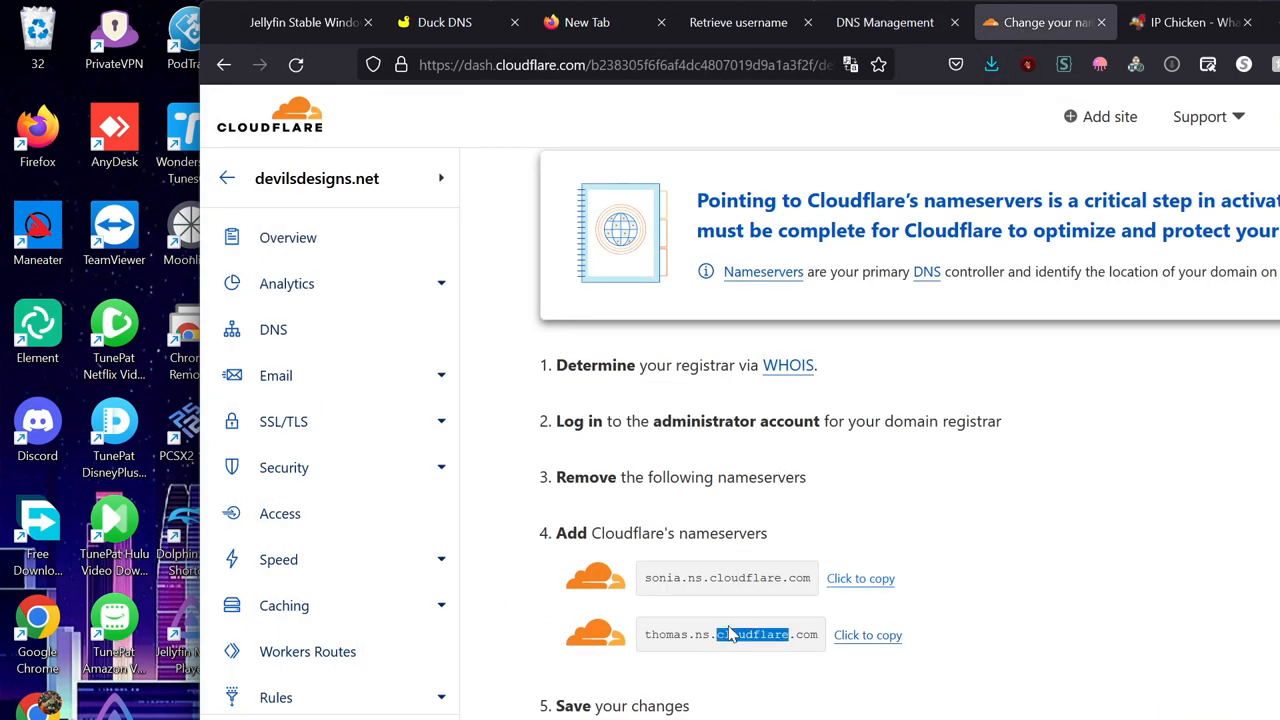
click(868, 636)
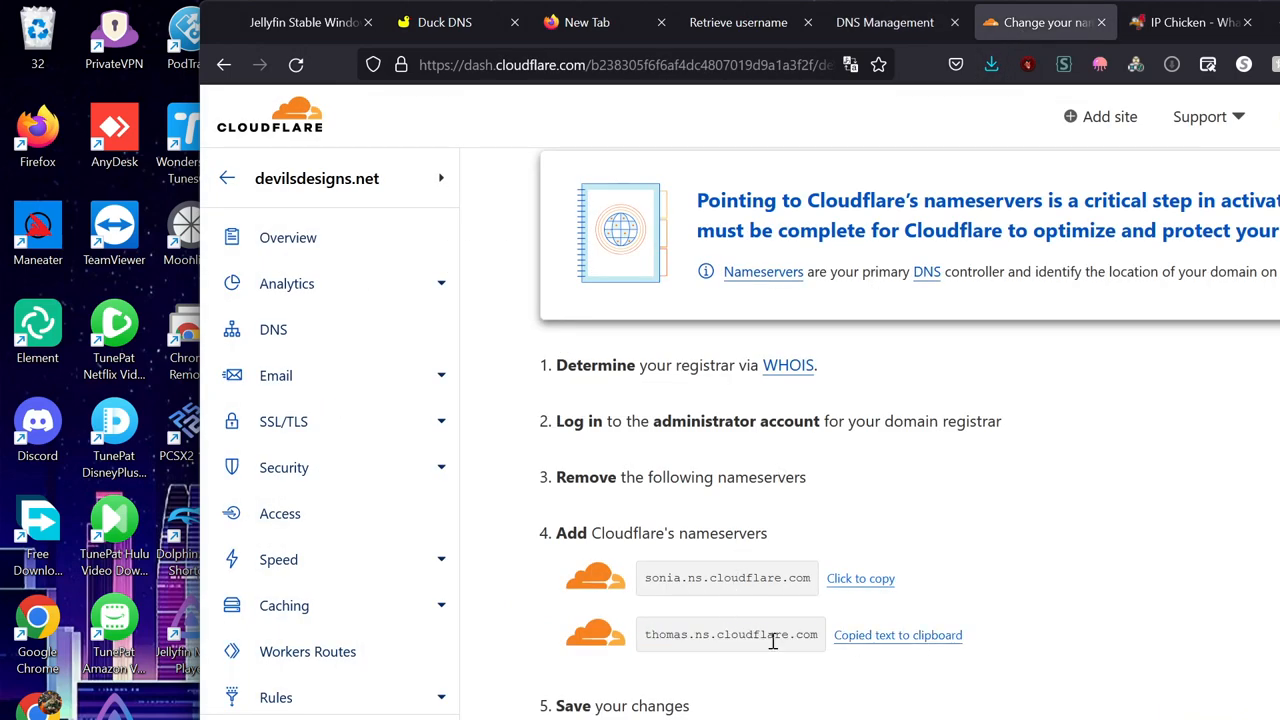
scroll(down, 3)
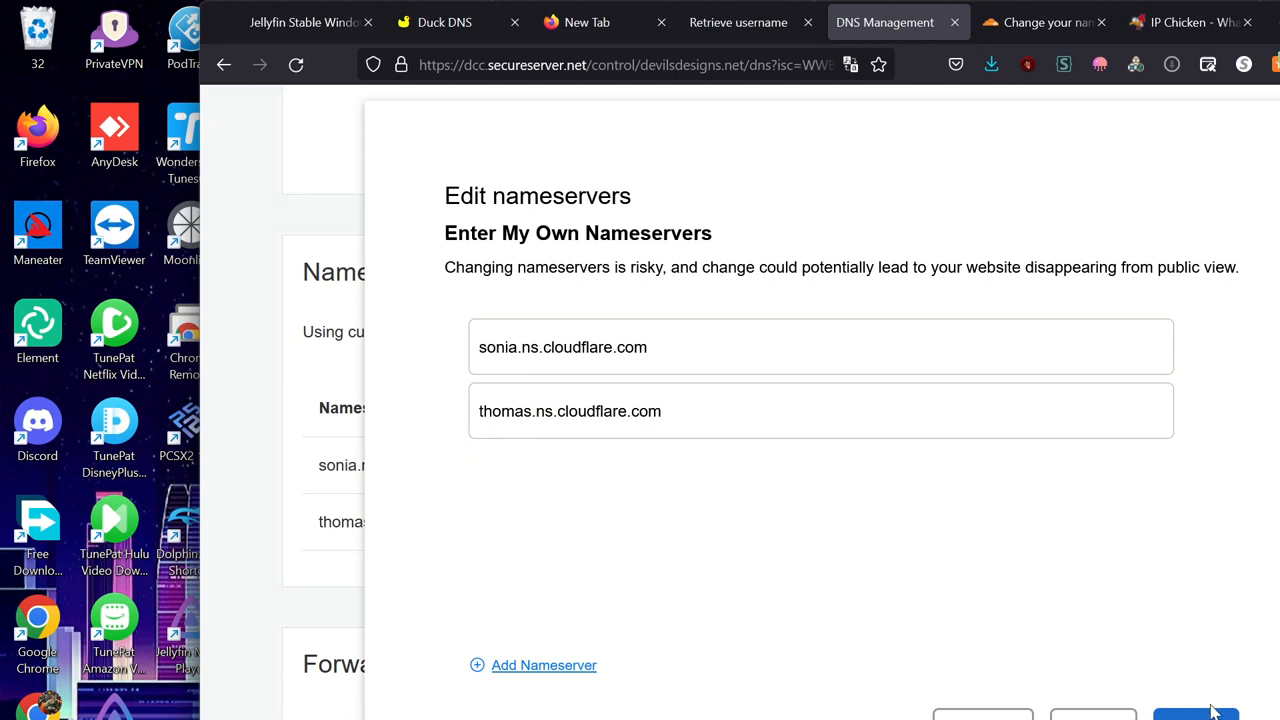
click(1196, 714)
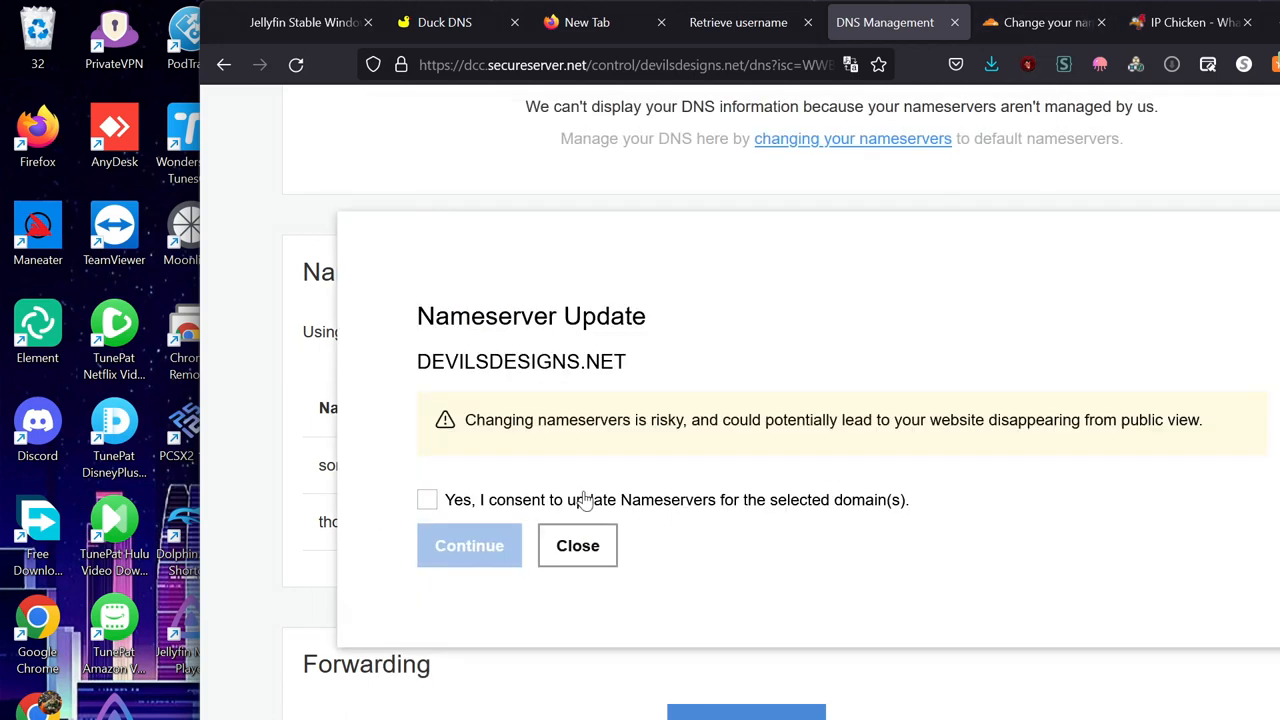
mouse_move(428, 500)
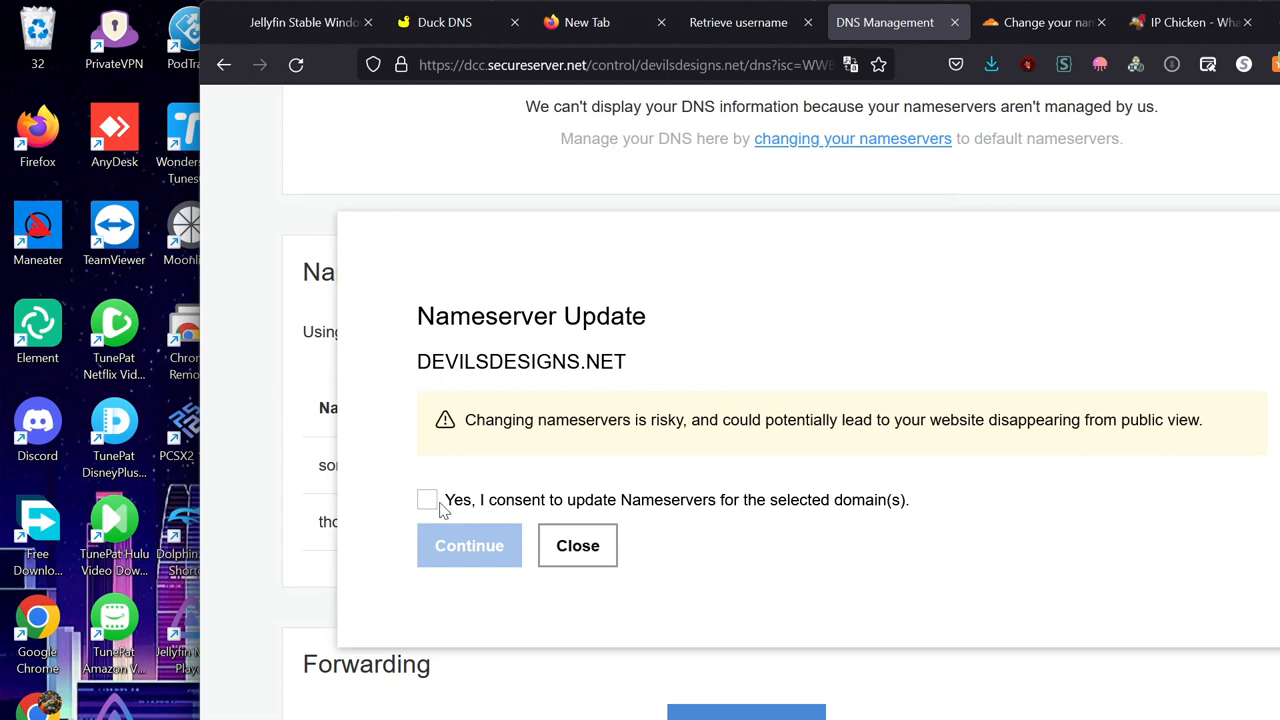
- Consent to and confirm the nameserver update, then return to Cloudflare setup
click(428, 500)
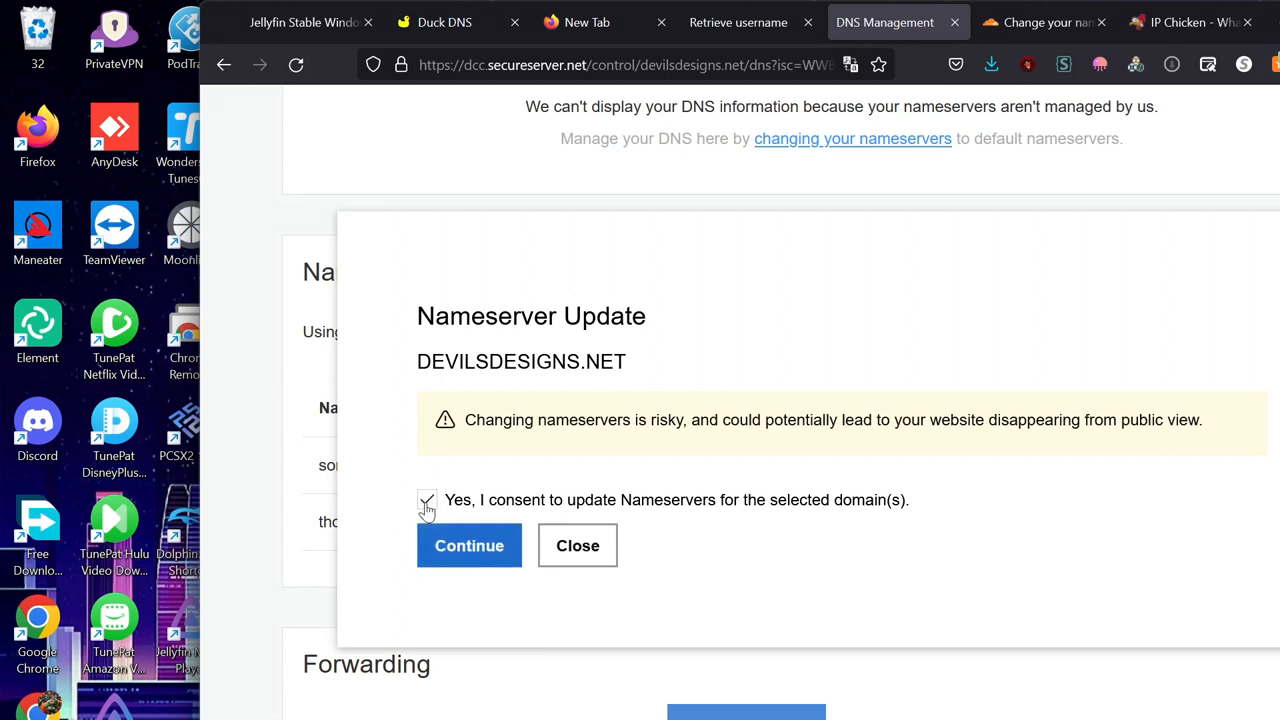
click(468, 544)
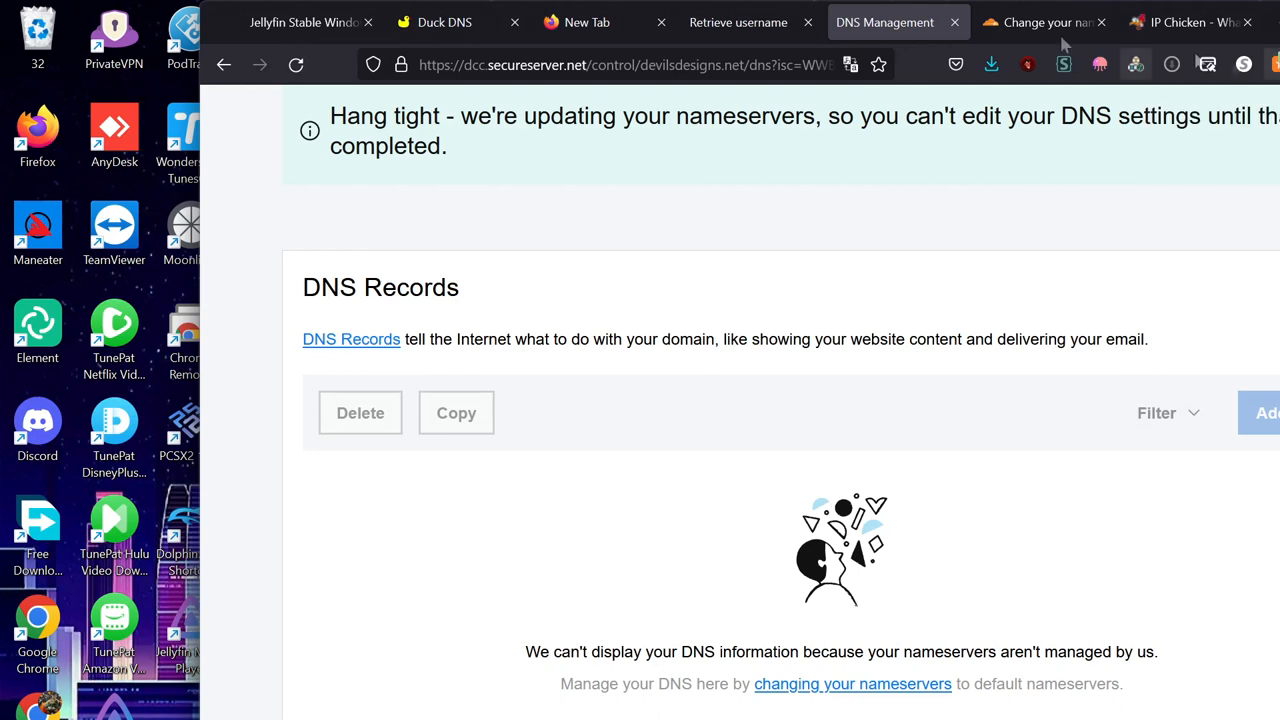
click(1040, 22)
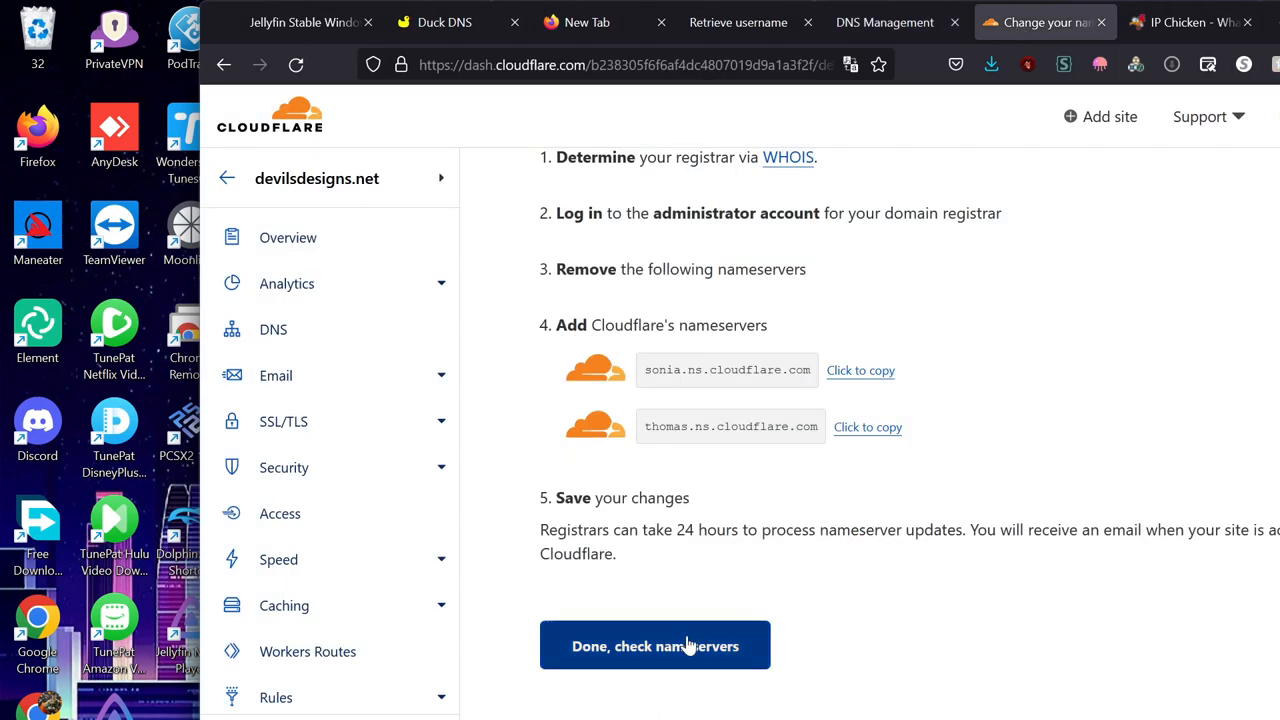
- Confirm nameservers changed, start the quick start guide and keep Automatic HTTPS Rewrites on
click(656, 644)
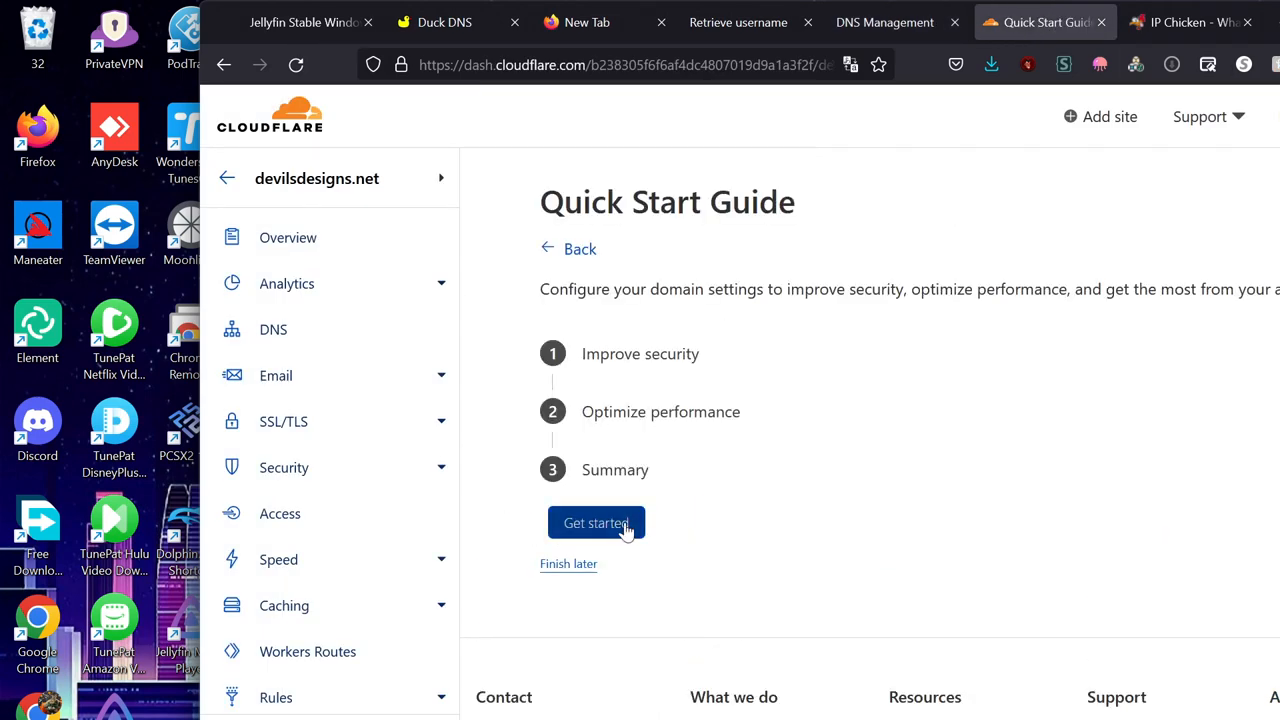
click(596, 522)
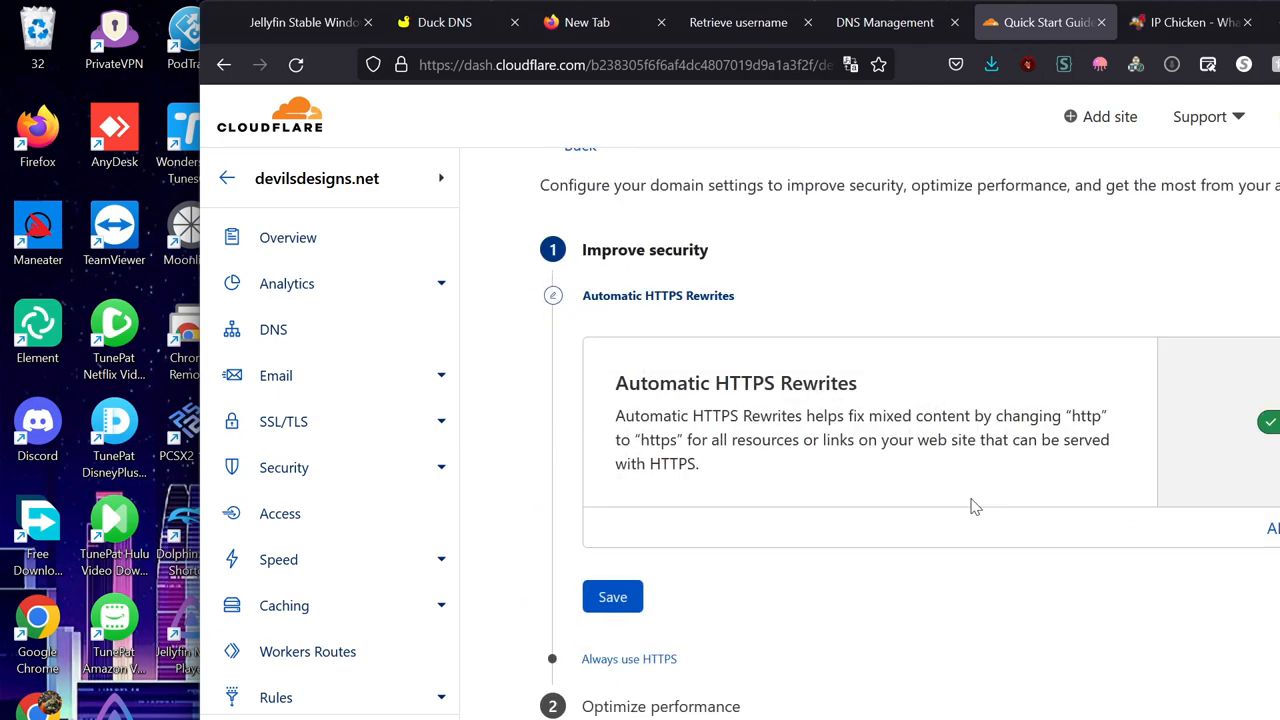
scroll(down, 3)
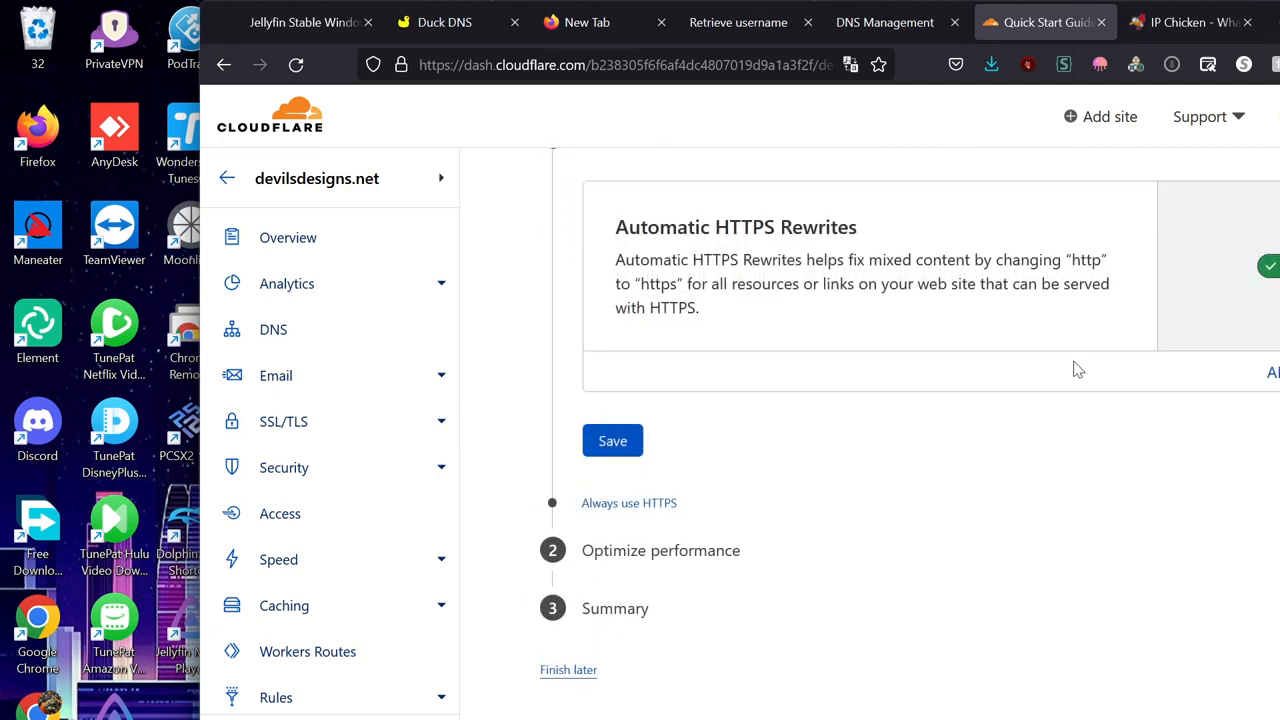
click(612, 442)
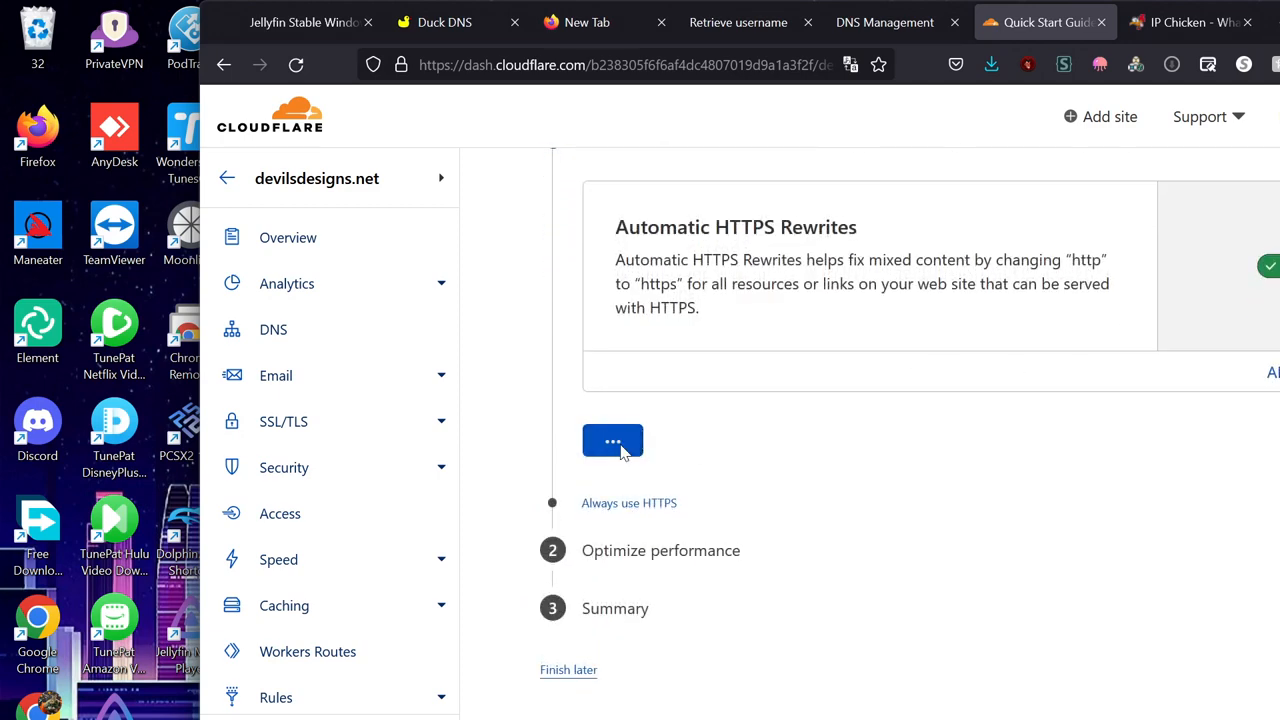
click(612, 442)
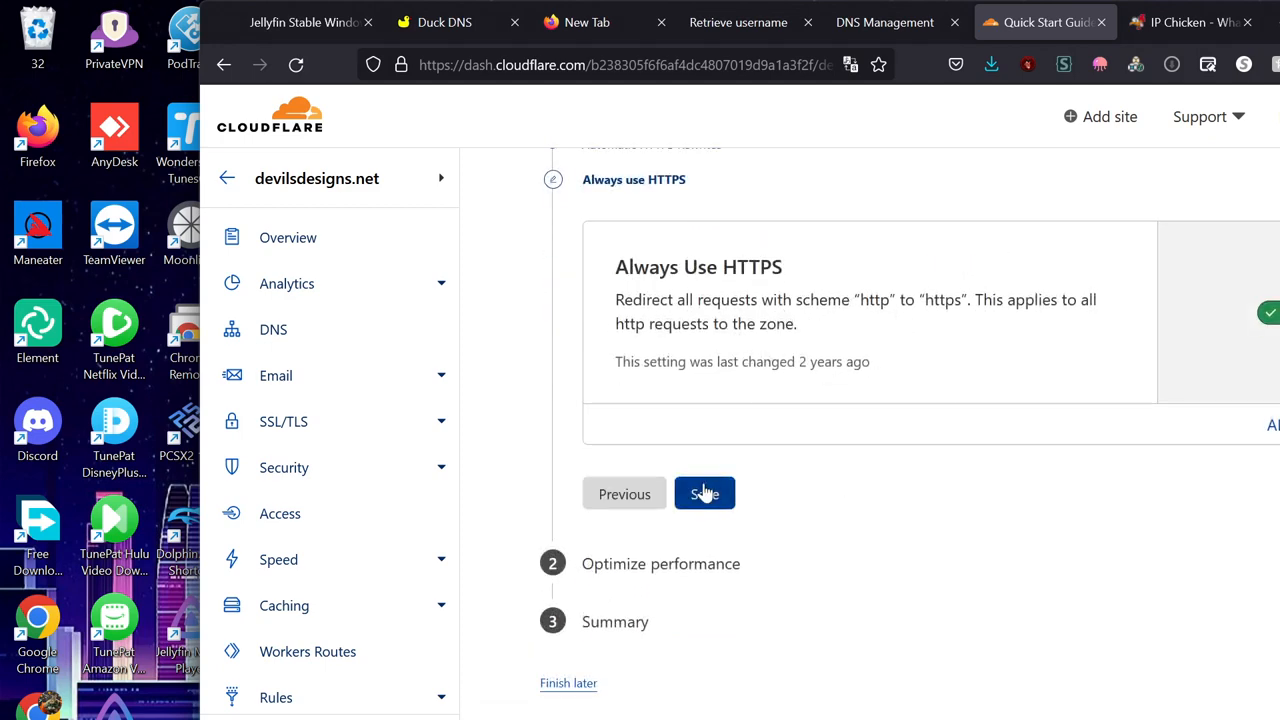
- Keep Always Use HTTPS, Auto Minify and Brotli on and finish on the Overview
click(704, 492)
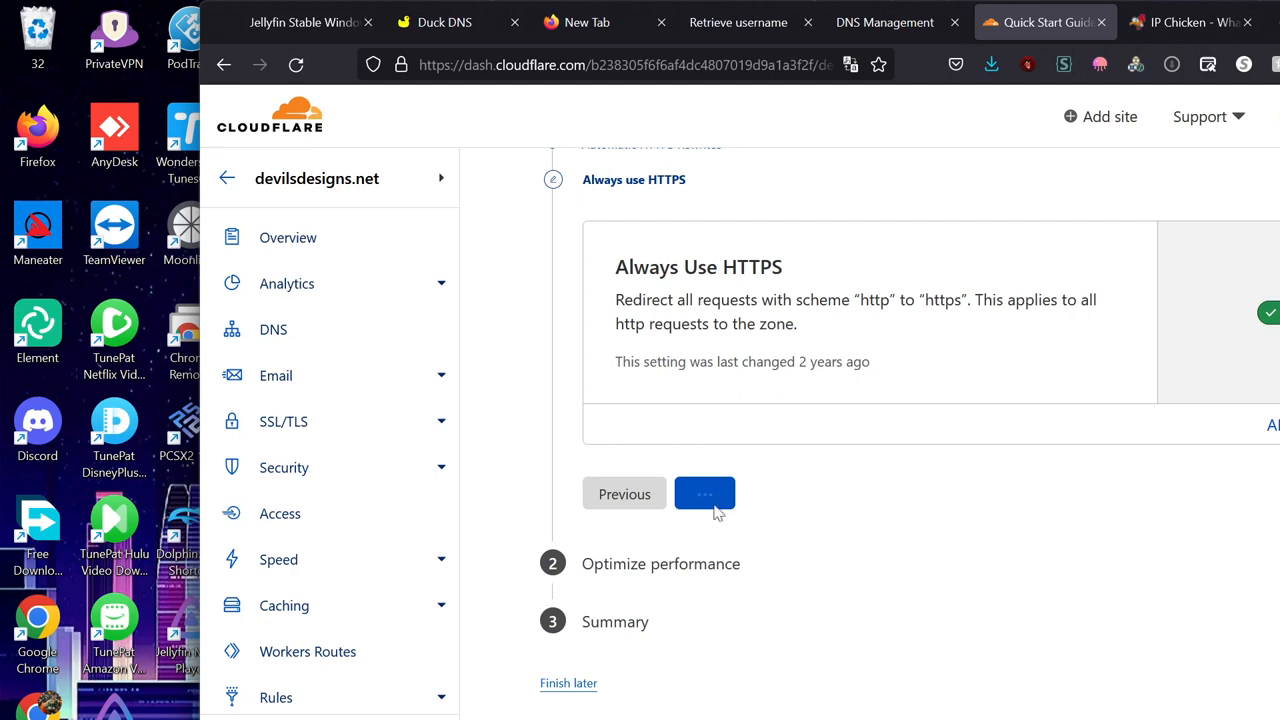
click(704, 492)
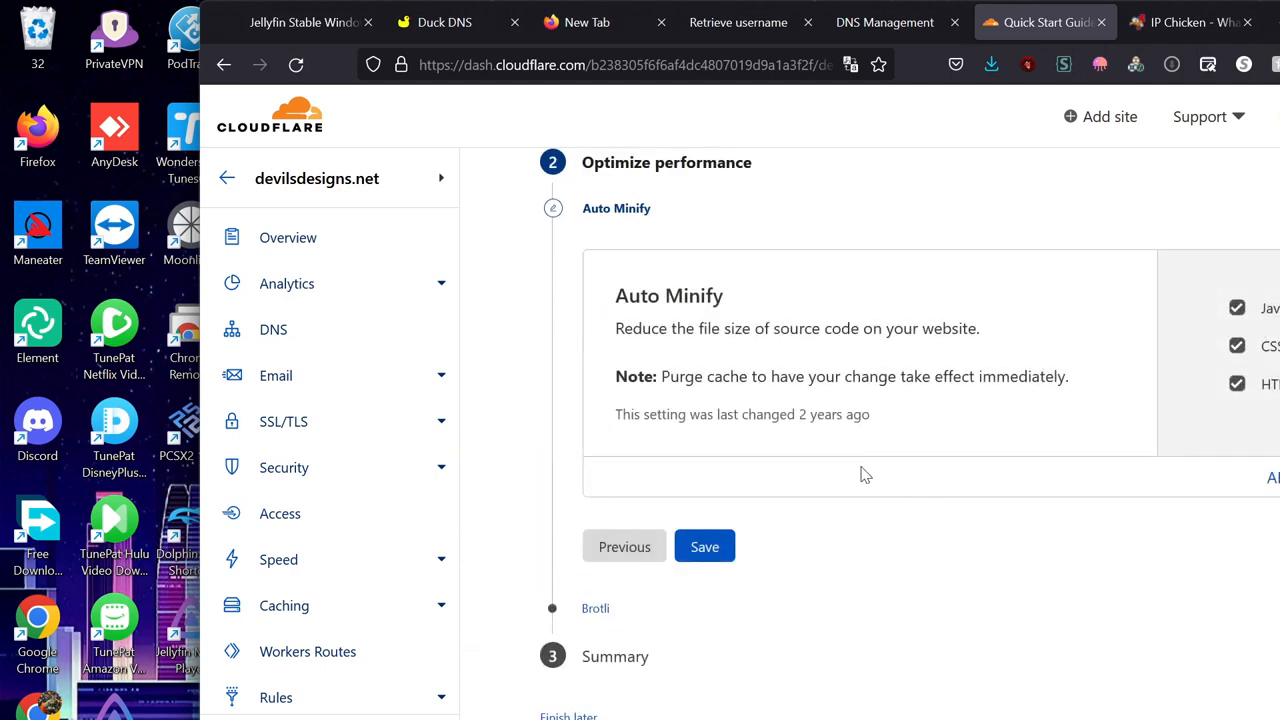
click(704, 546)
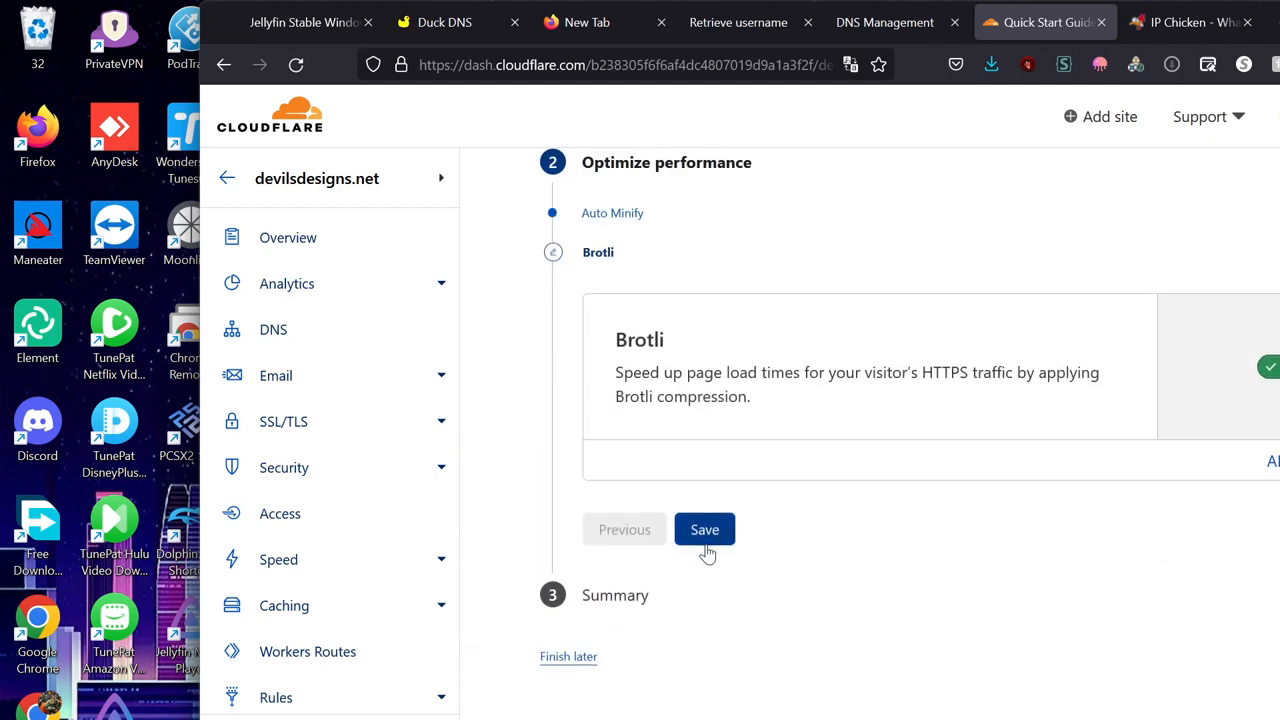
click(704, 528)
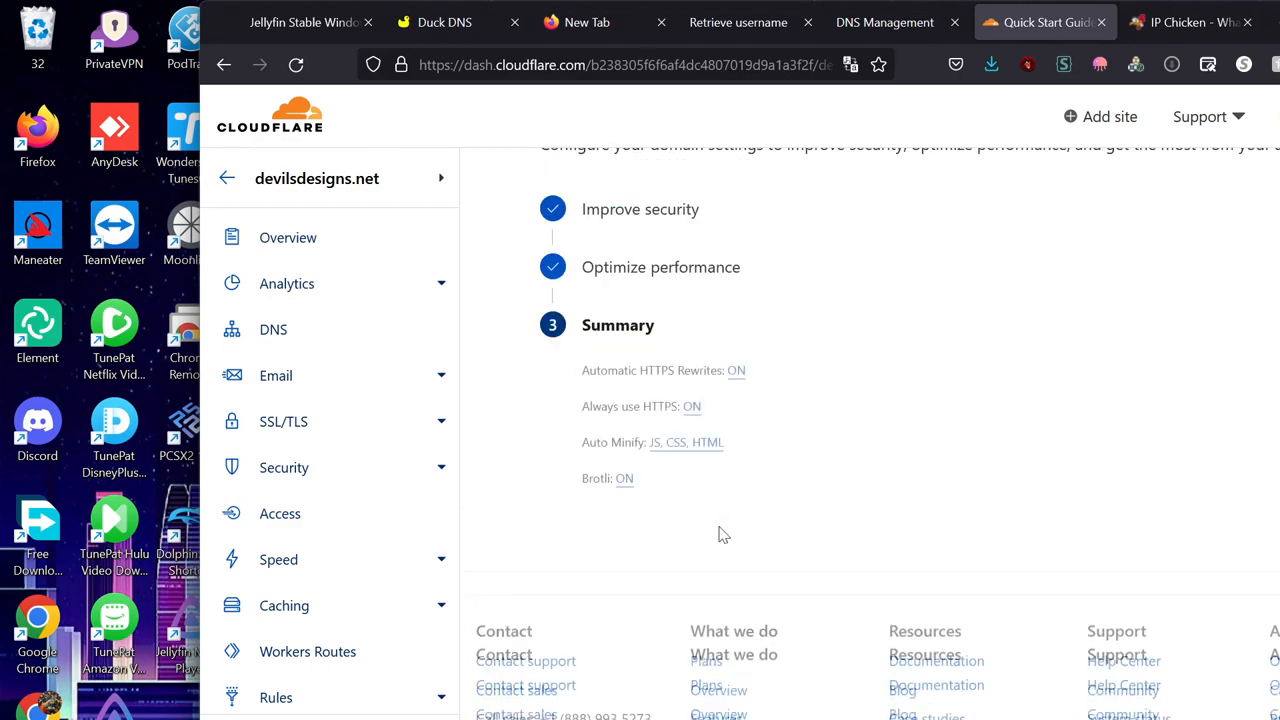
click(290, 236)
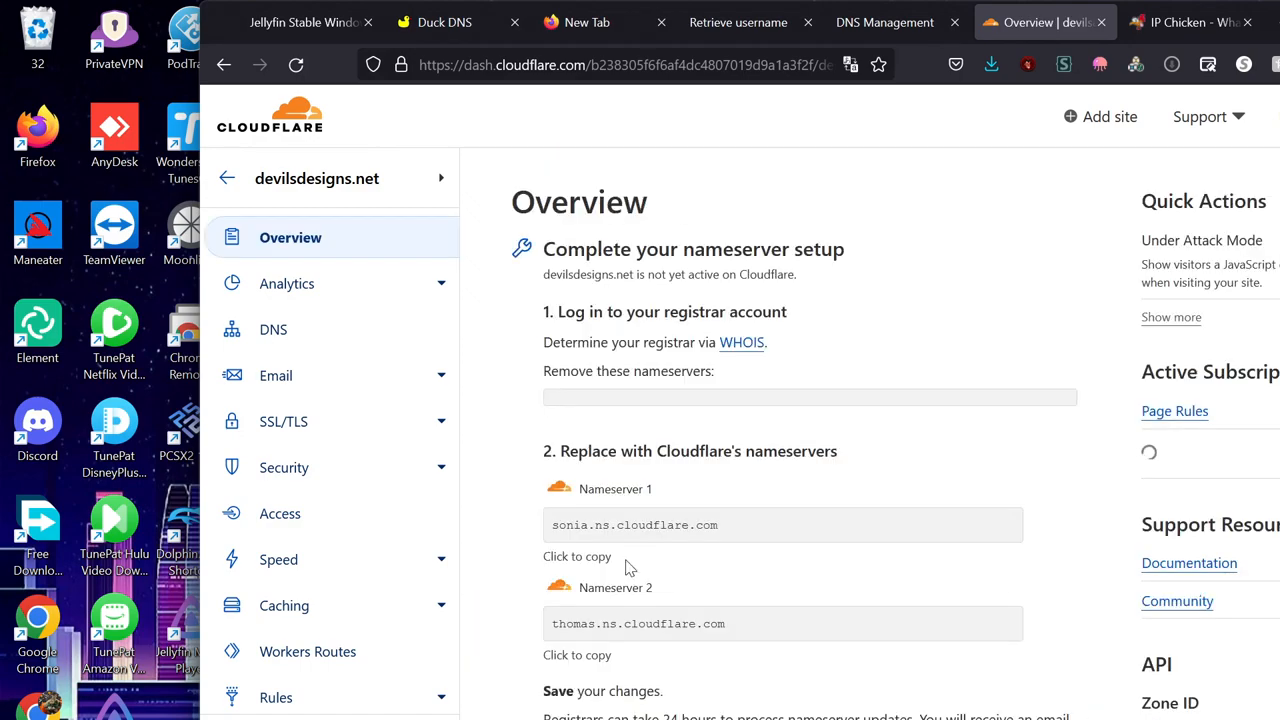
- Open the DNS records page for devilsdesigns.net and start a new record
scroll(up, 3)
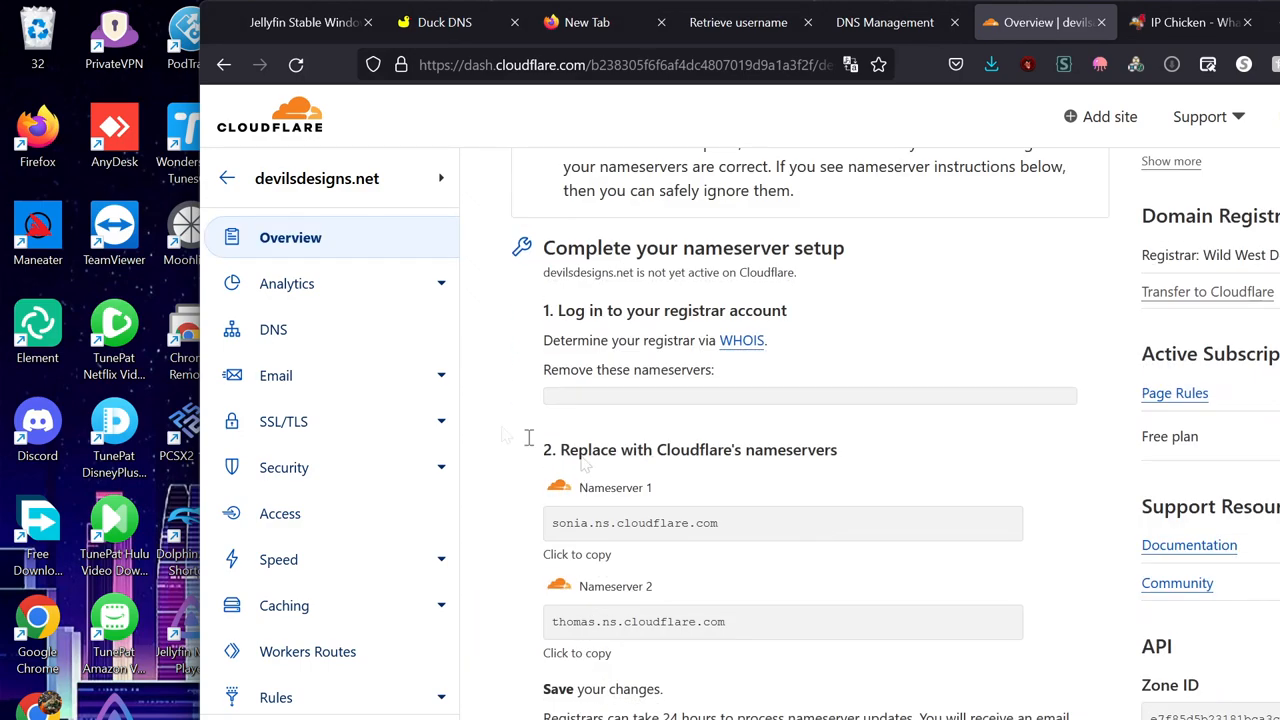
click(272, 328)
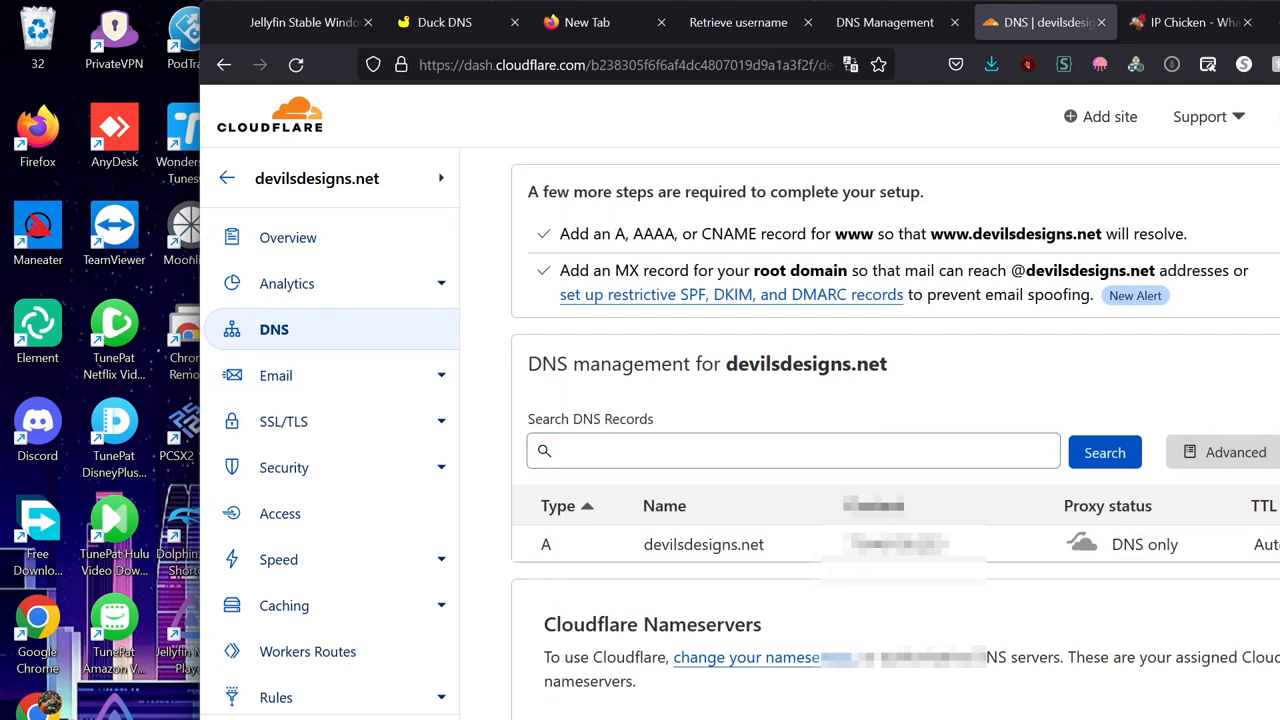
click(564, 564)
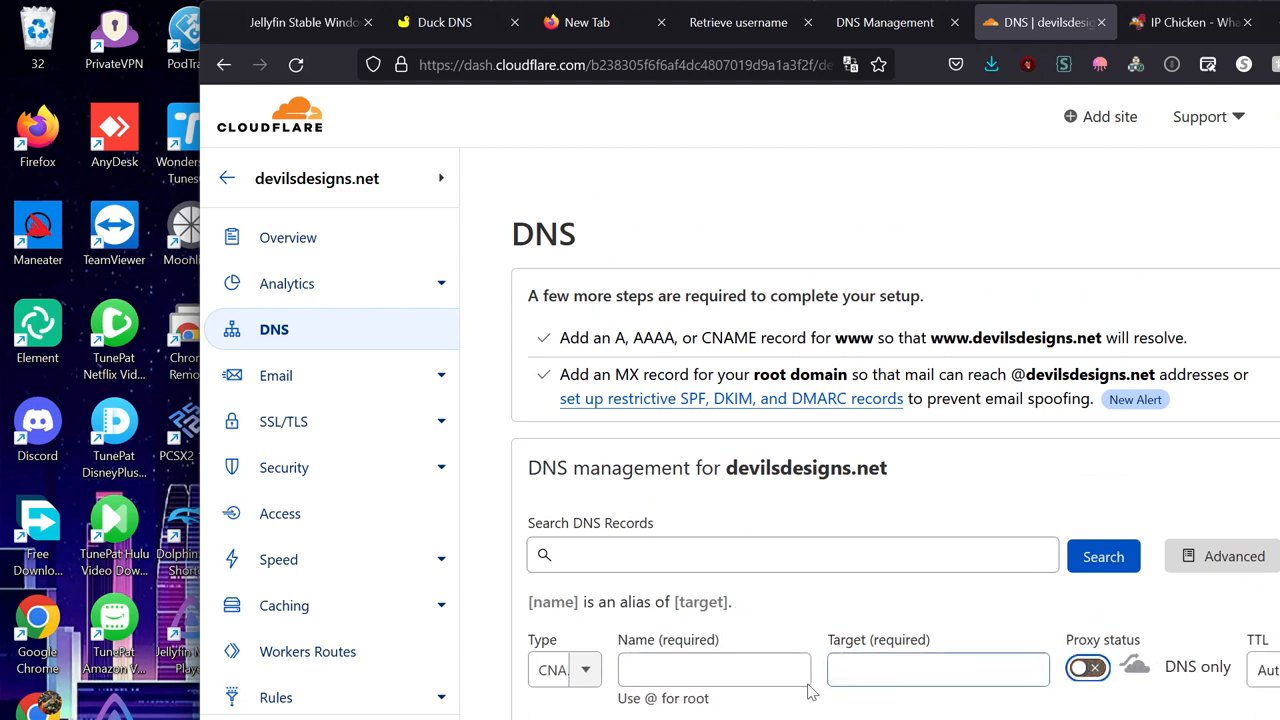
- Save a CNAME record named movies with target @ and proxy off
click(714, 668)
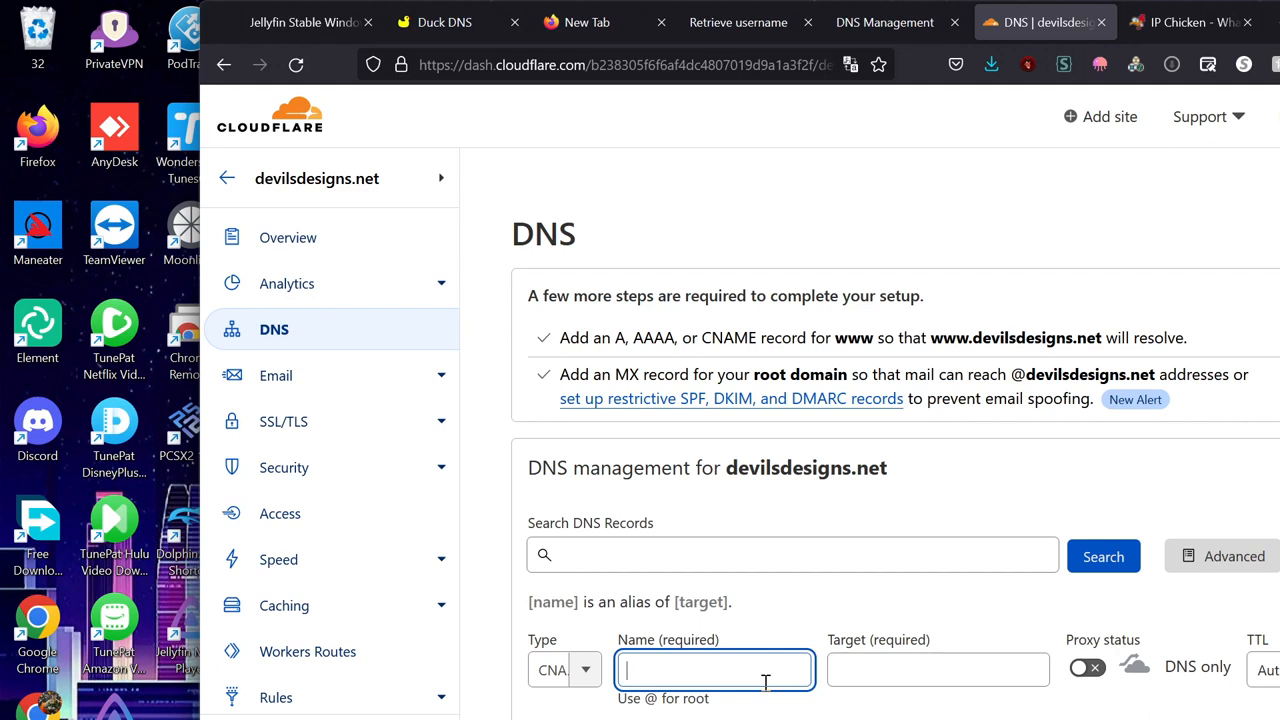
text(movie)
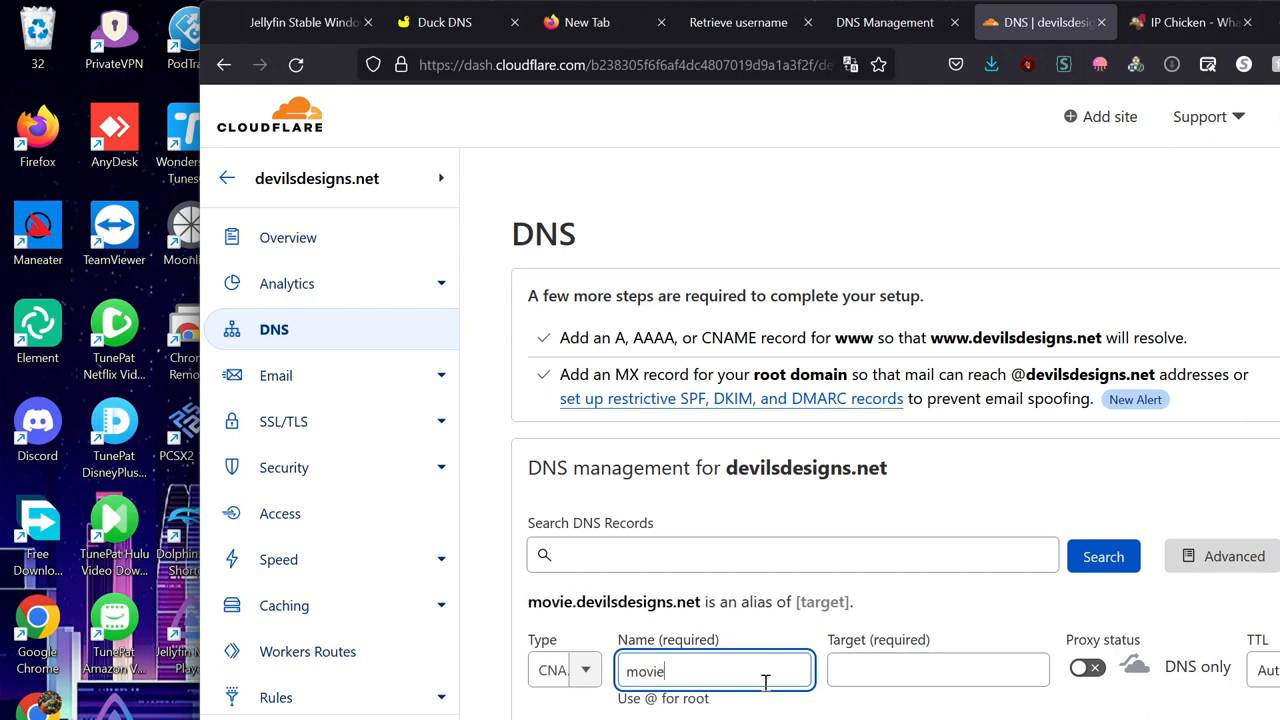
text(@)
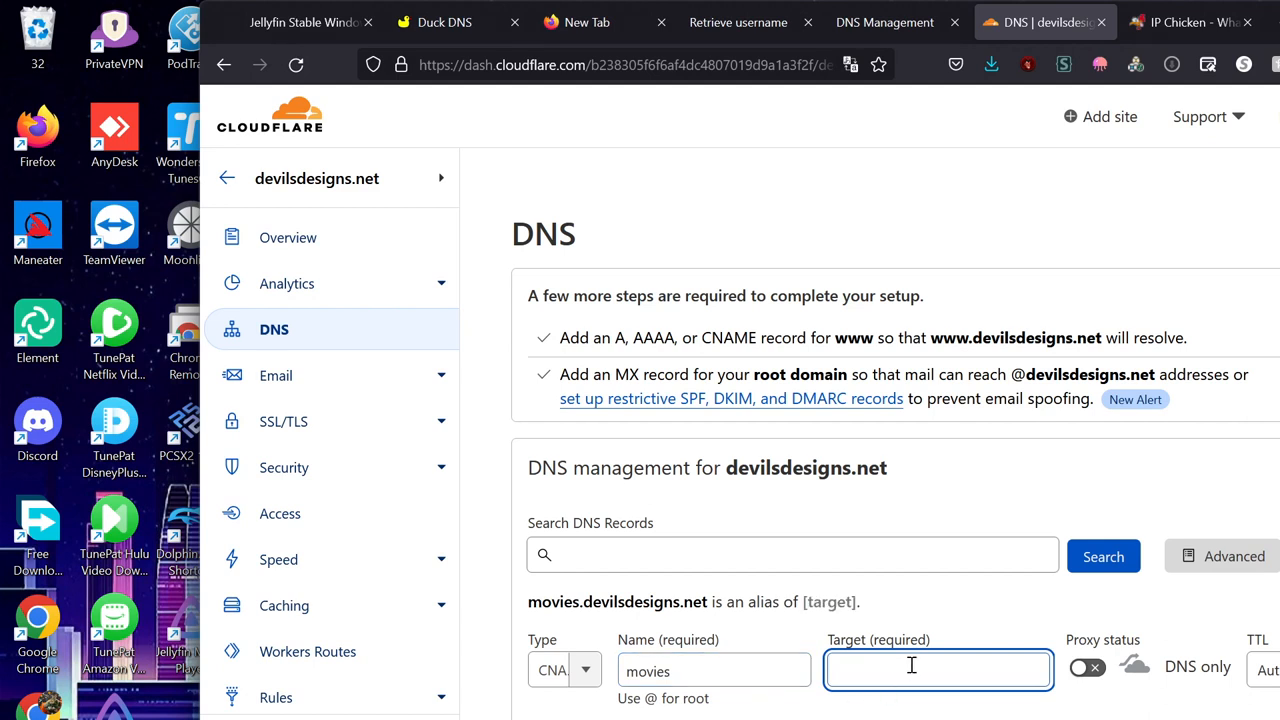
text(@)
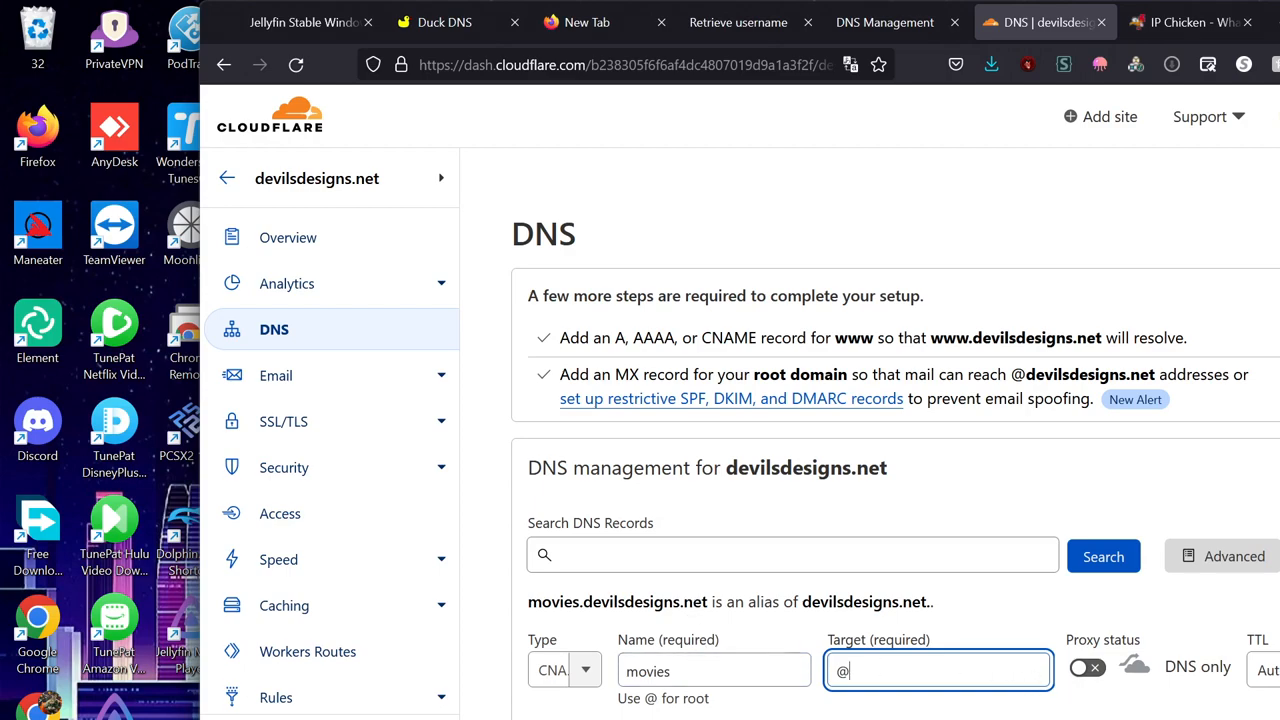
scroll(down, 3)
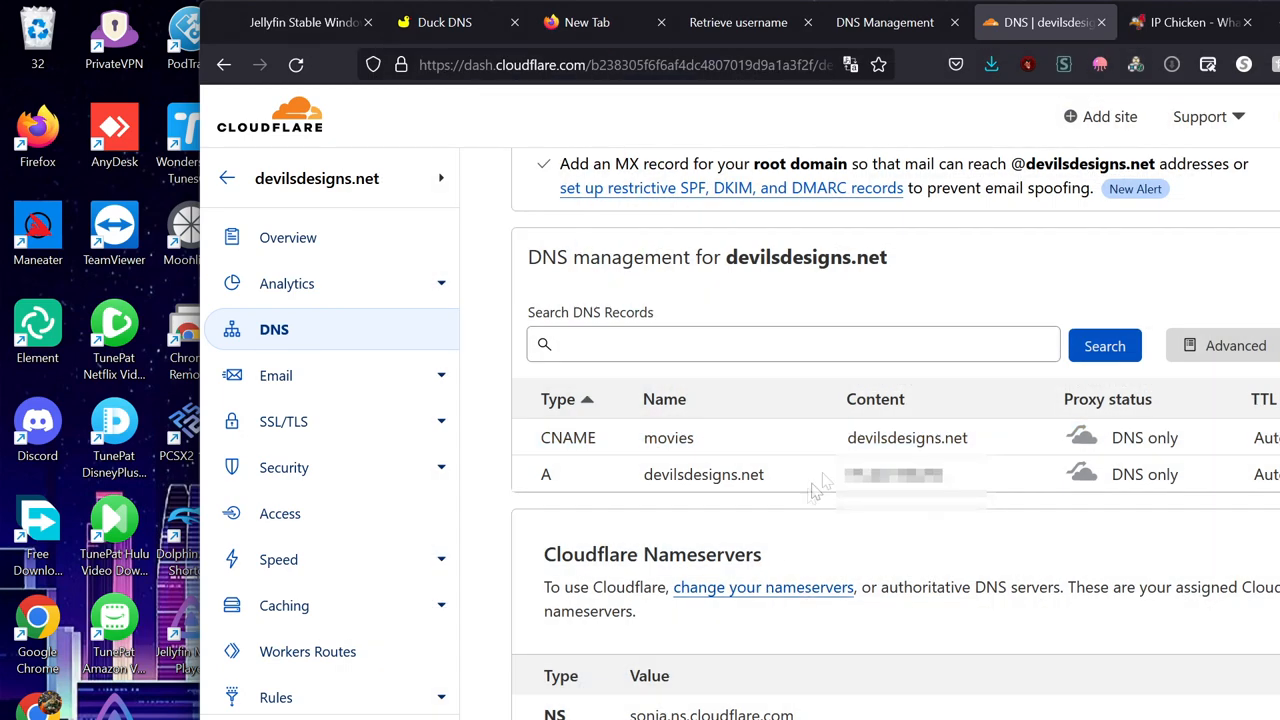
mouse_move(830, 470)
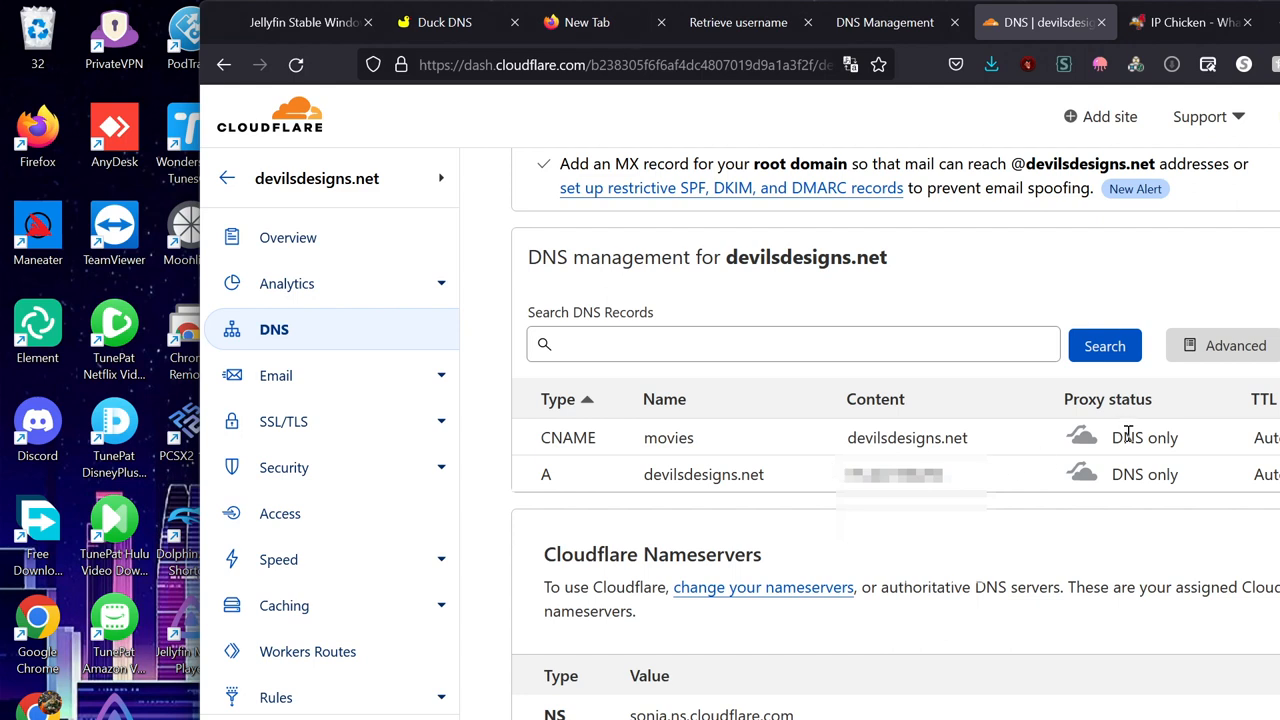
- Verify the movies record shows DNS only in the record list
double_click(1128, 436)
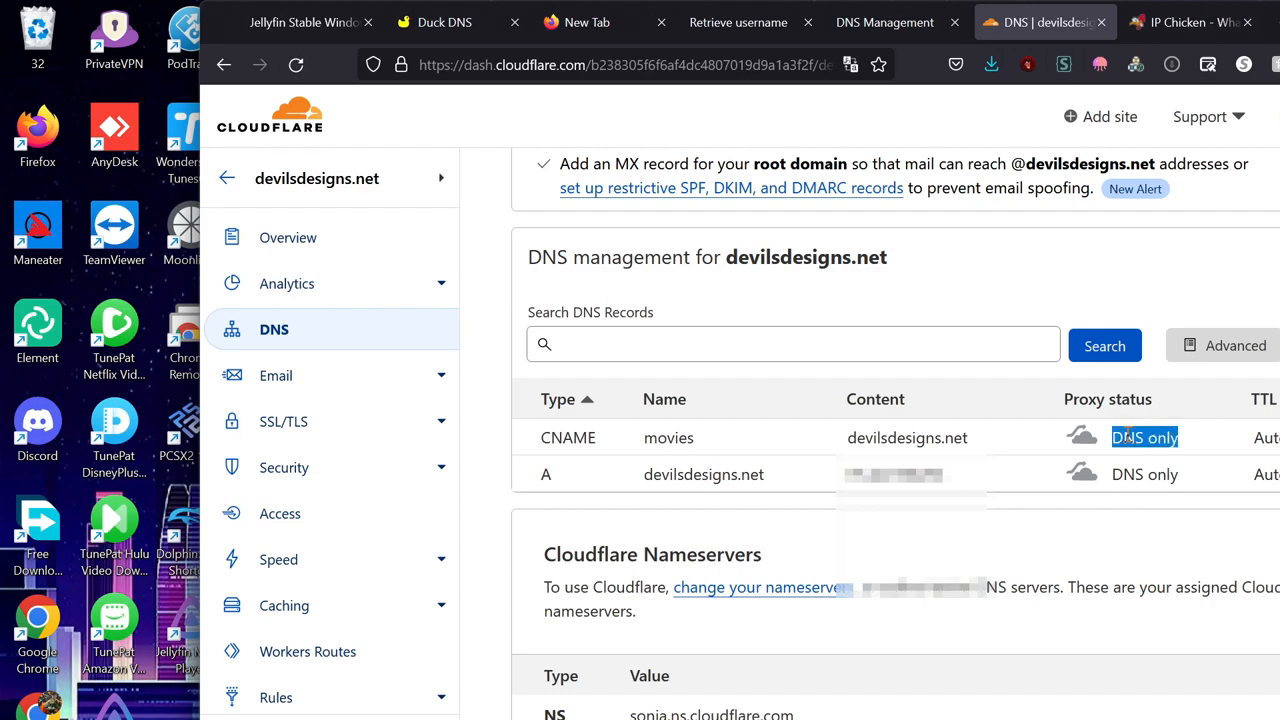
scroll(up, 3)
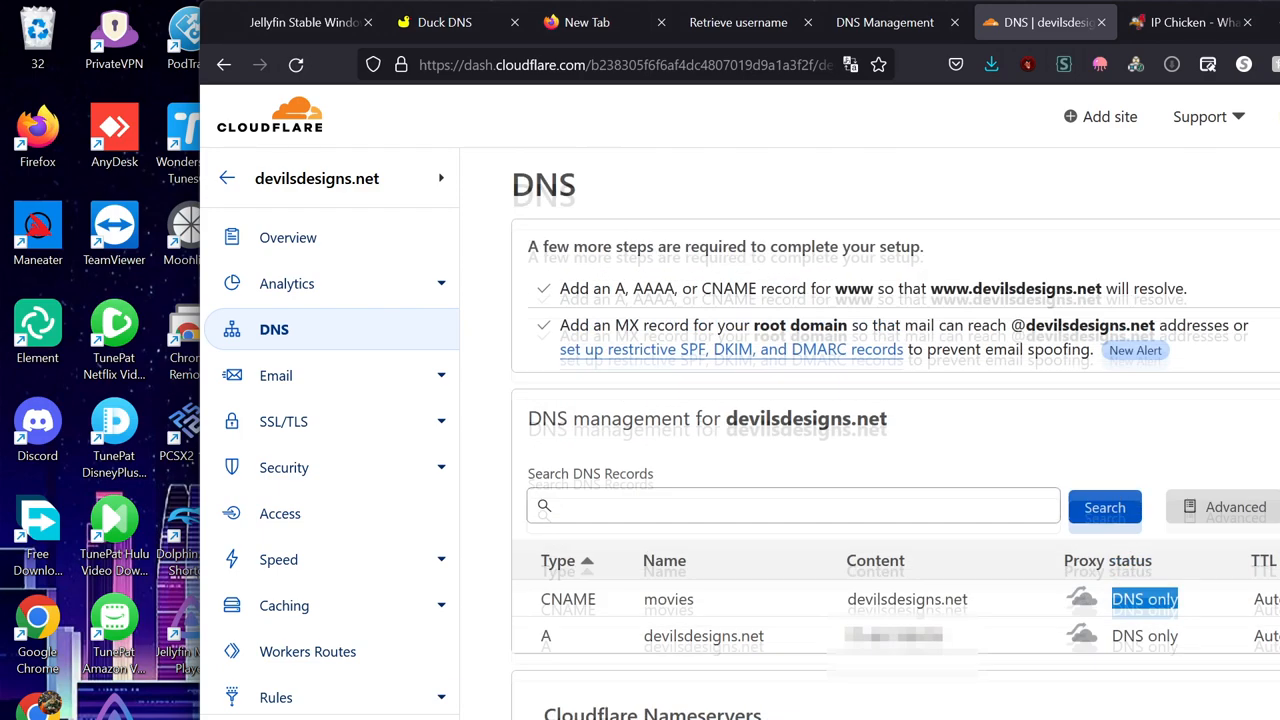
scroll(up, 3)
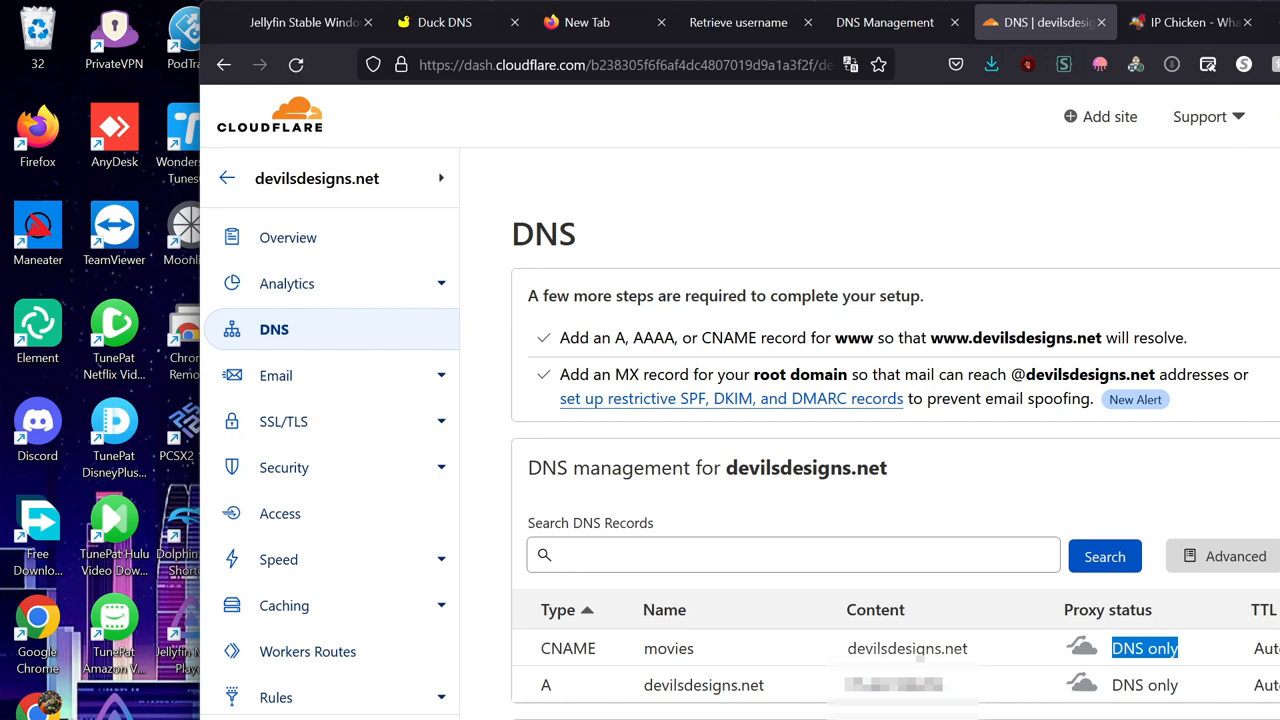
scroll(down, 3)
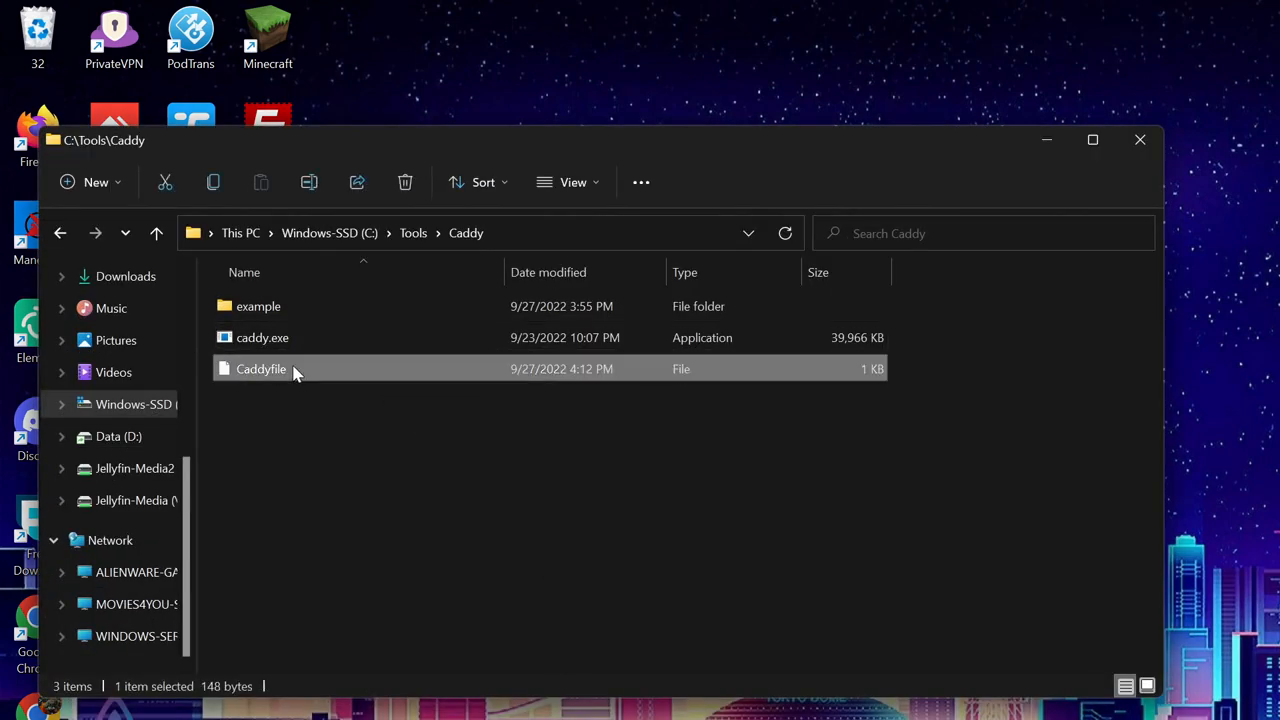
- Open the Caddyfile in Sublime Text from its right-click menu
right_click(260, 368)
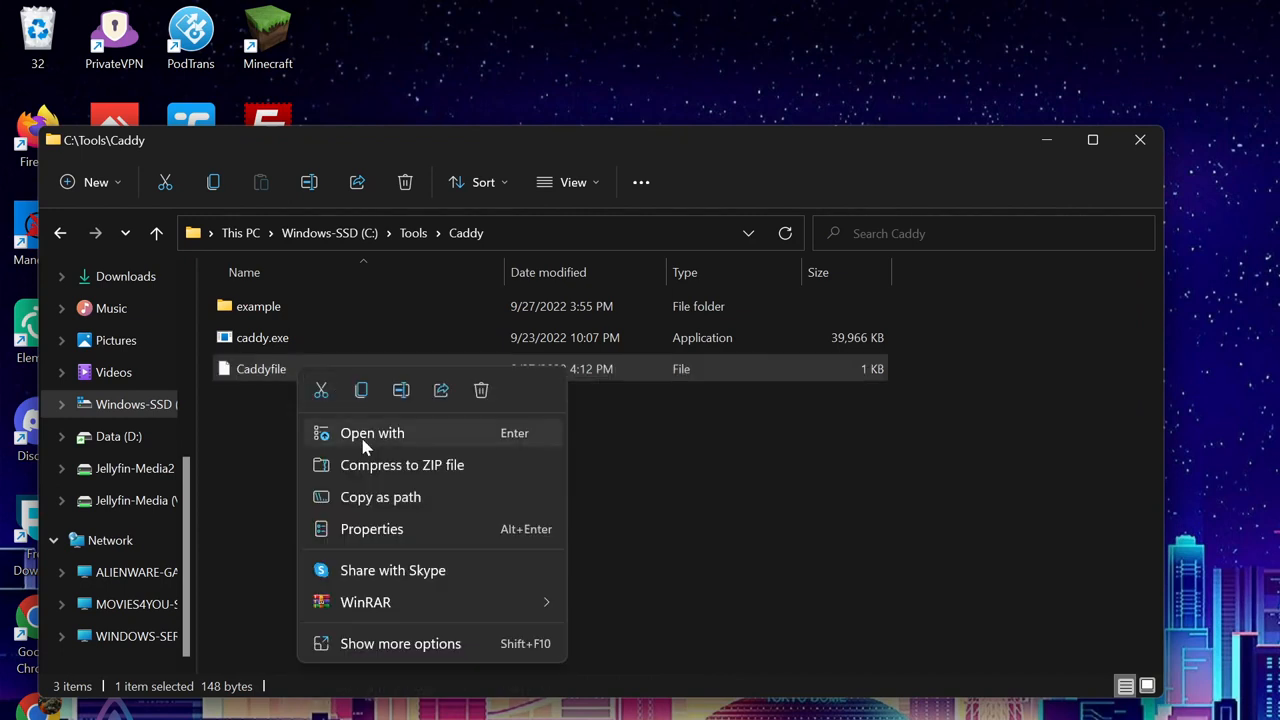
click(372, 432)
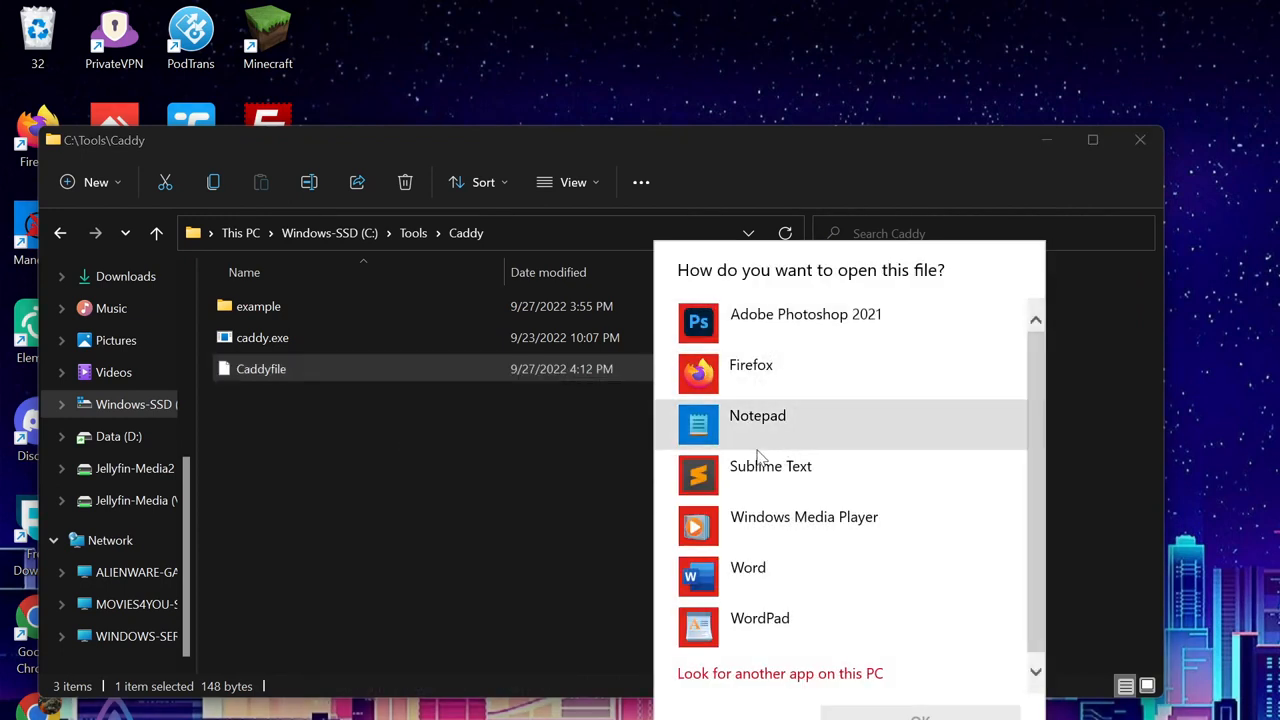
click(770, 476)
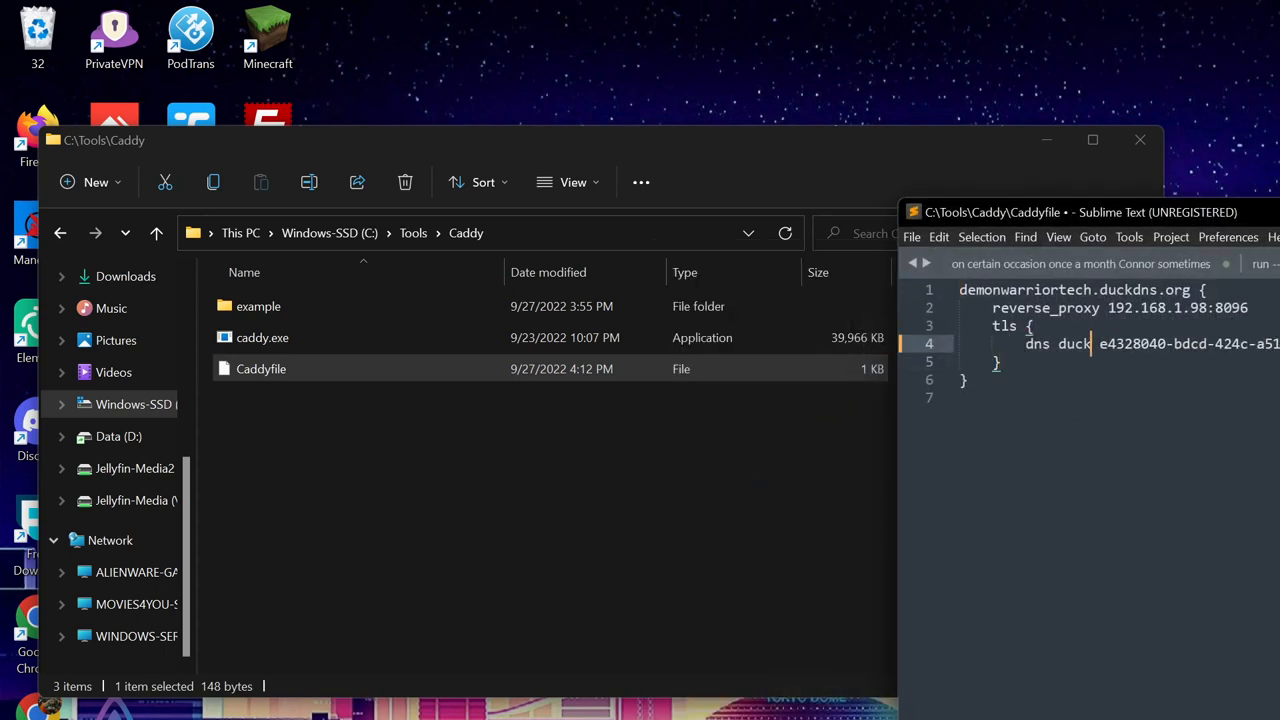
- Edit the Caddyfile to serve movies.devilsdesigns.net with 'dns cloudflare' as the TLS provider
text(cloudf)
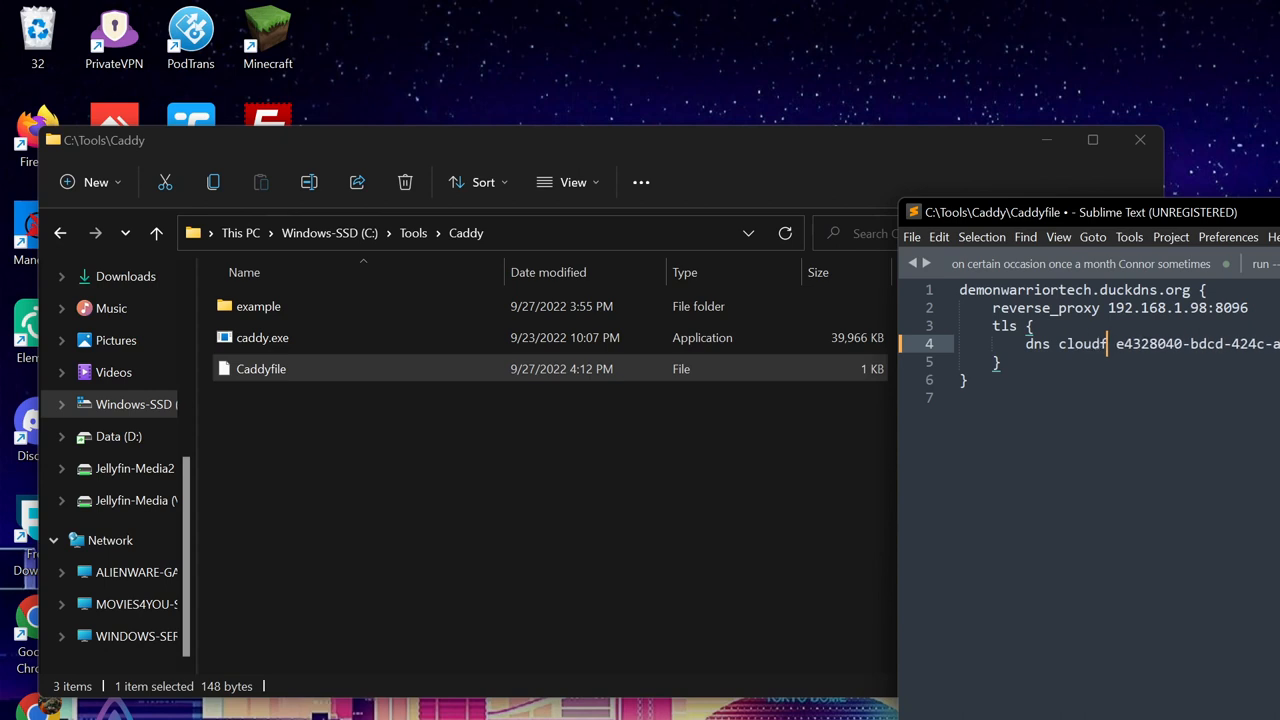
text(laare)
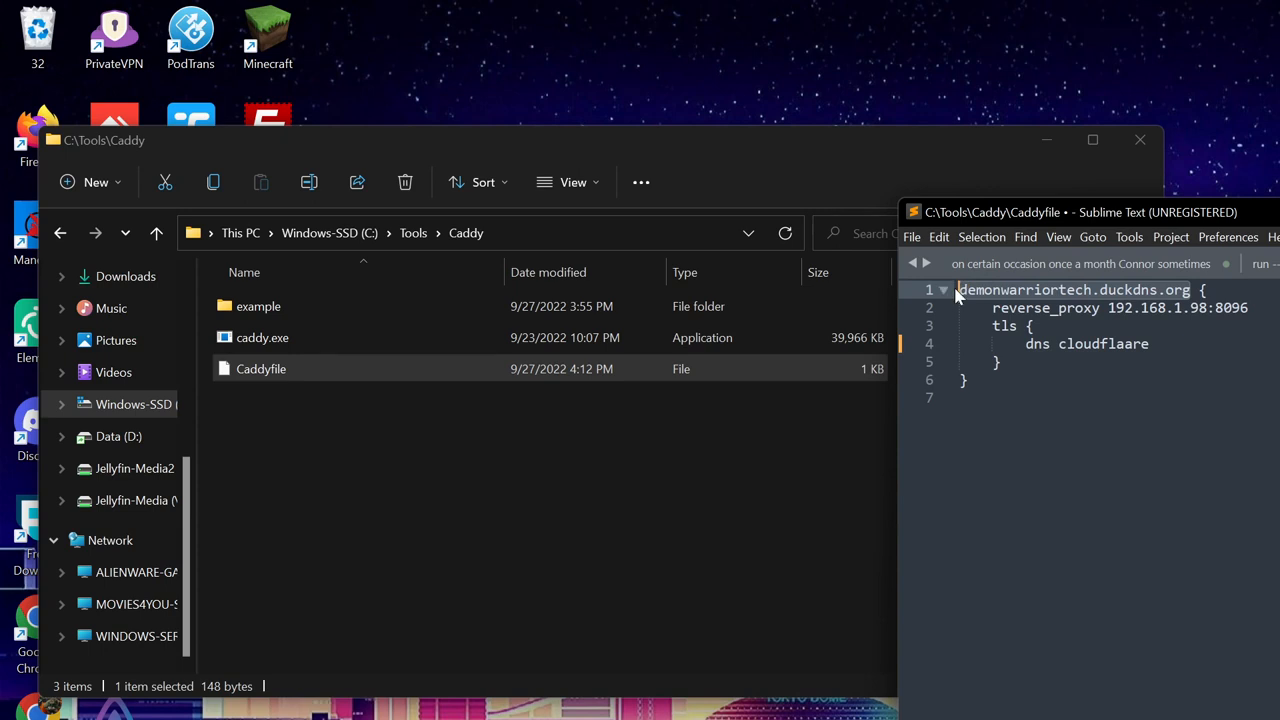
text(movies.devilsdesigns.net {)
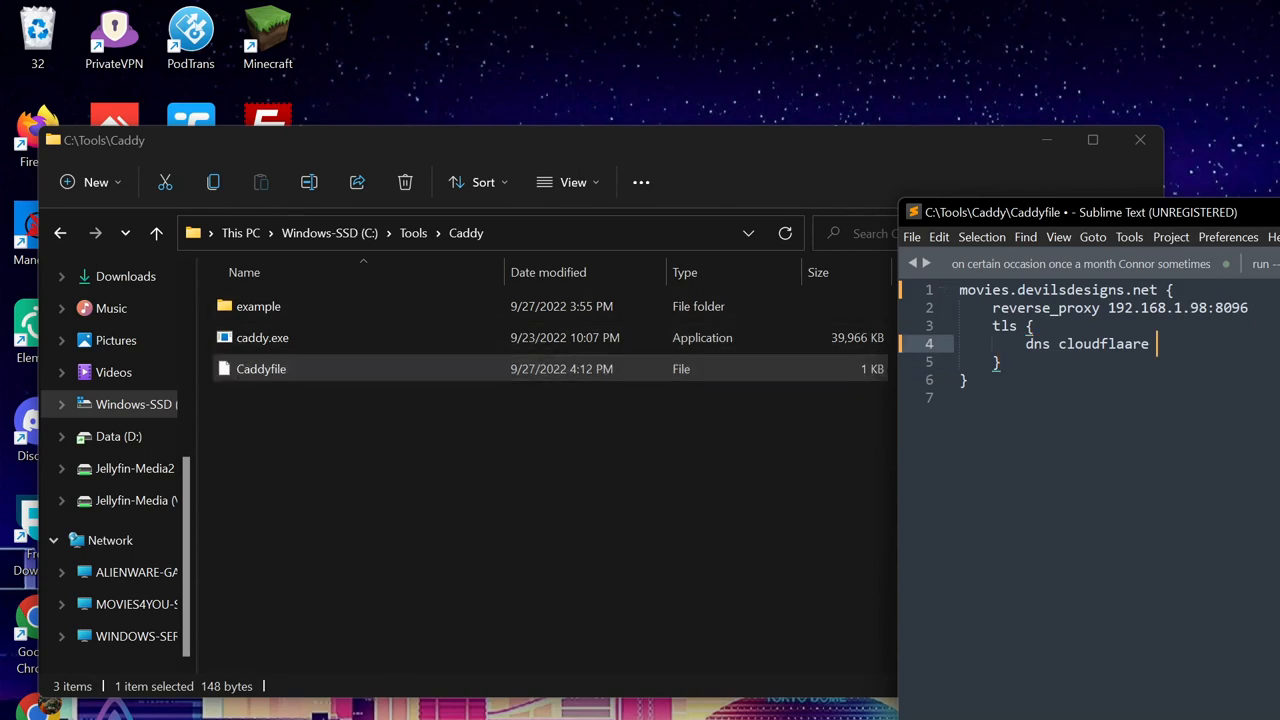
click(1044, 22)
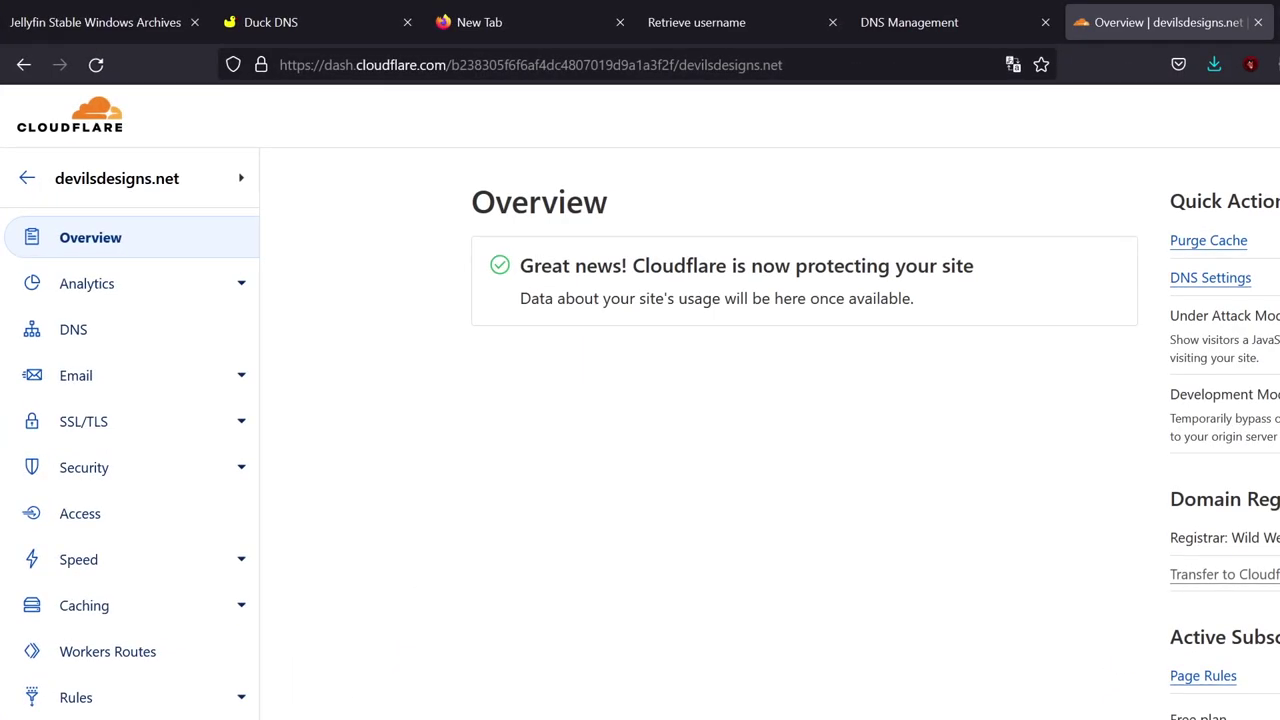
mouse_move(112, 248)
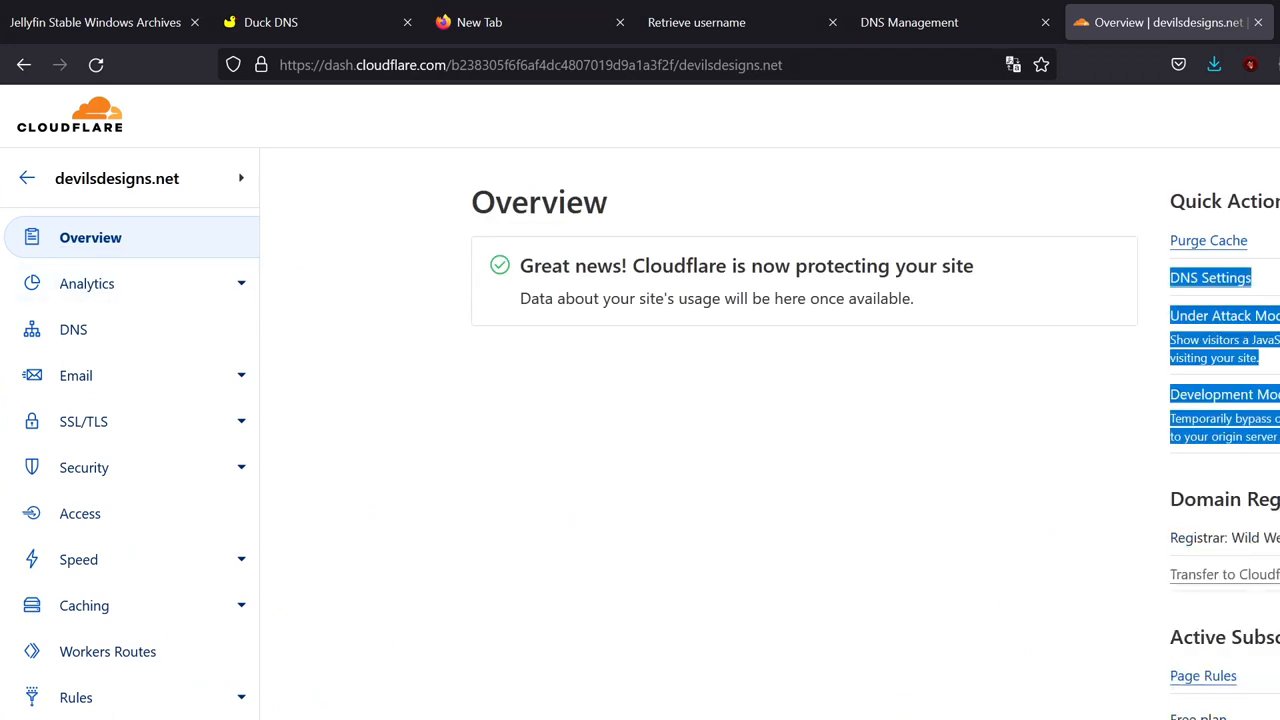
- Go from the site Overview to the API Tokens page via 'Get your API token'
scroll(down, 3)
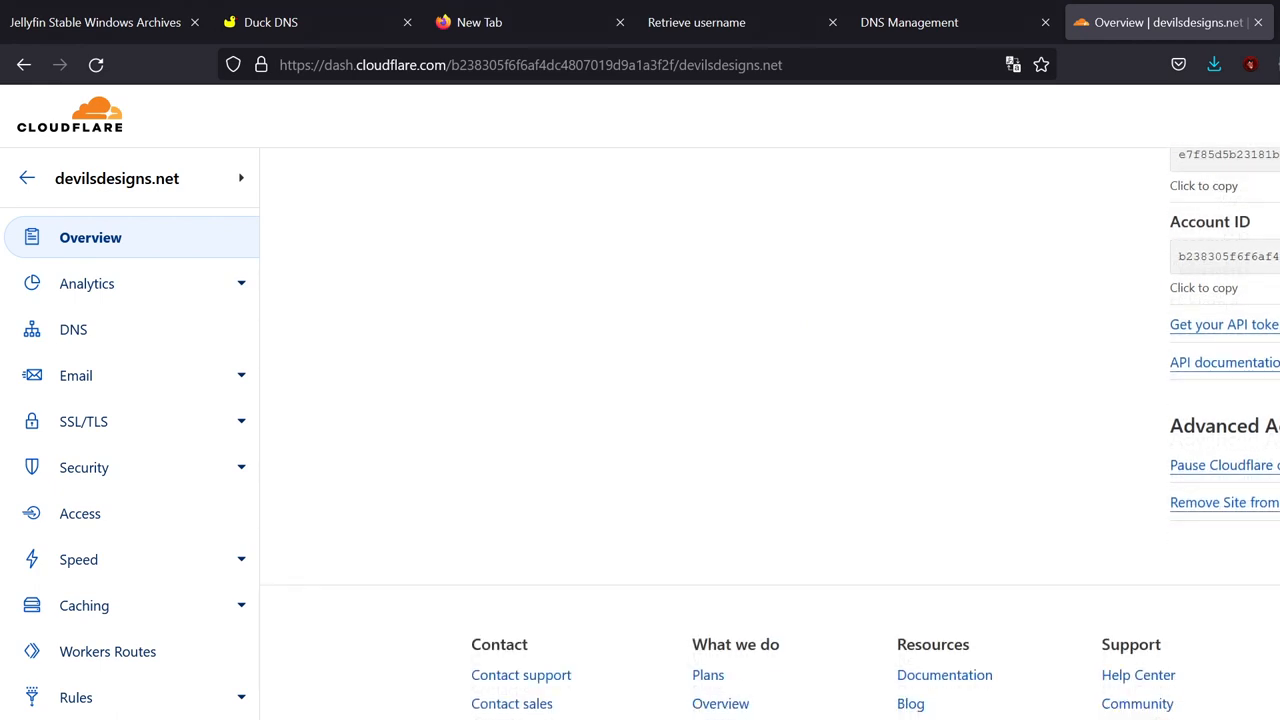
click(1224, 324)
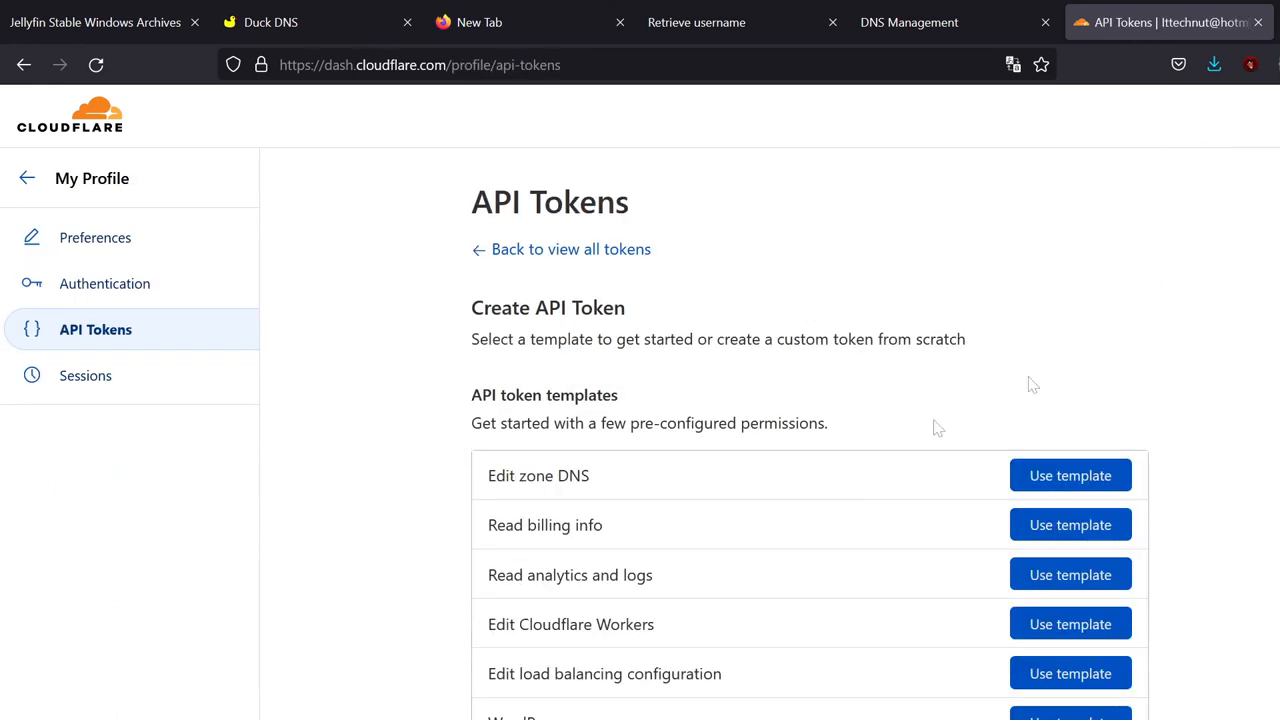
- Start a custom API token and name it Caddy
scroll(down, 3)
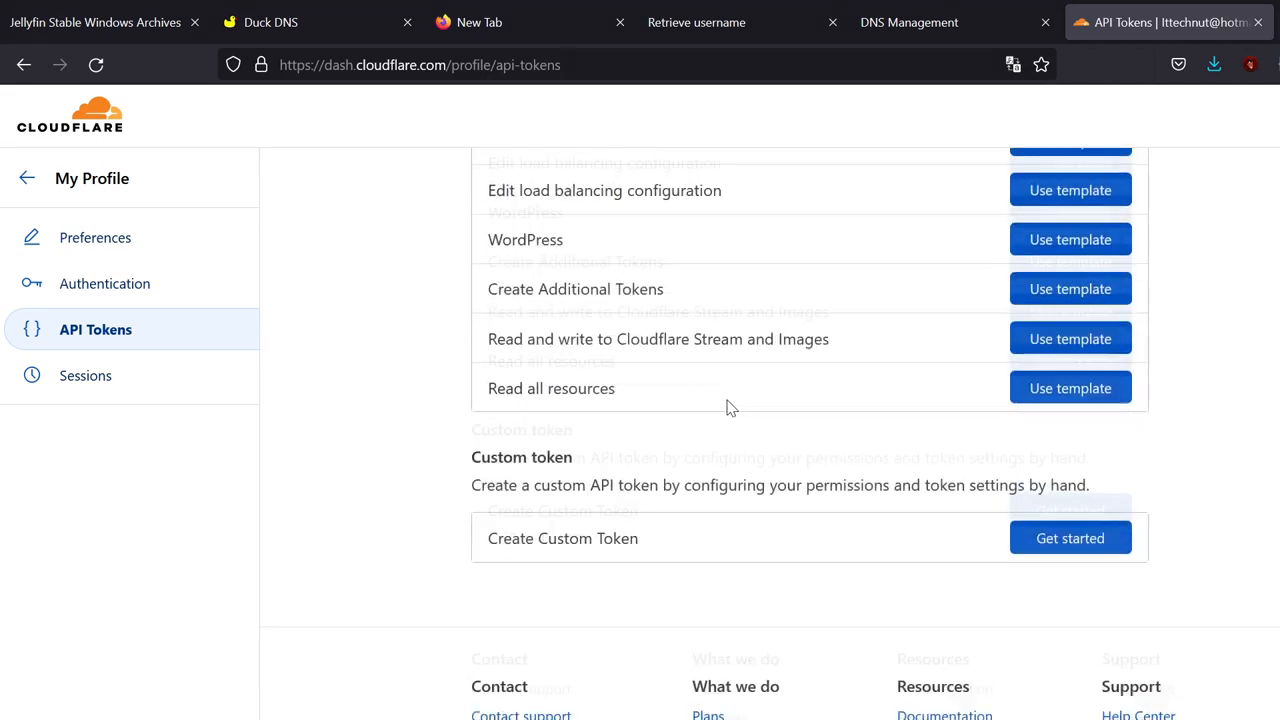
click(1070, 538)
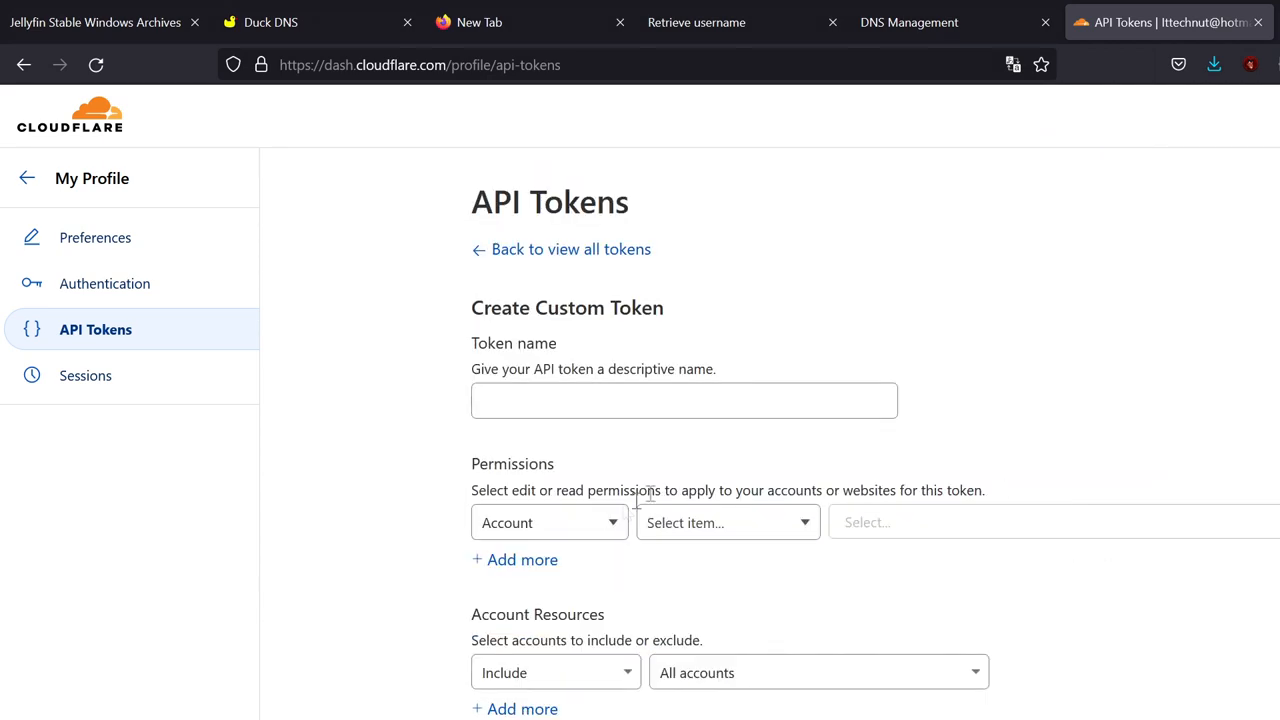
click(684, 400)
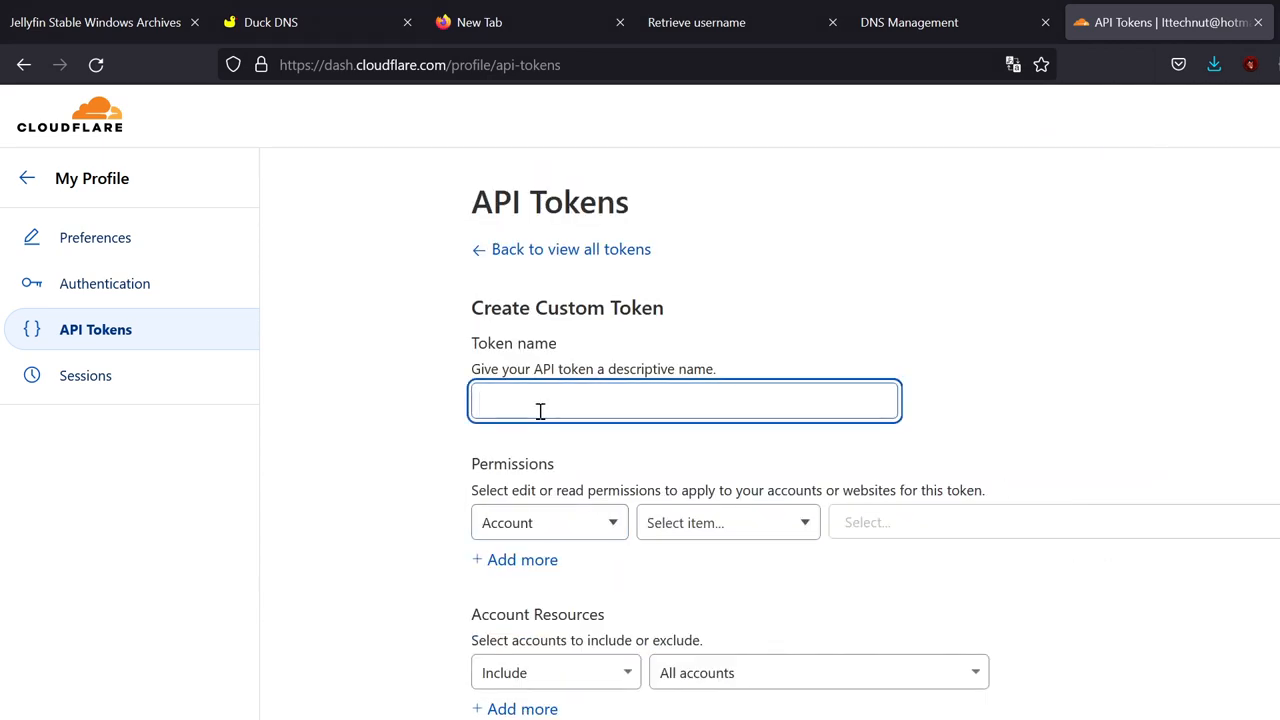
text(Caddy)
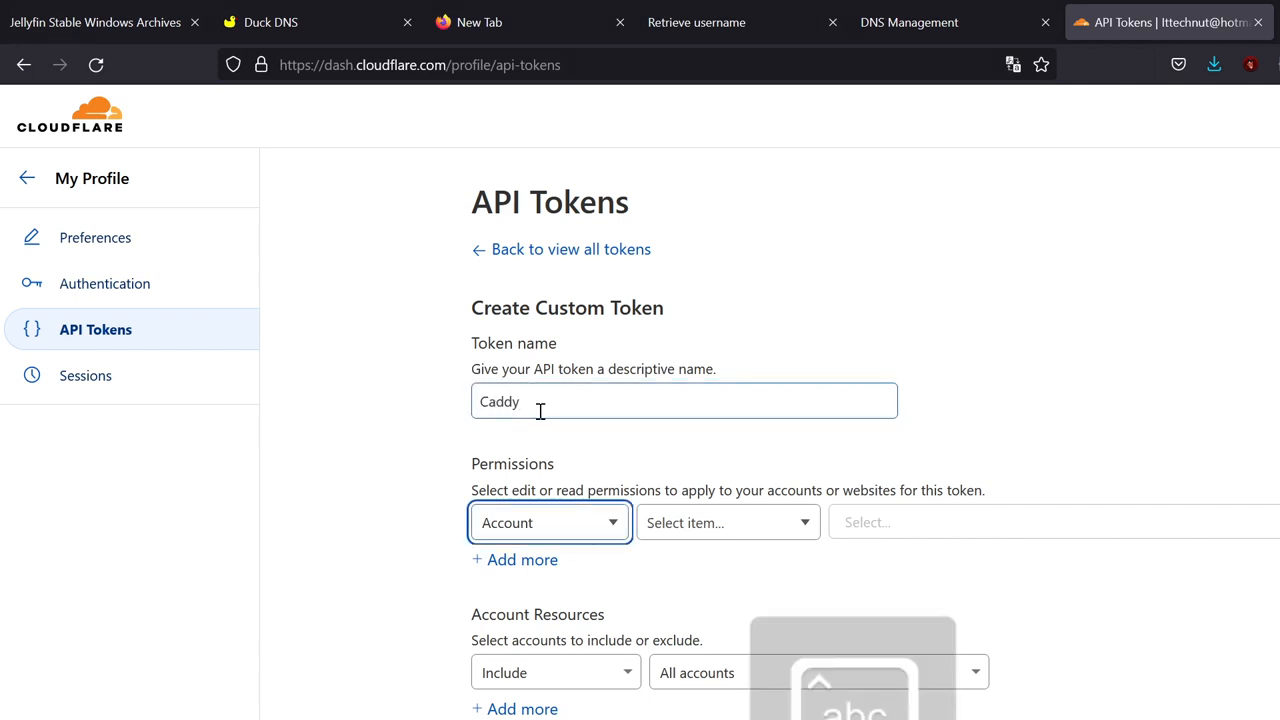
- Add permissions Zone > Zone > Read and a second Zone-scoped permission for DNS Edit
click(548, 520)
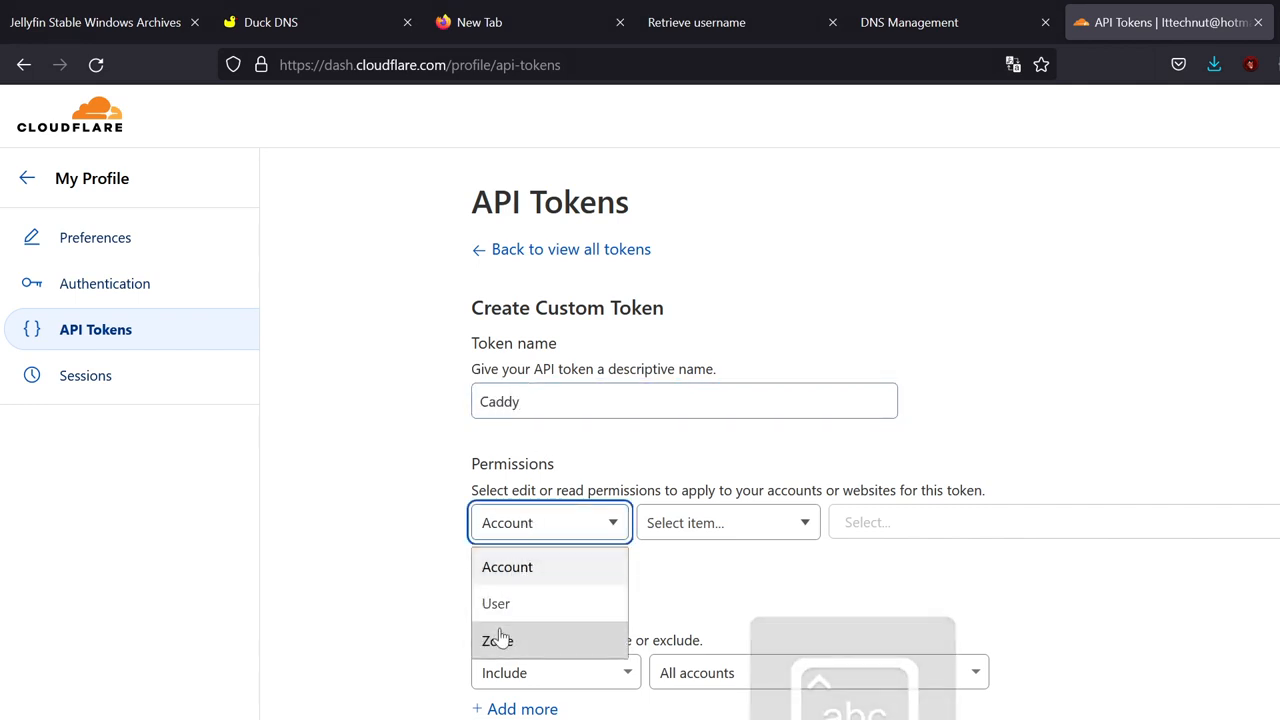
click(496, 640)
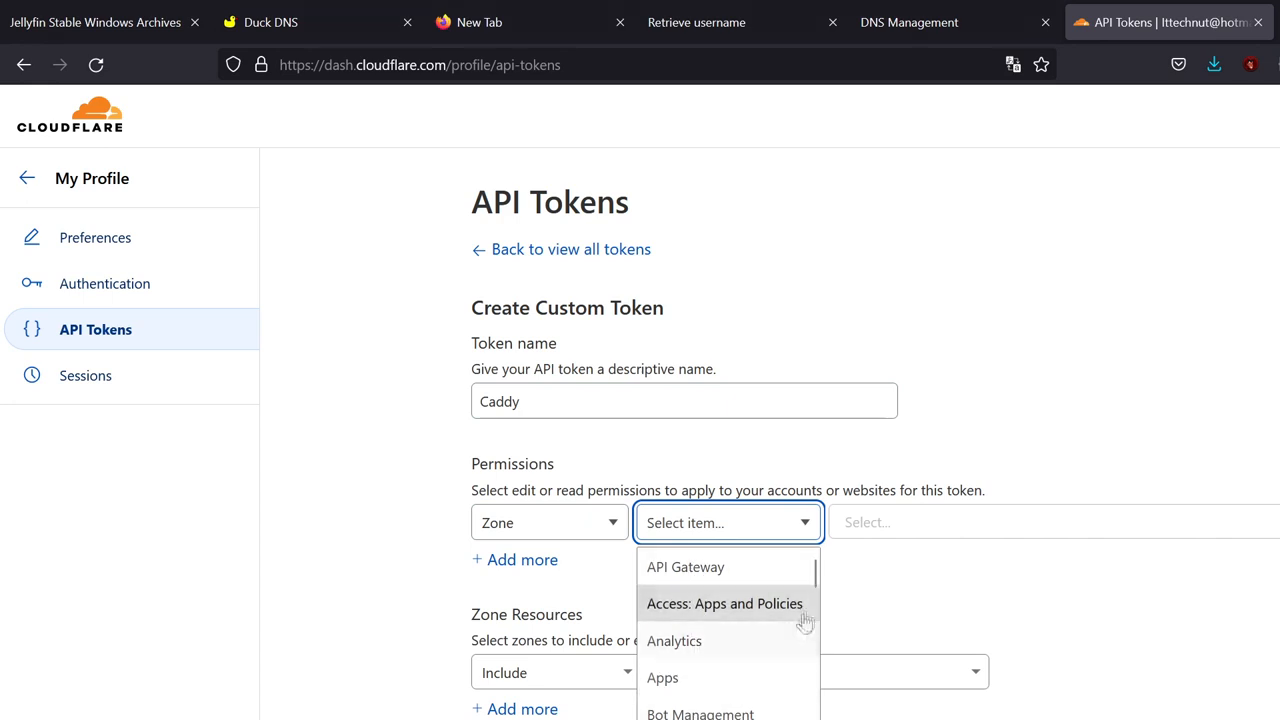
scroll(down, 3)
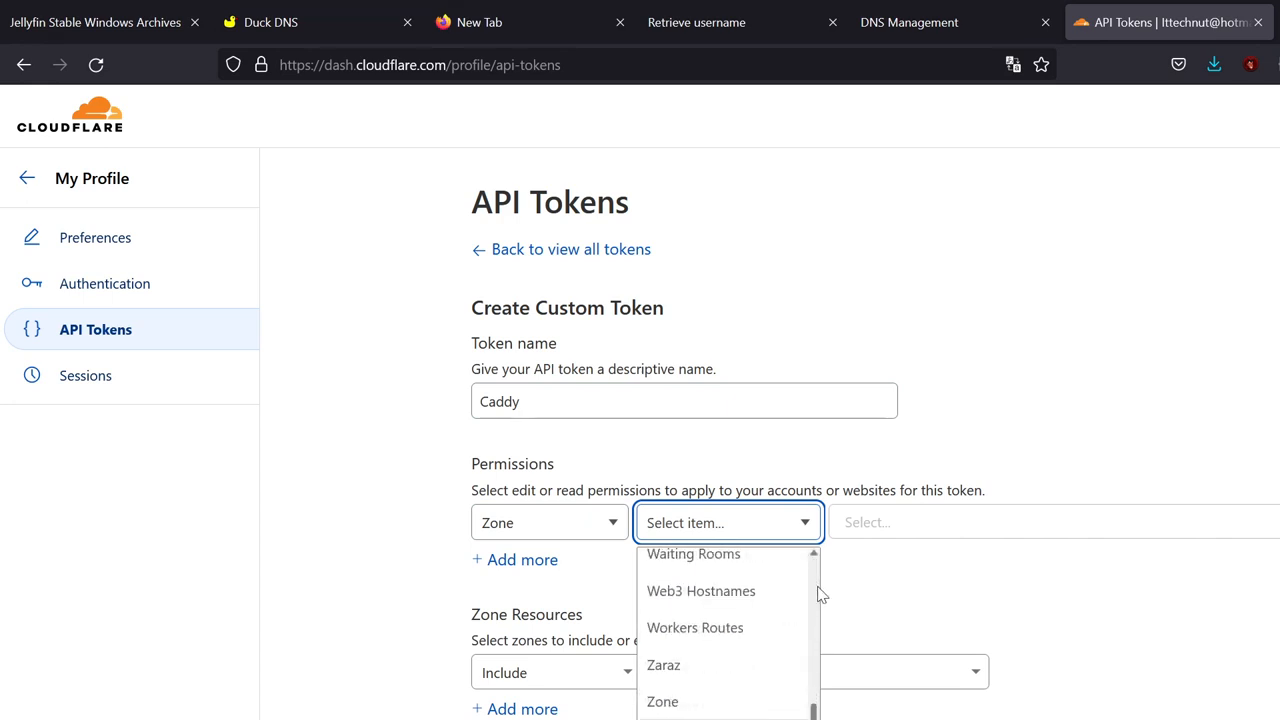
click(662, 700)
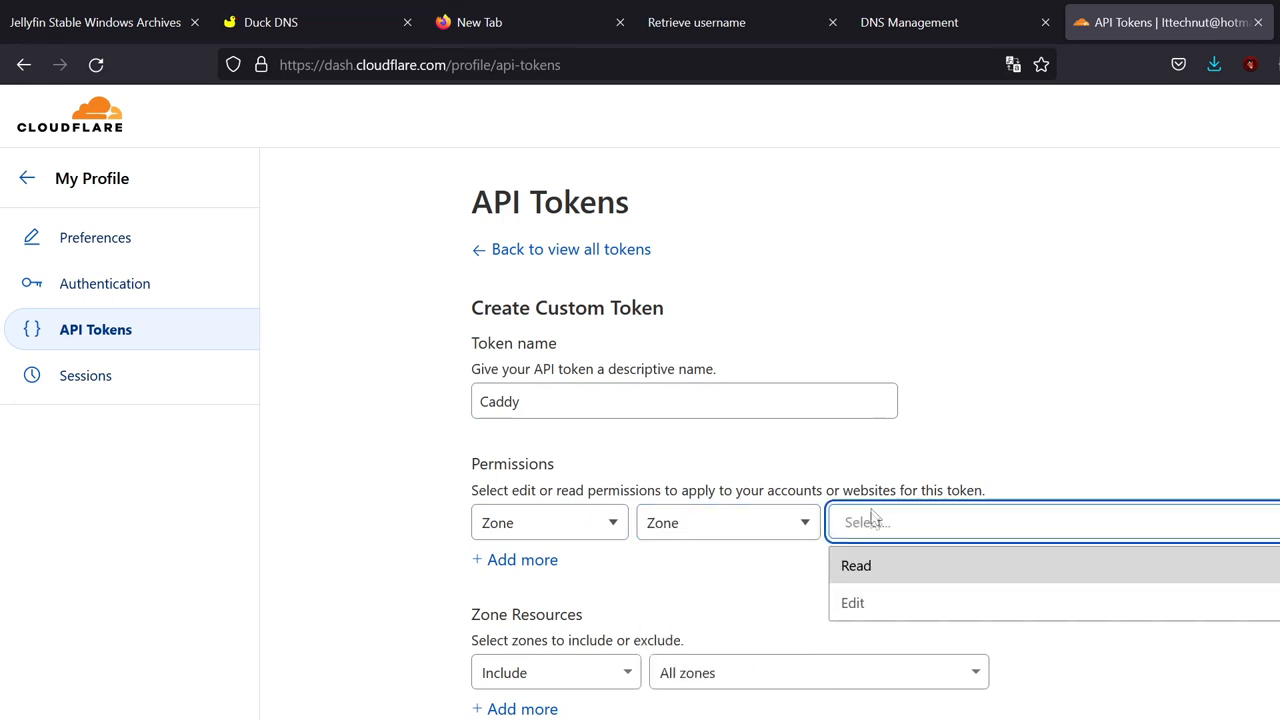
click(856, 564)
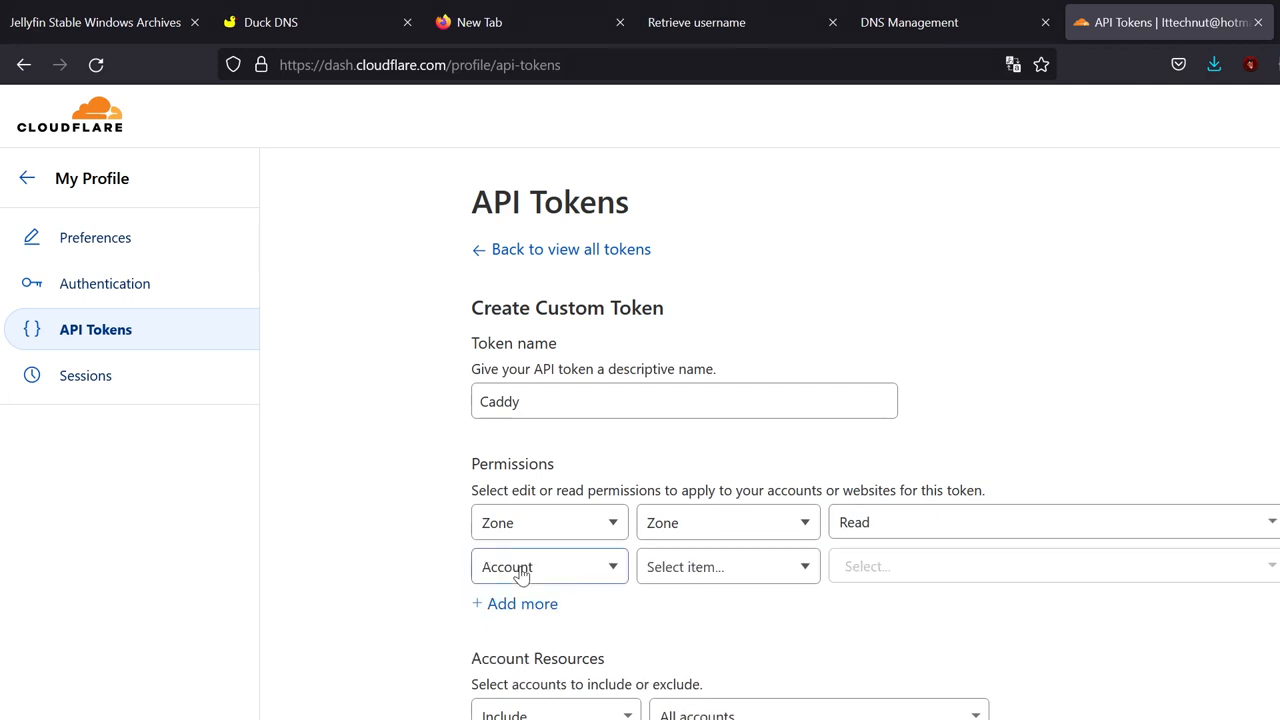
click(548, 566)
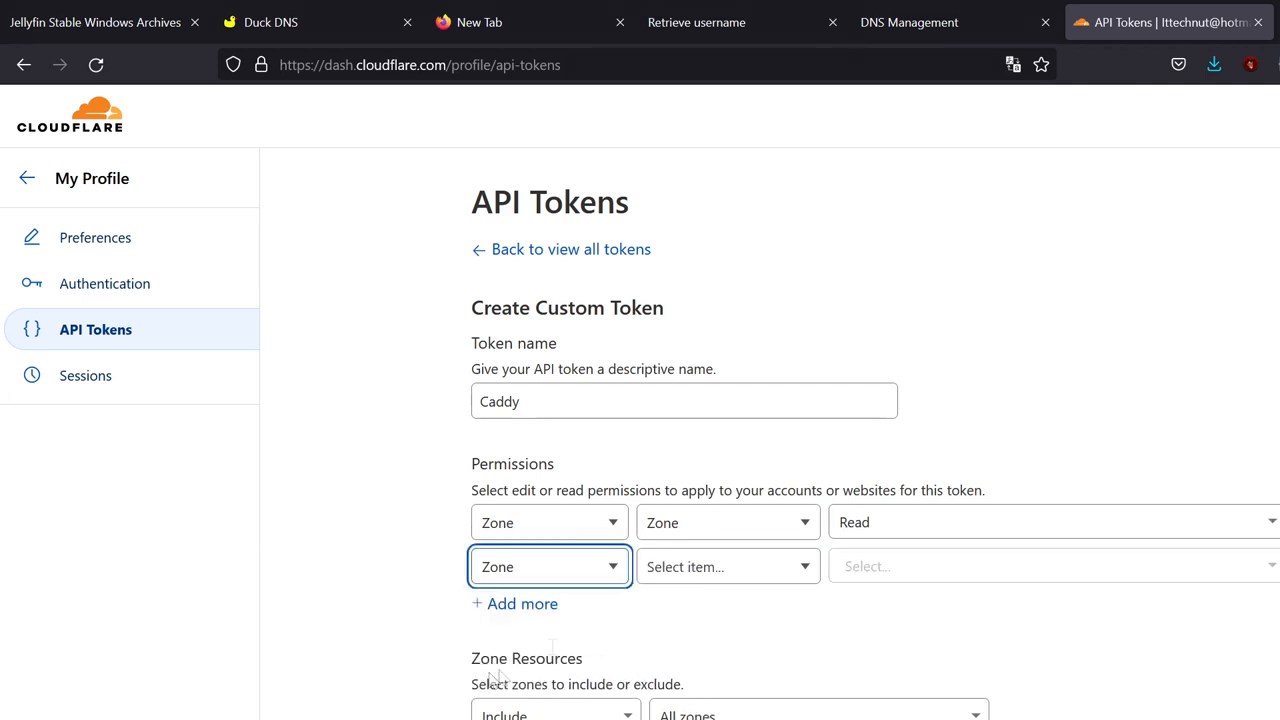
click(728, 566)
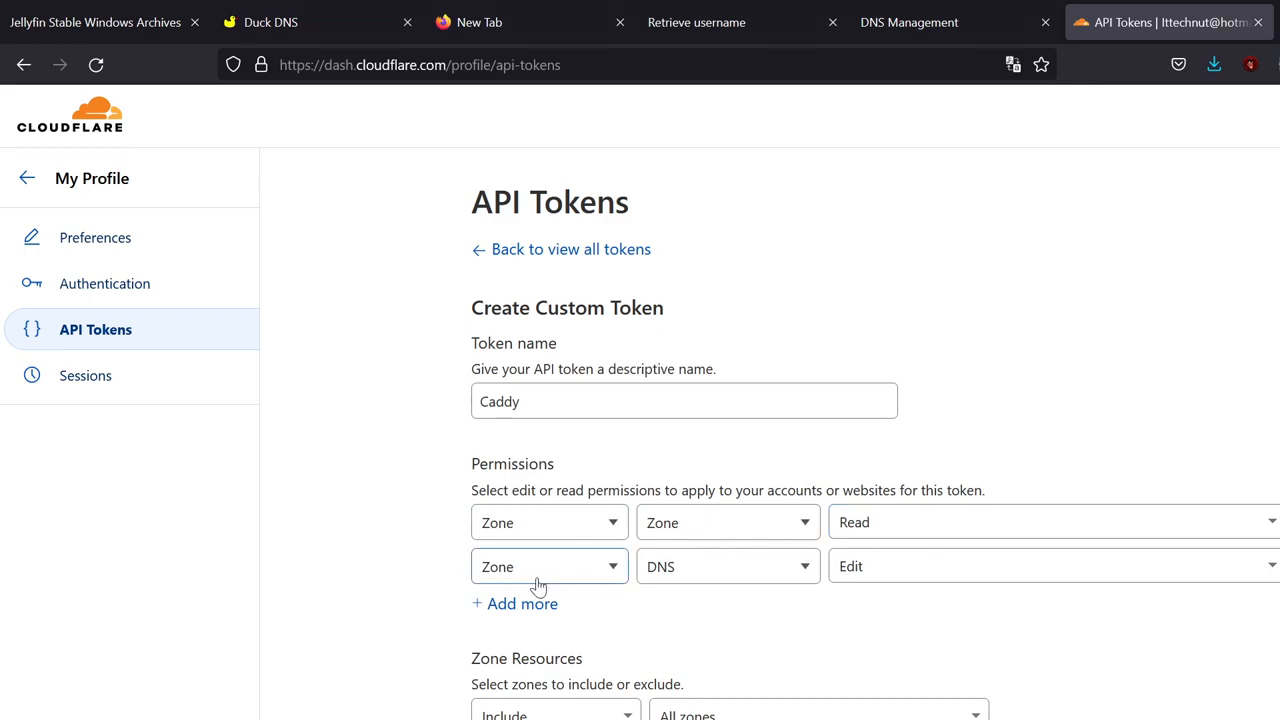
mouse_move(856, 600)
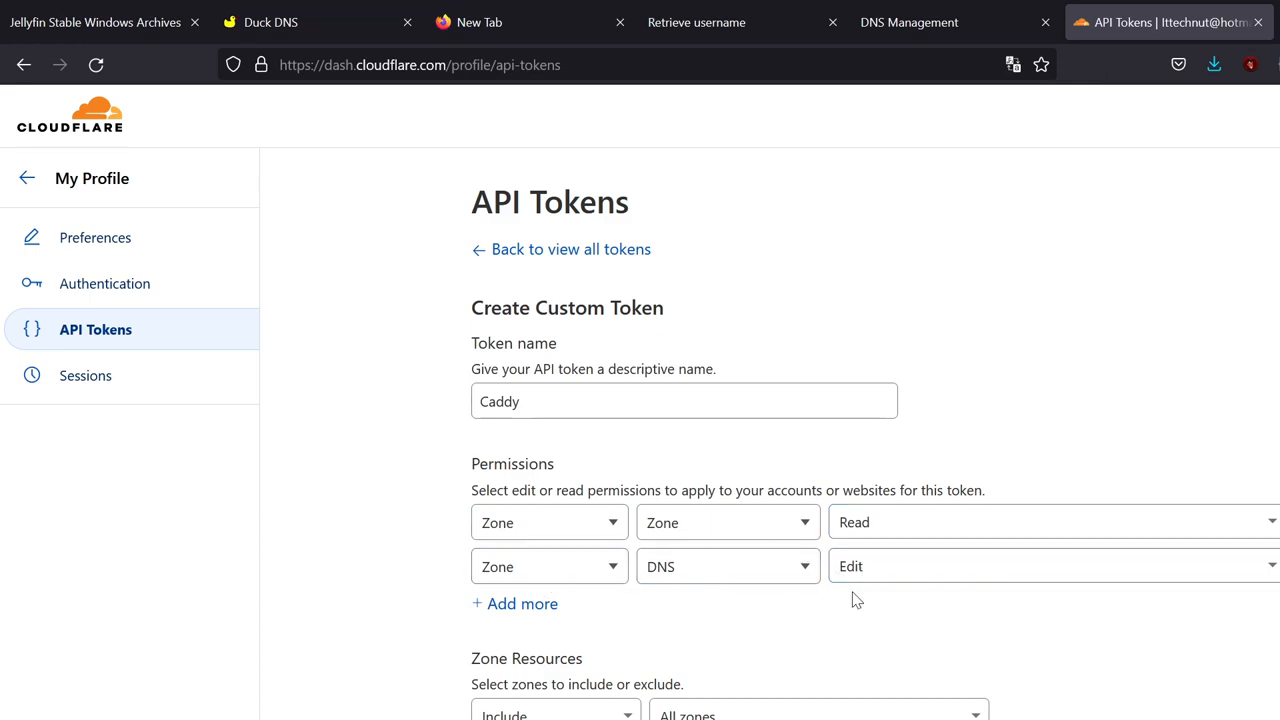
- Scroll past Zone Resources and IP filtering toward Continue to summary
scroll(down, 3)
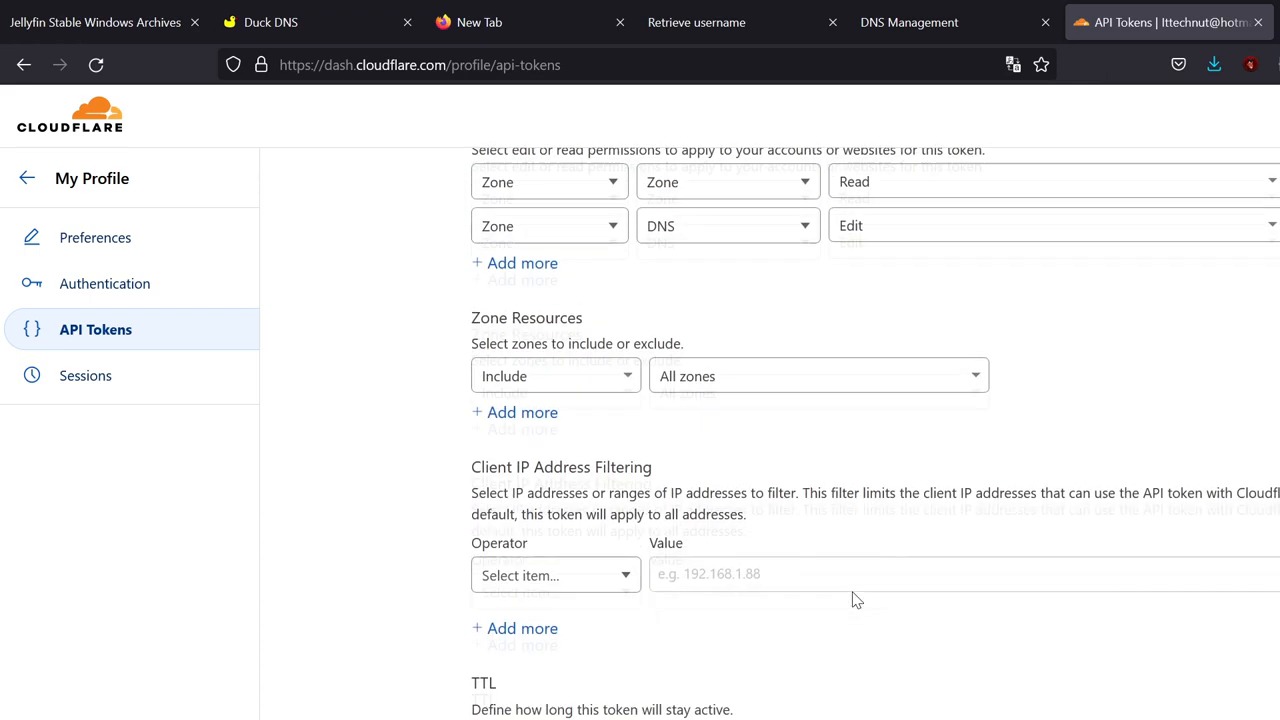
scroll(up, 3)
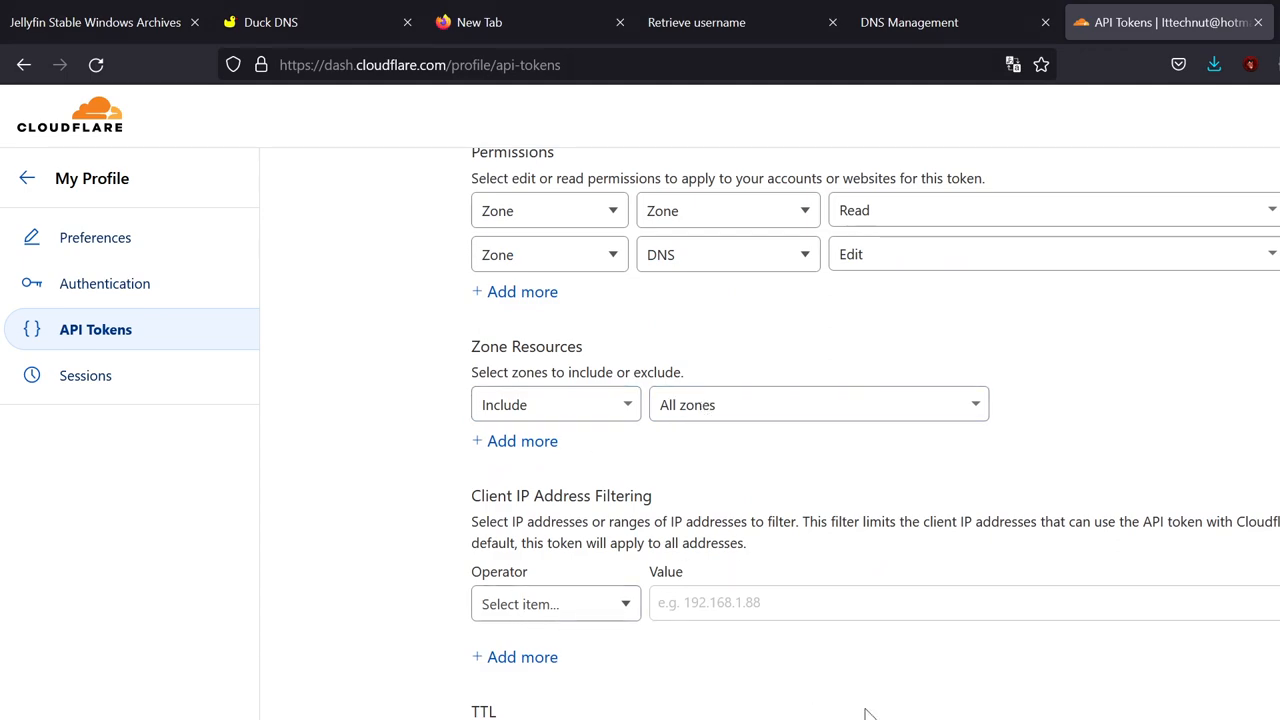
scroll(down, 3)
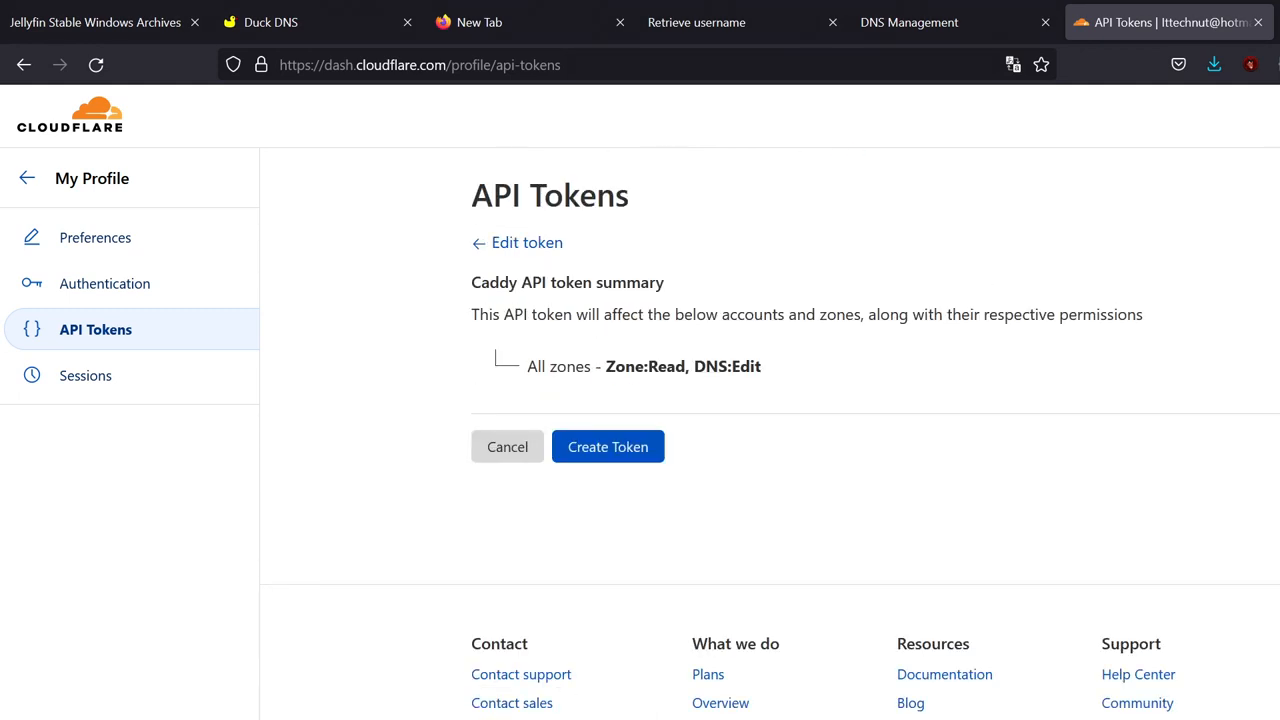
- Create the Caddy API token so its secret value is displayed
click(608, 446)
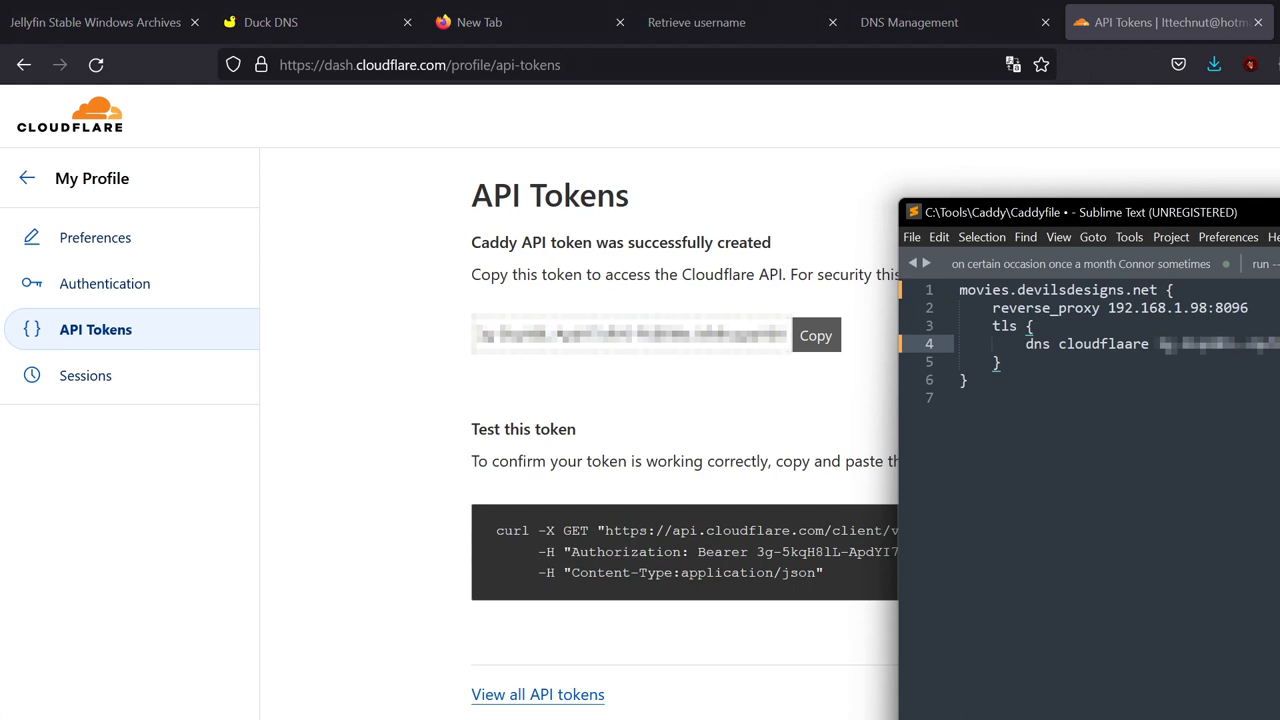
mouse_move(1272, 364)
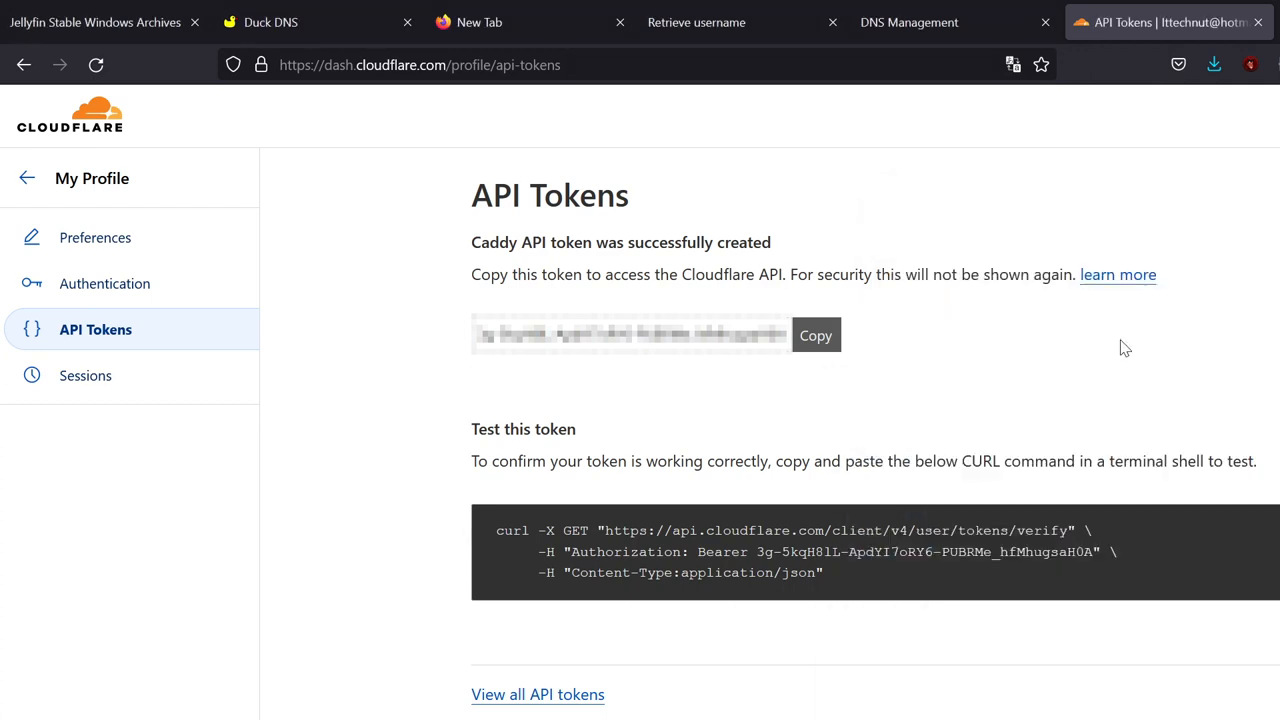
mouse_move(28, 178)
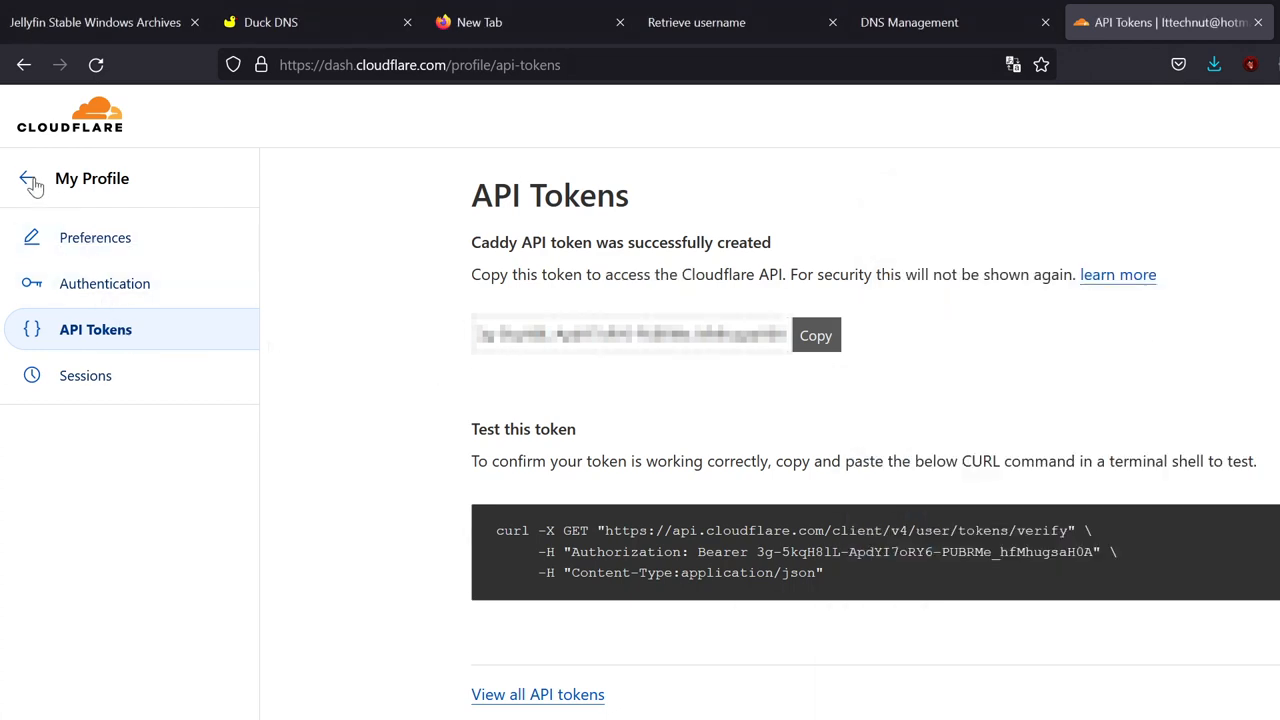
- Return to My Profile and reopen the devilsdesigns.net site overview
click(24, 178)
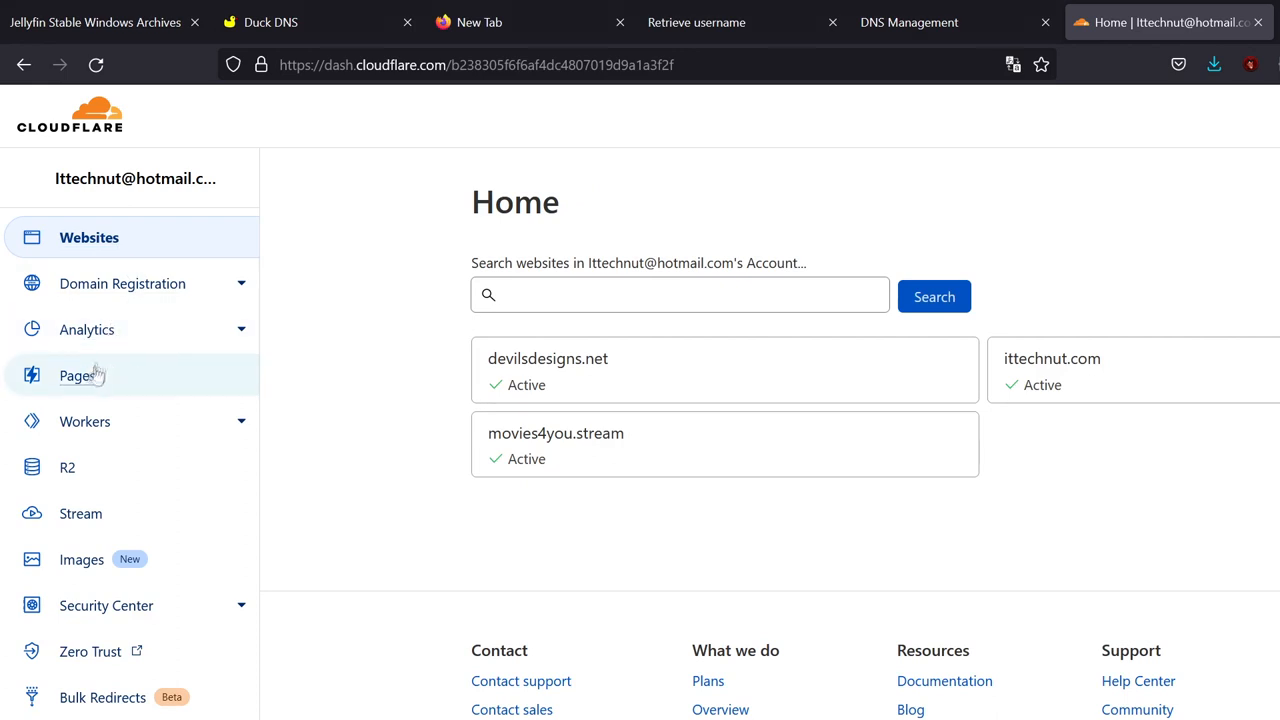
mouse_move(100, 270)
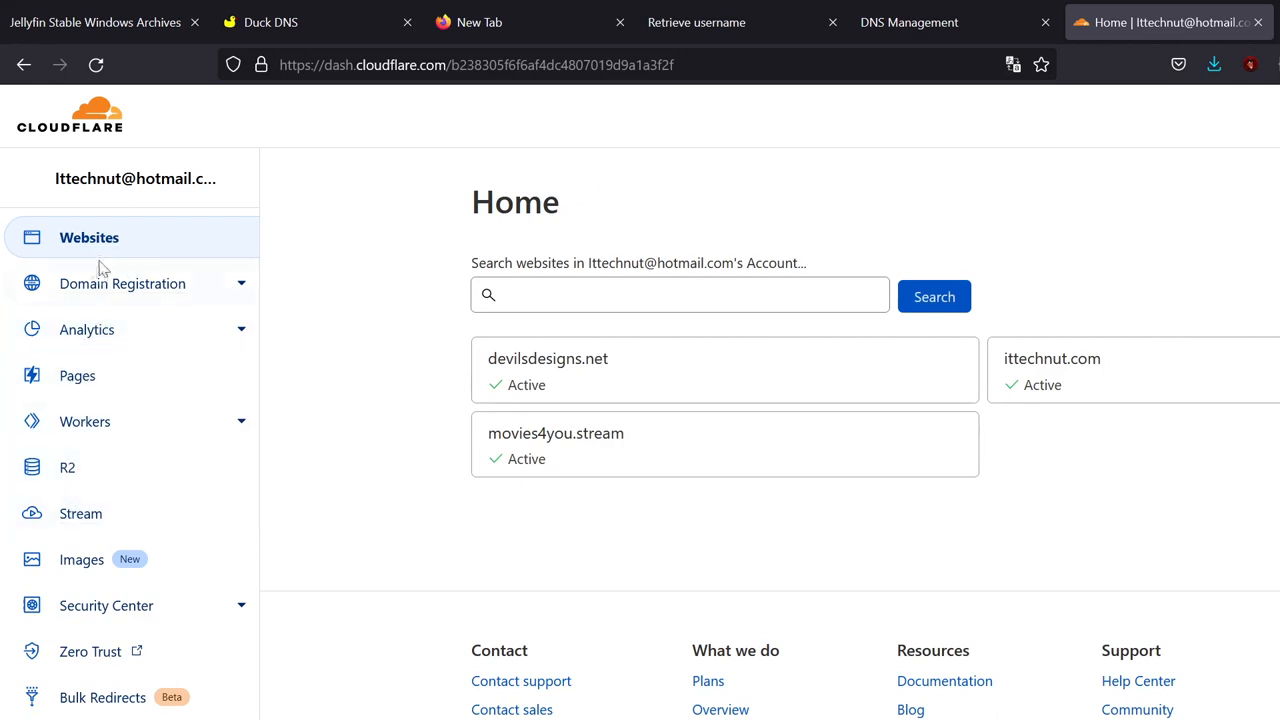
mouse_move(122, 284)
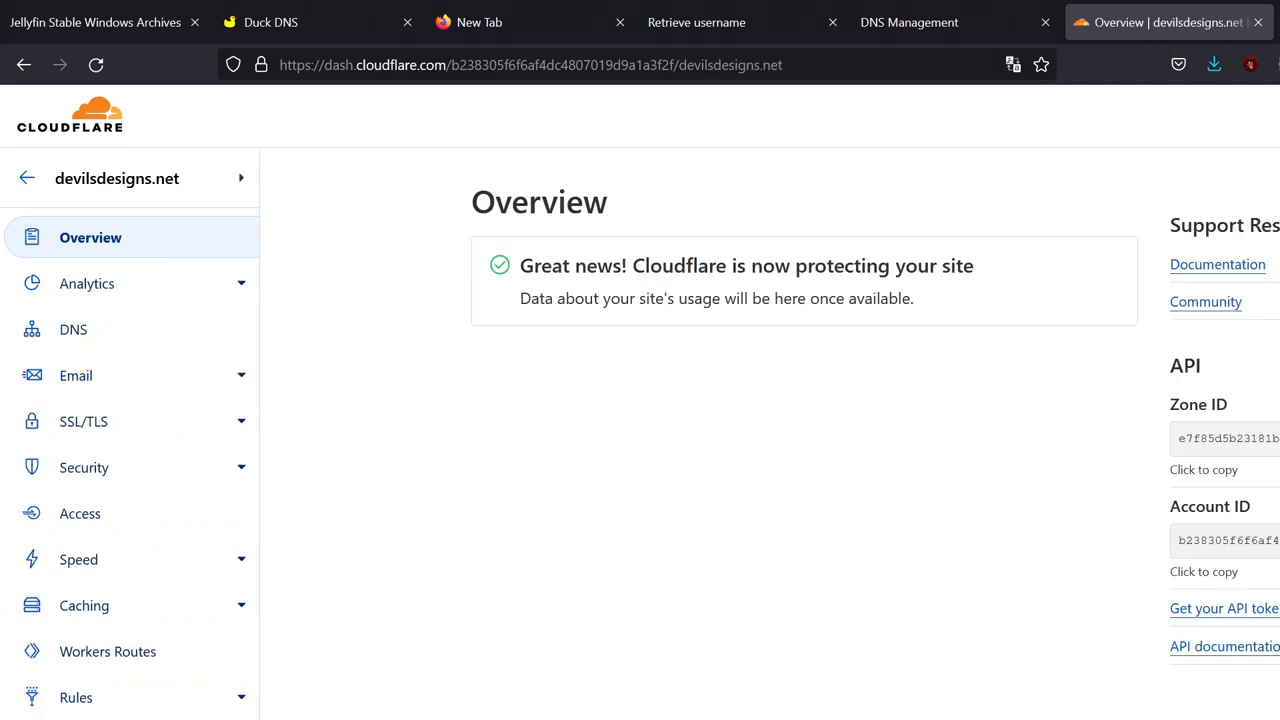
scroll(down, 3)
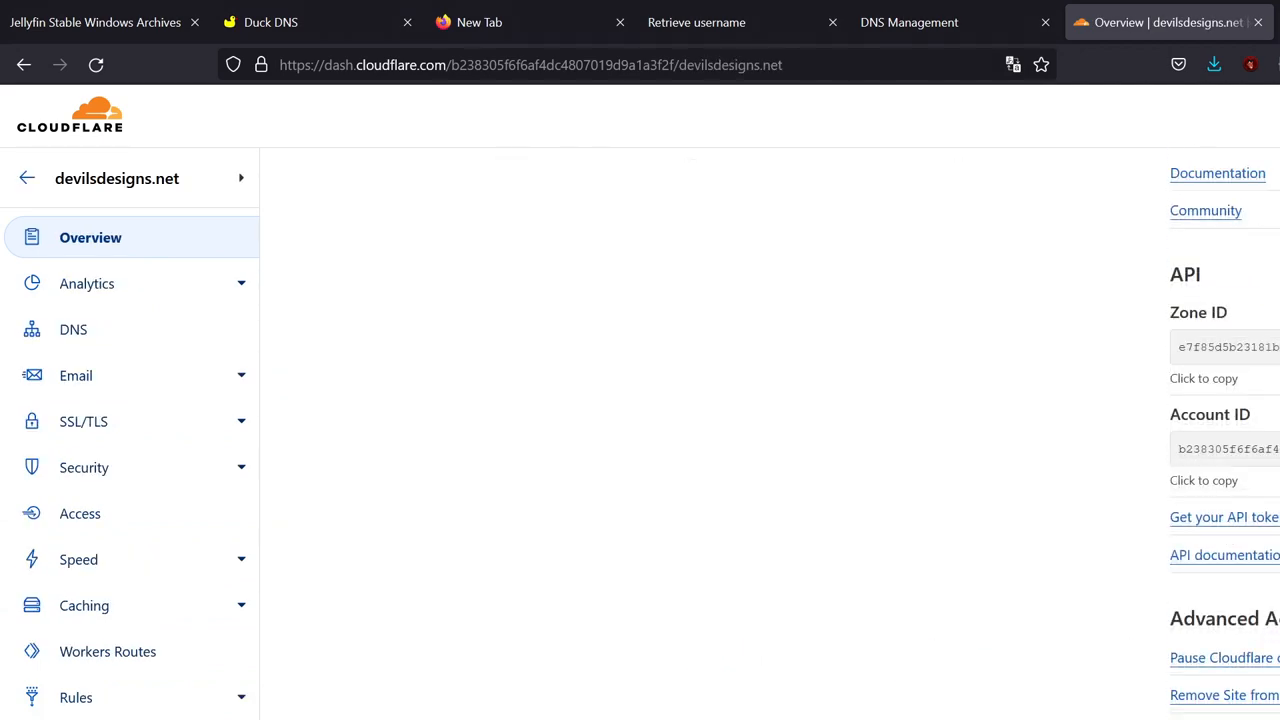
click(1224, 516)
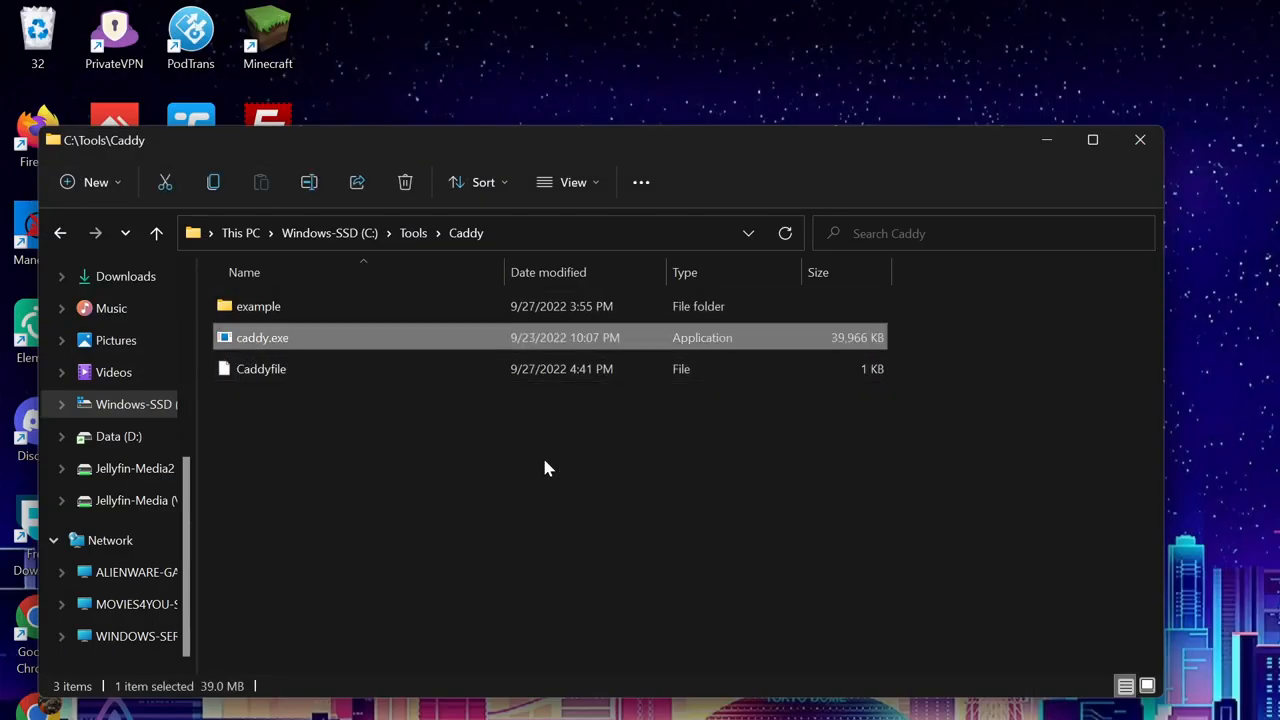
- Run 'nssm start Caddy' in a regular PowerShell session, correcting a mistyped 'run'
click(260, 368)
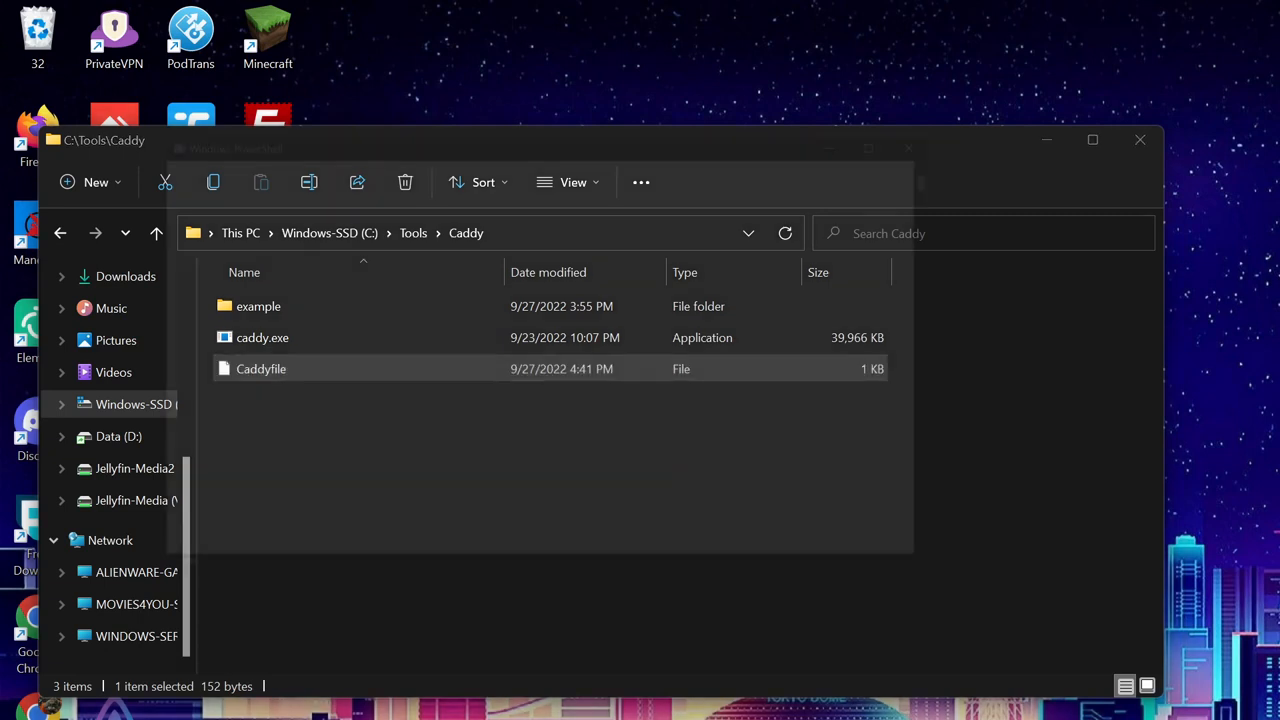
text(nssm)
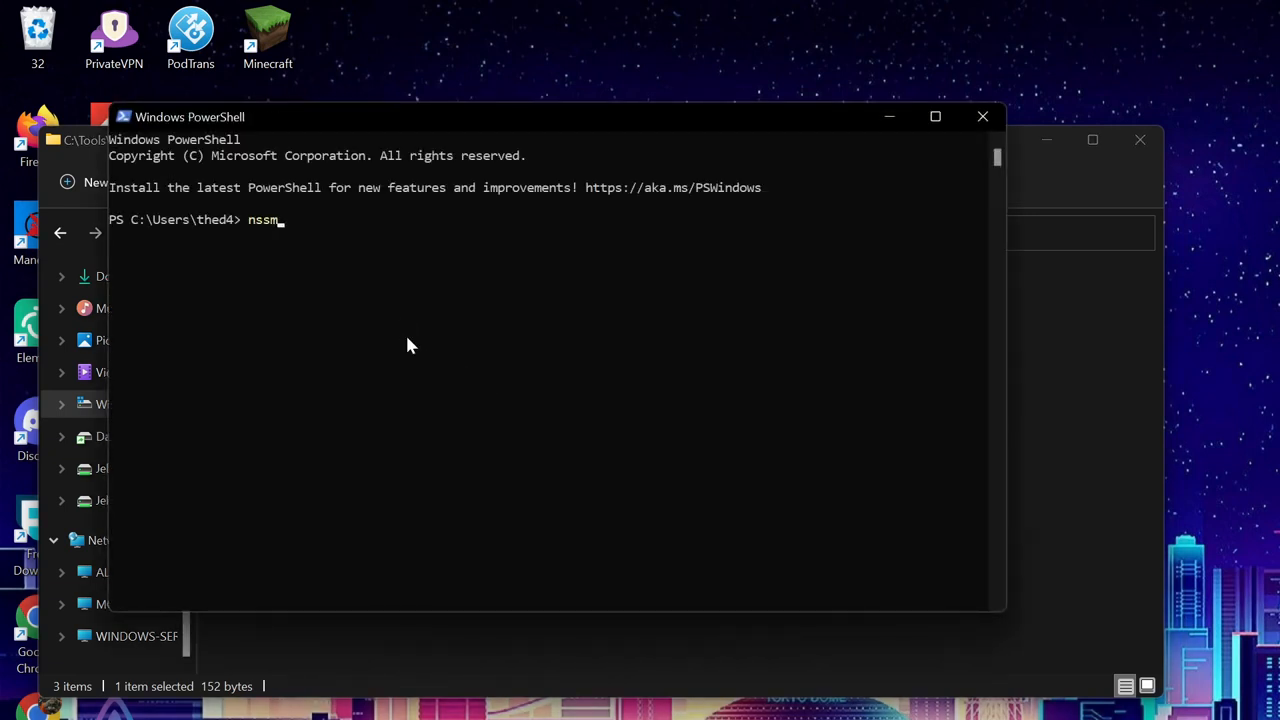
text(run)
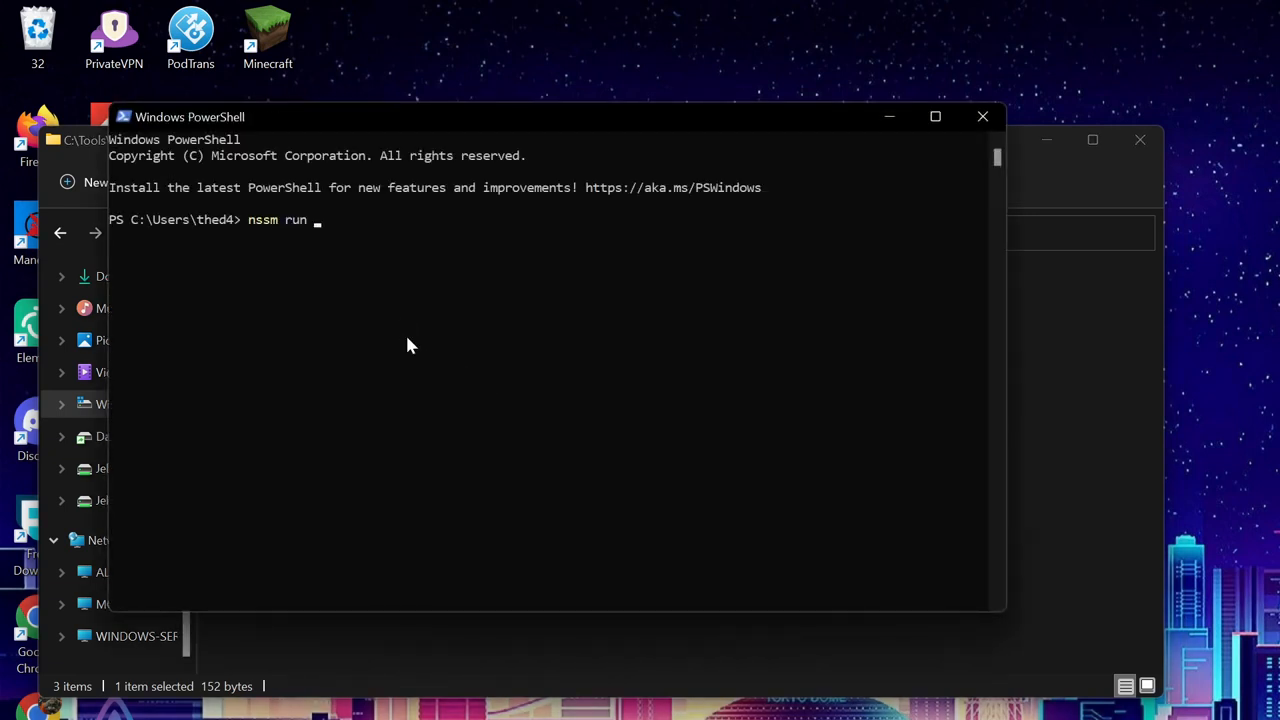
key(Backspace)
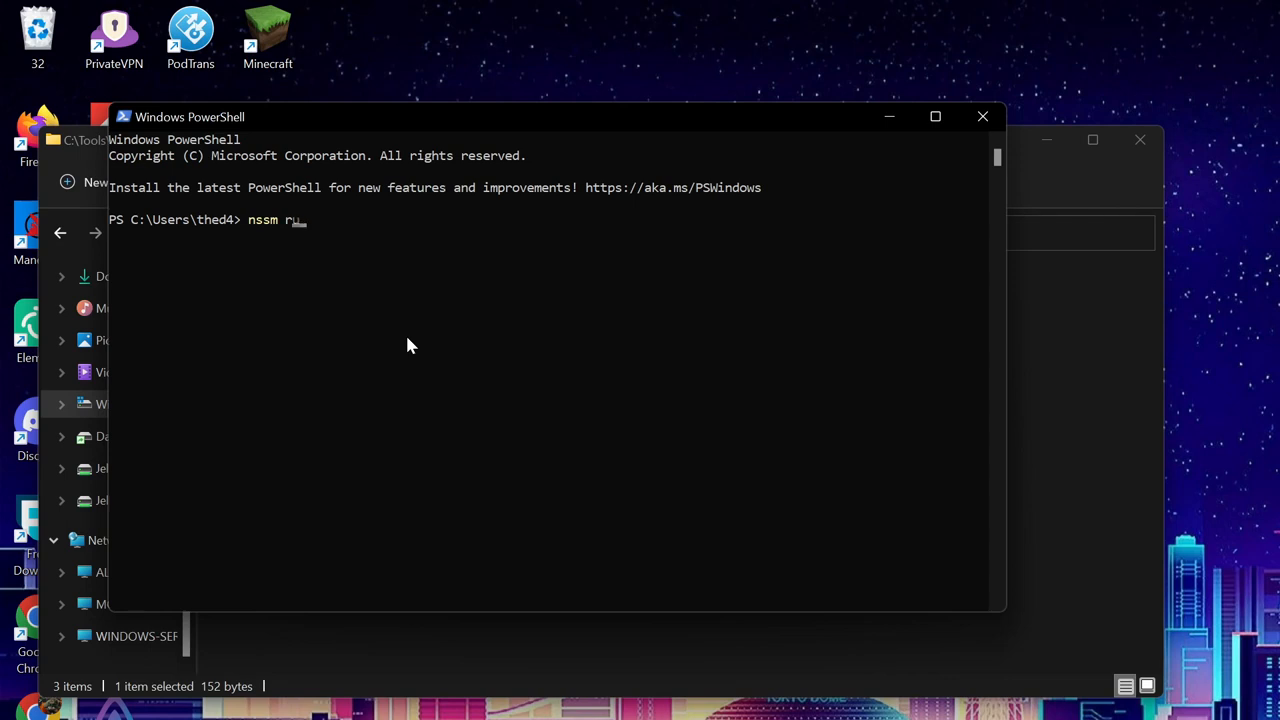
key(Backspace)
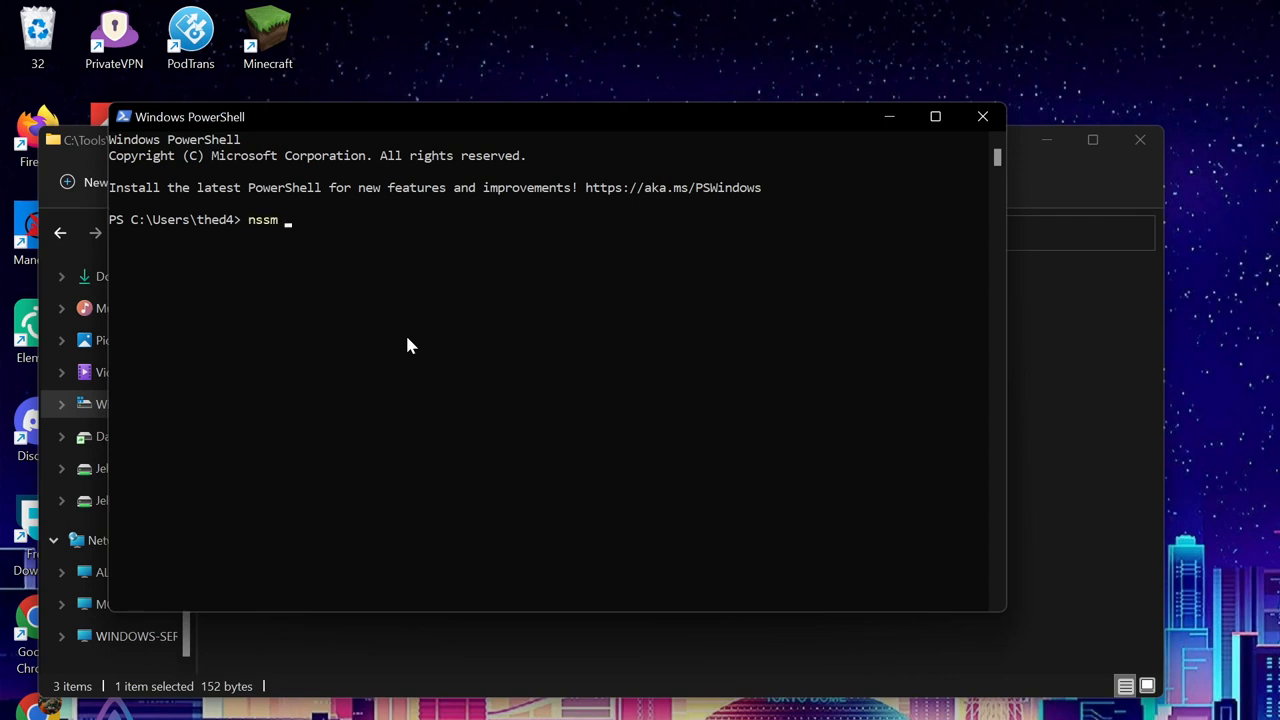
text(start Ca)
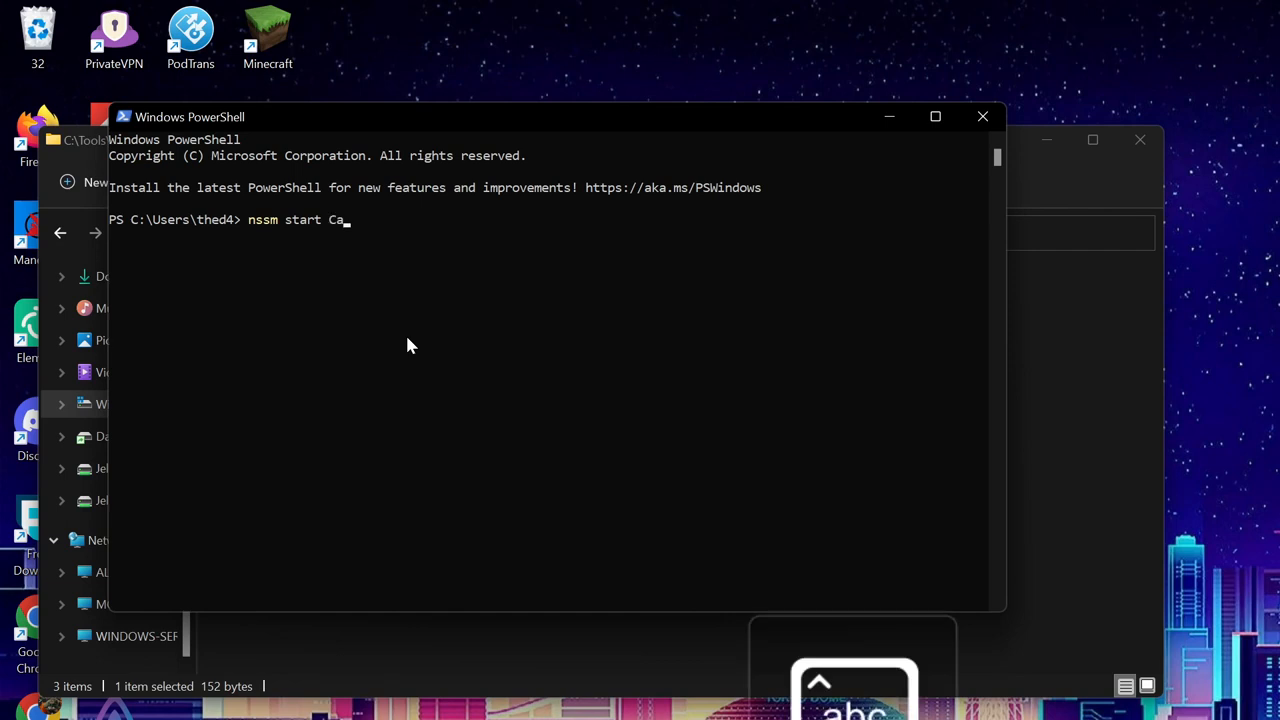
key(Return)
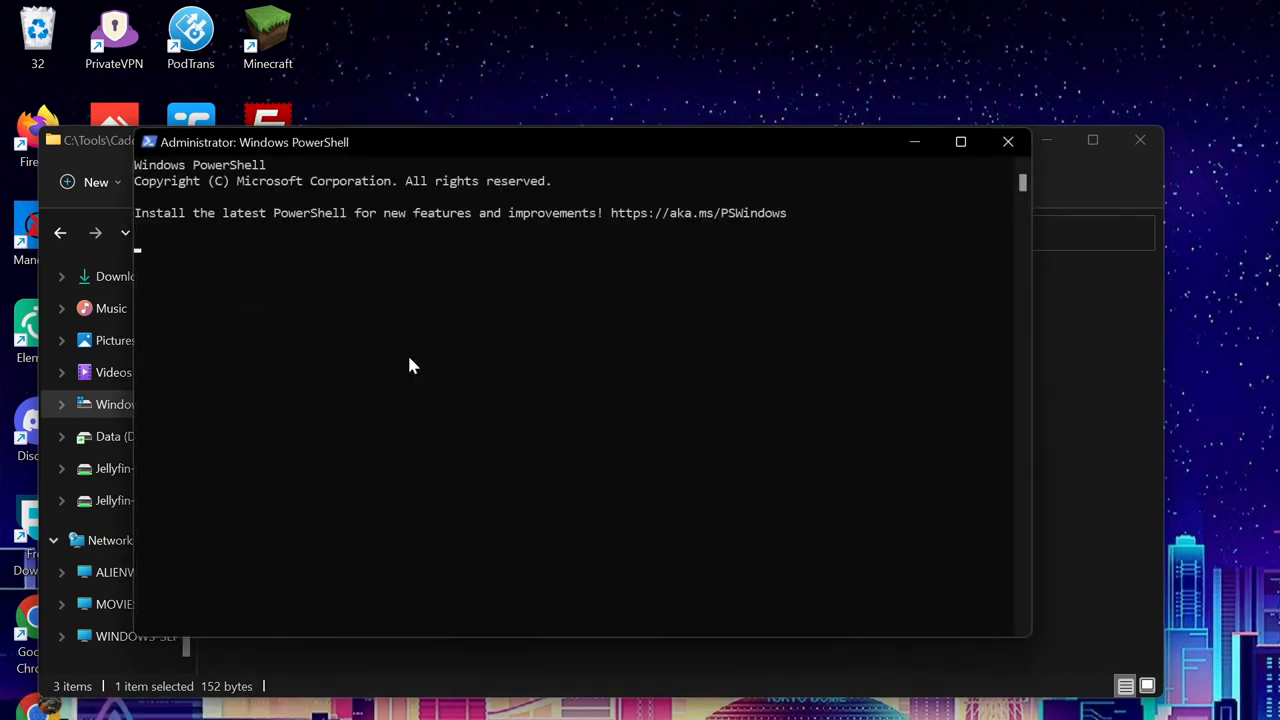
- Run 'nssm start Caddy' twice more in the administrator session, getting SERVICE_PAUSED
text(nssm caddy)
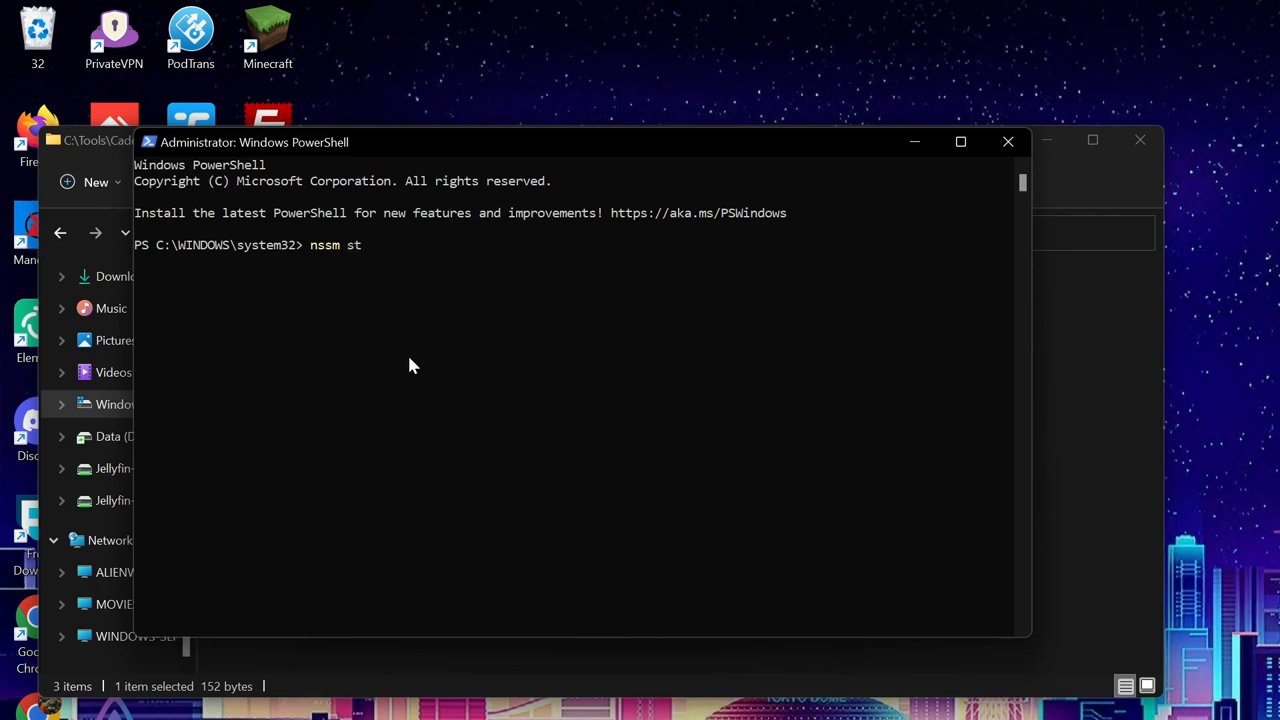
text(art)
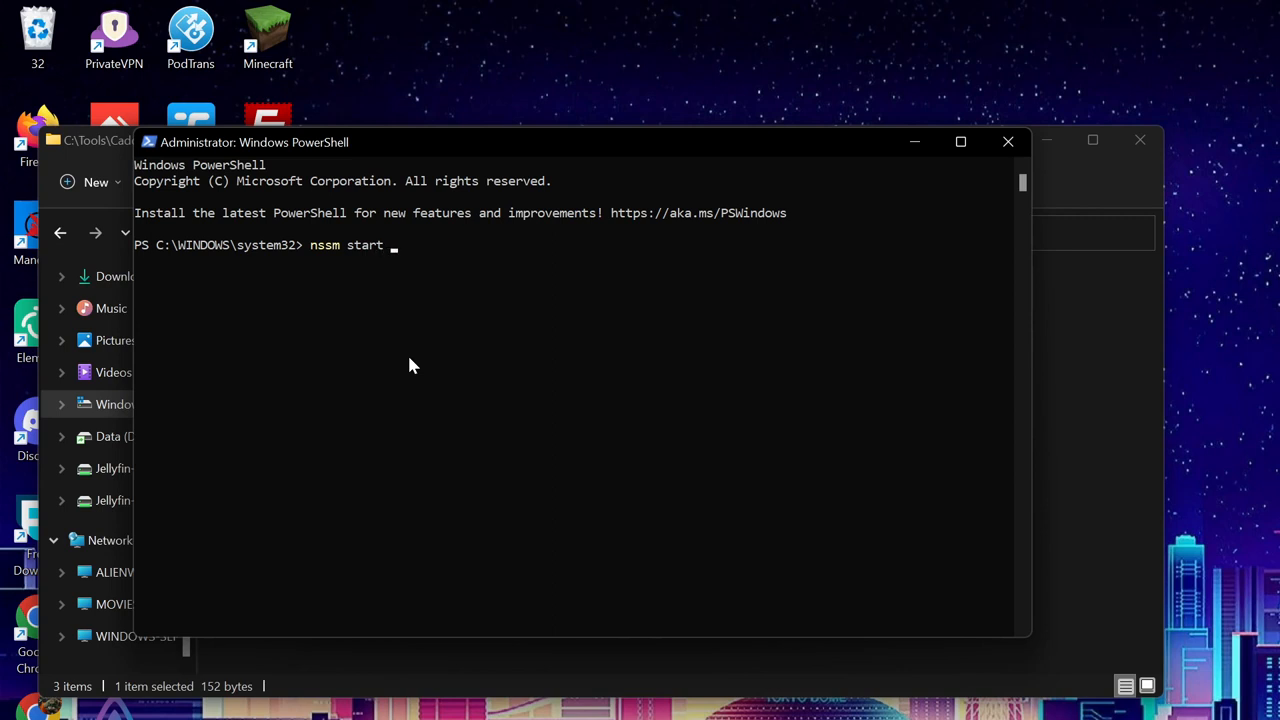
text(Caddy)
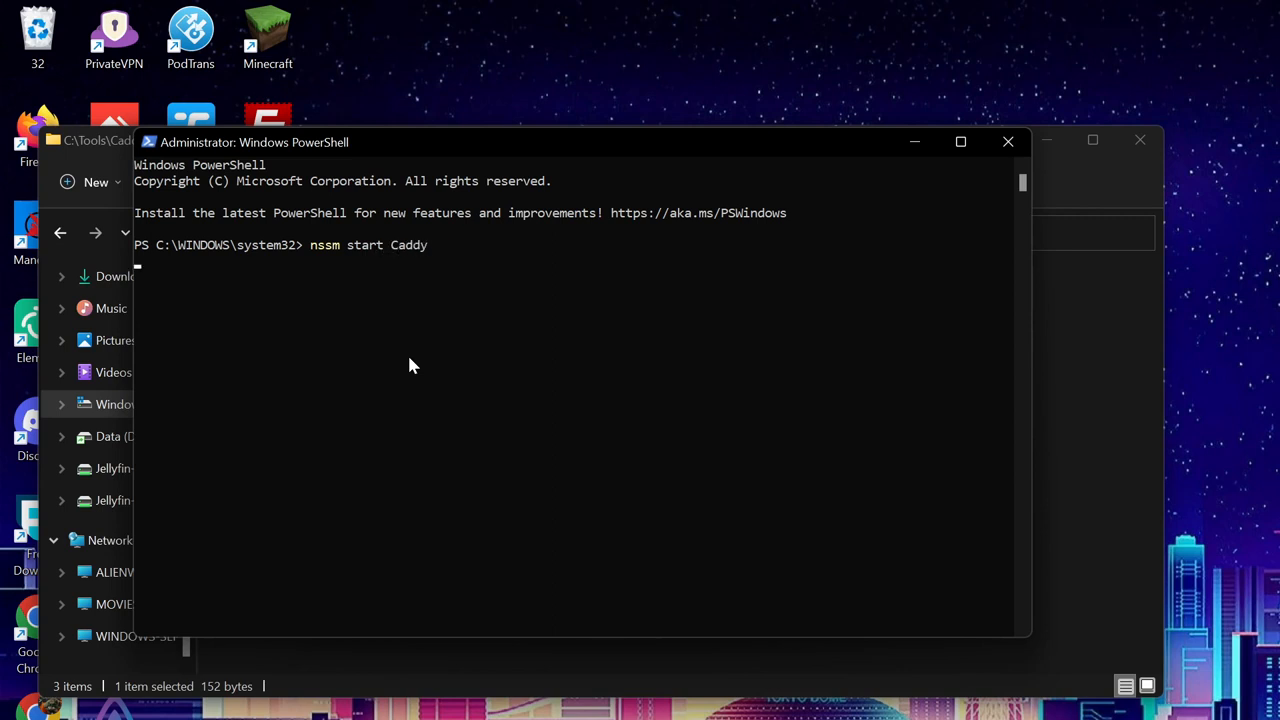
key(Return)
text(nssm start Caddy)
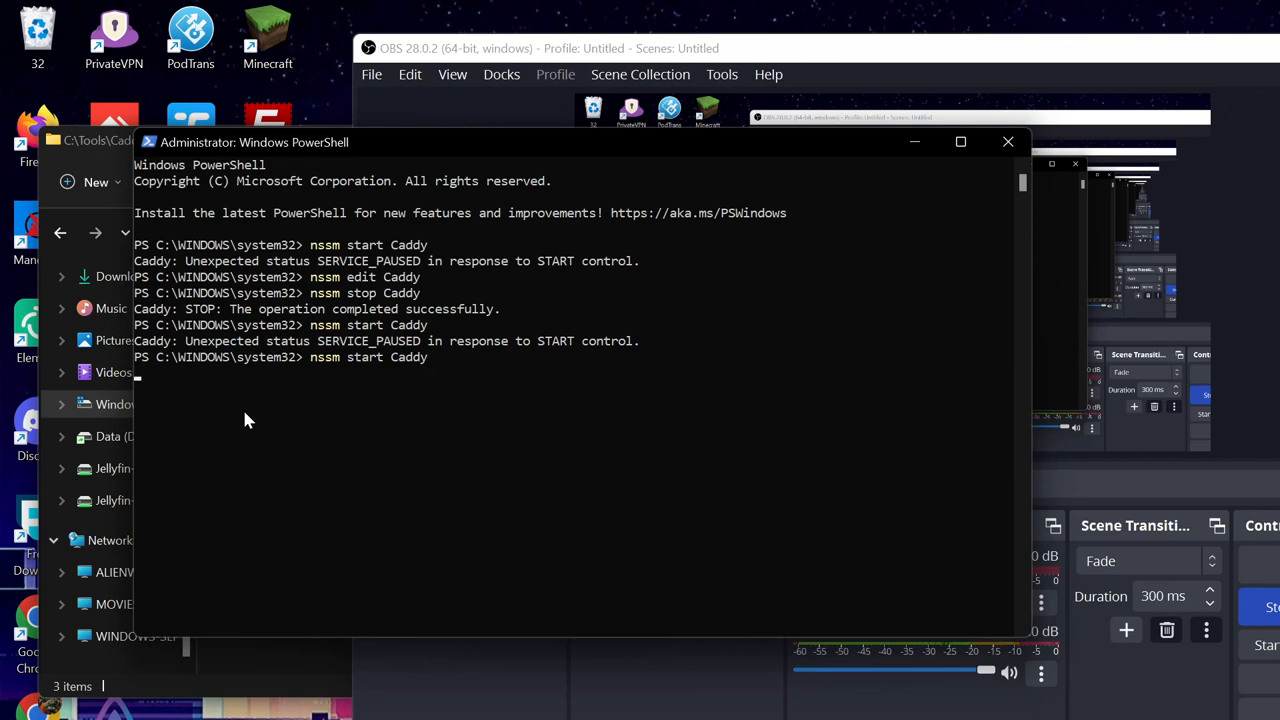
key(Return)
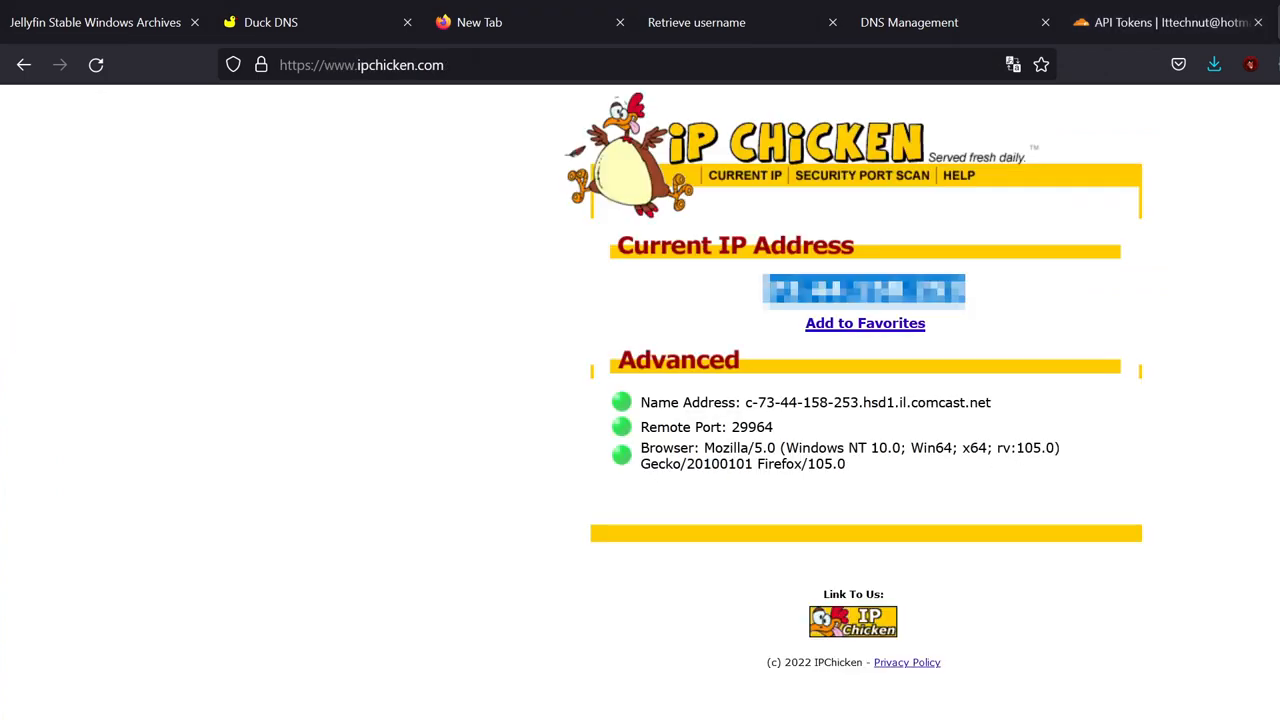
- Try devilsdesigns.net, then load movies.devilsdesigns.net to the Jellyfin sign-in page
text(devilsdesigns.net/)
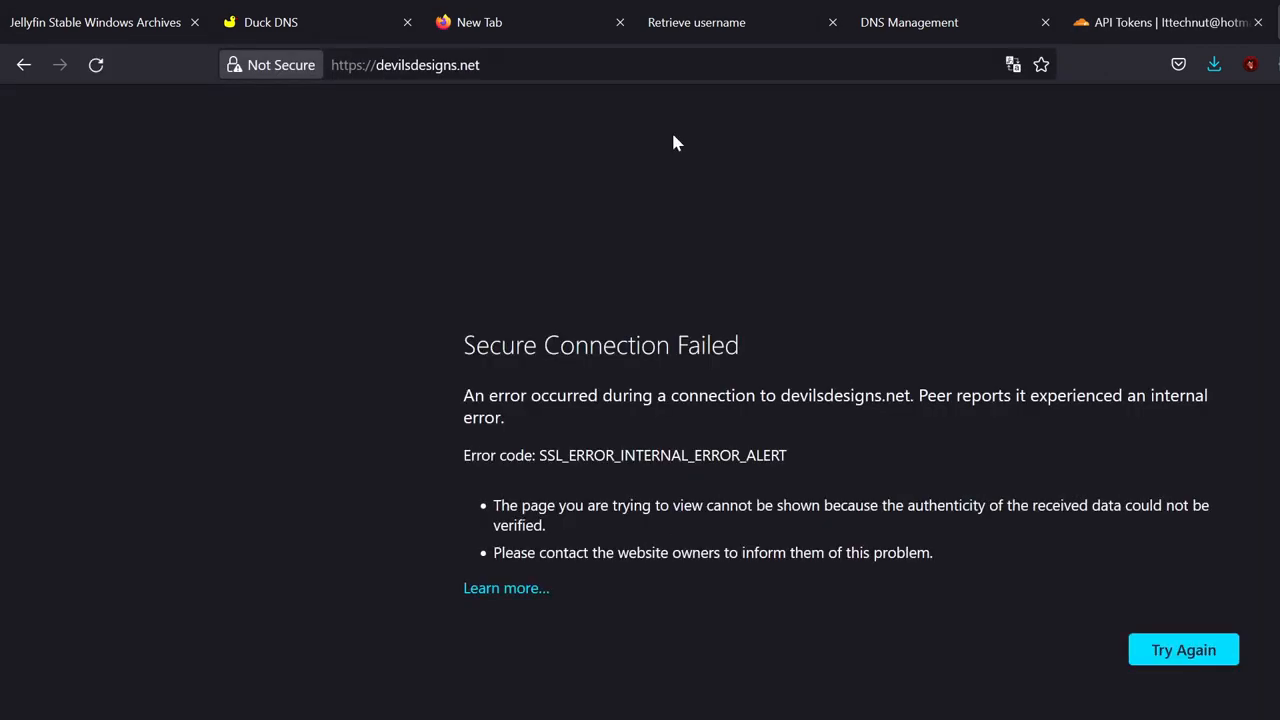
text(movies.d)
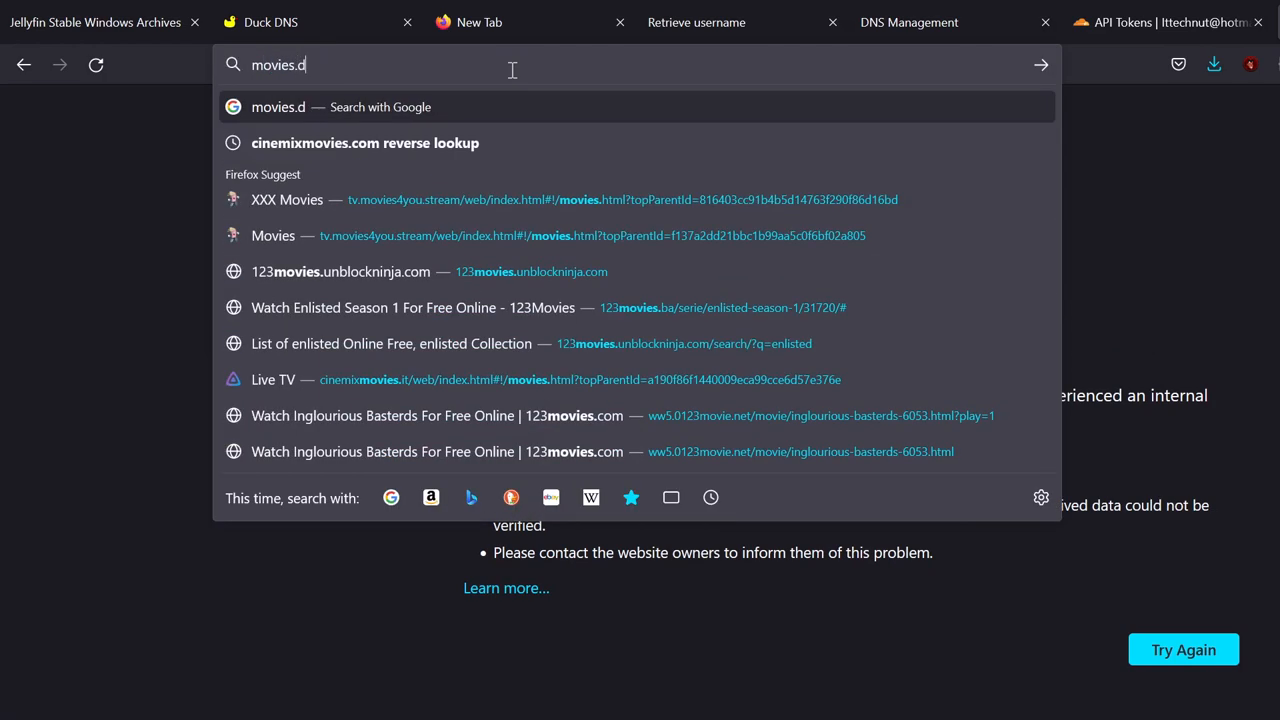
text(evilsdesi)
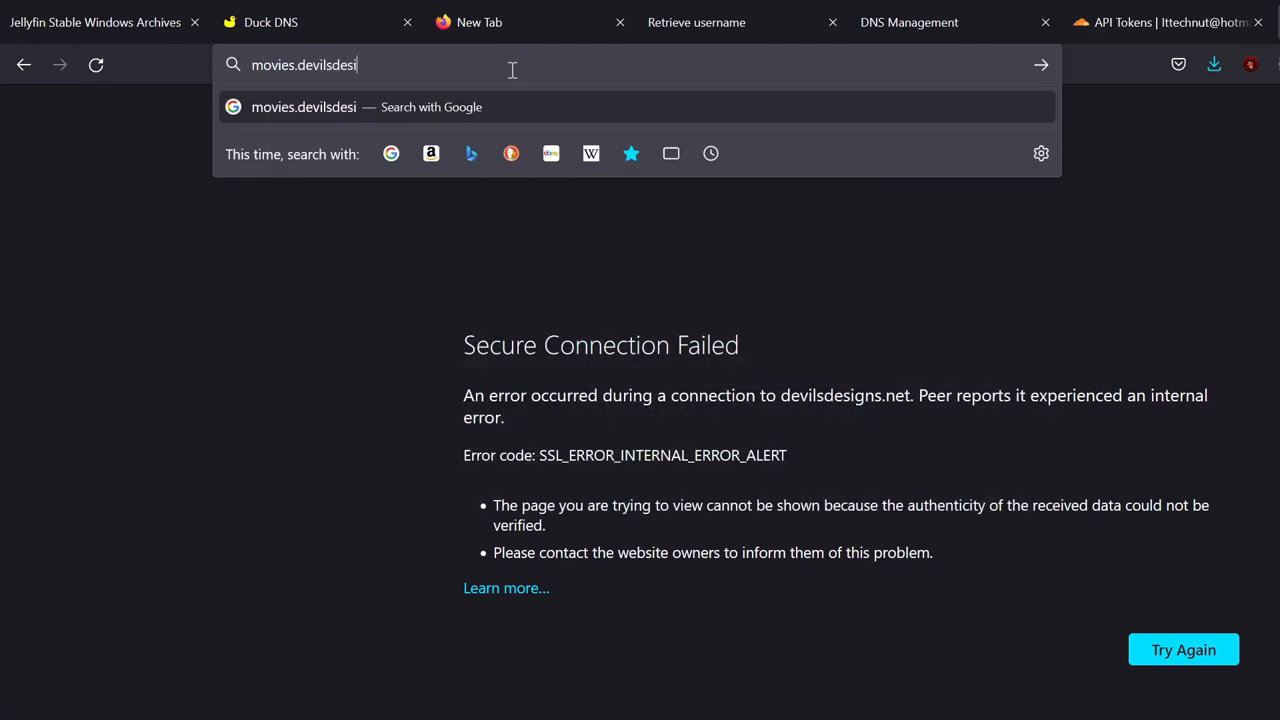
key(Return)
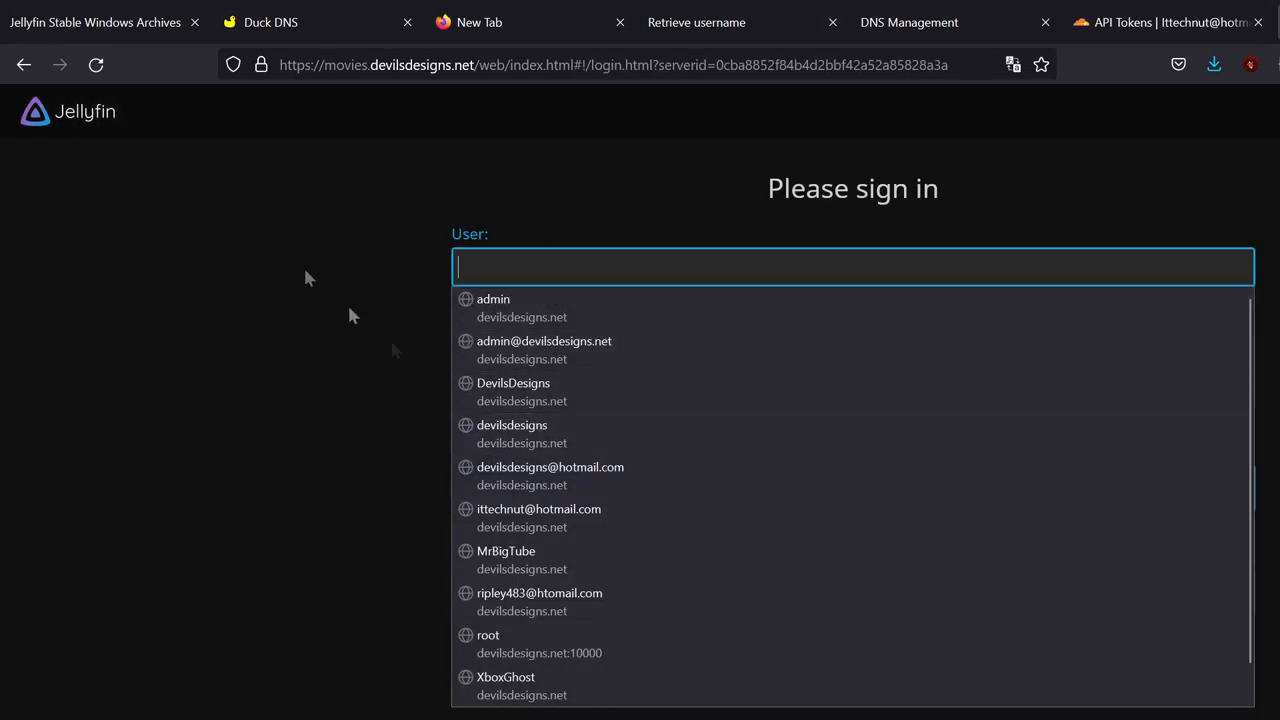
click(612, 64)
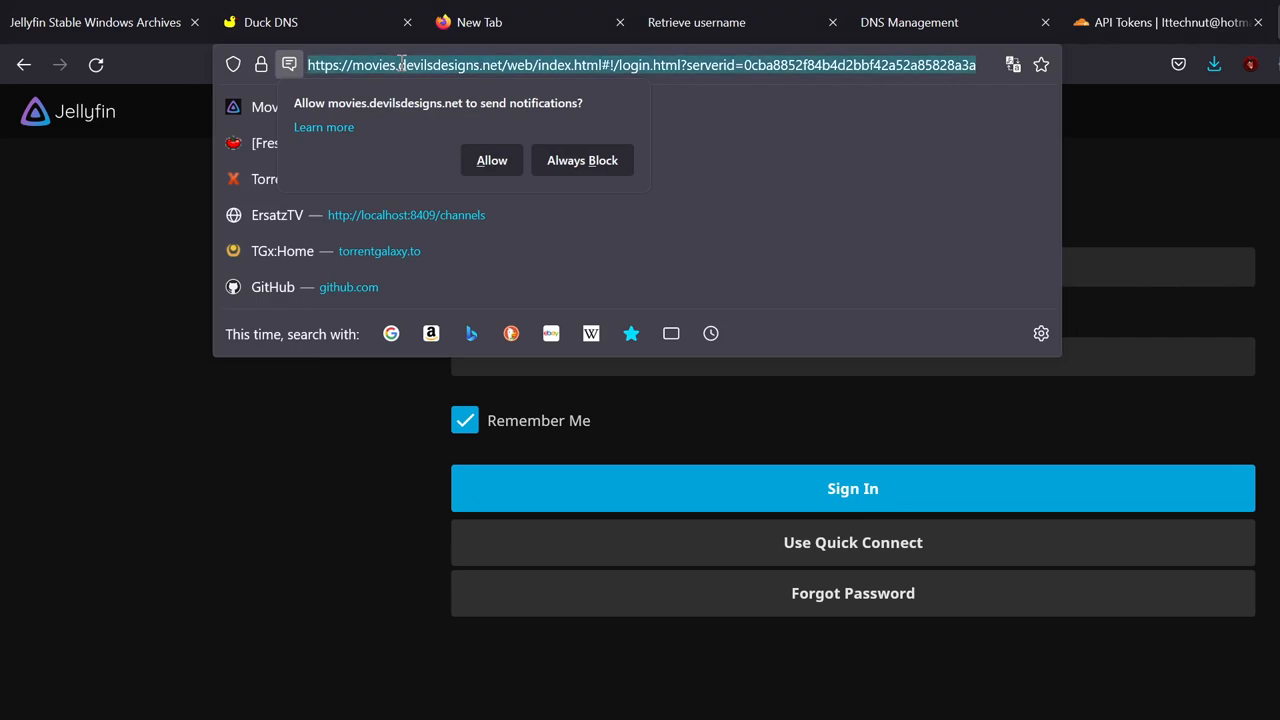